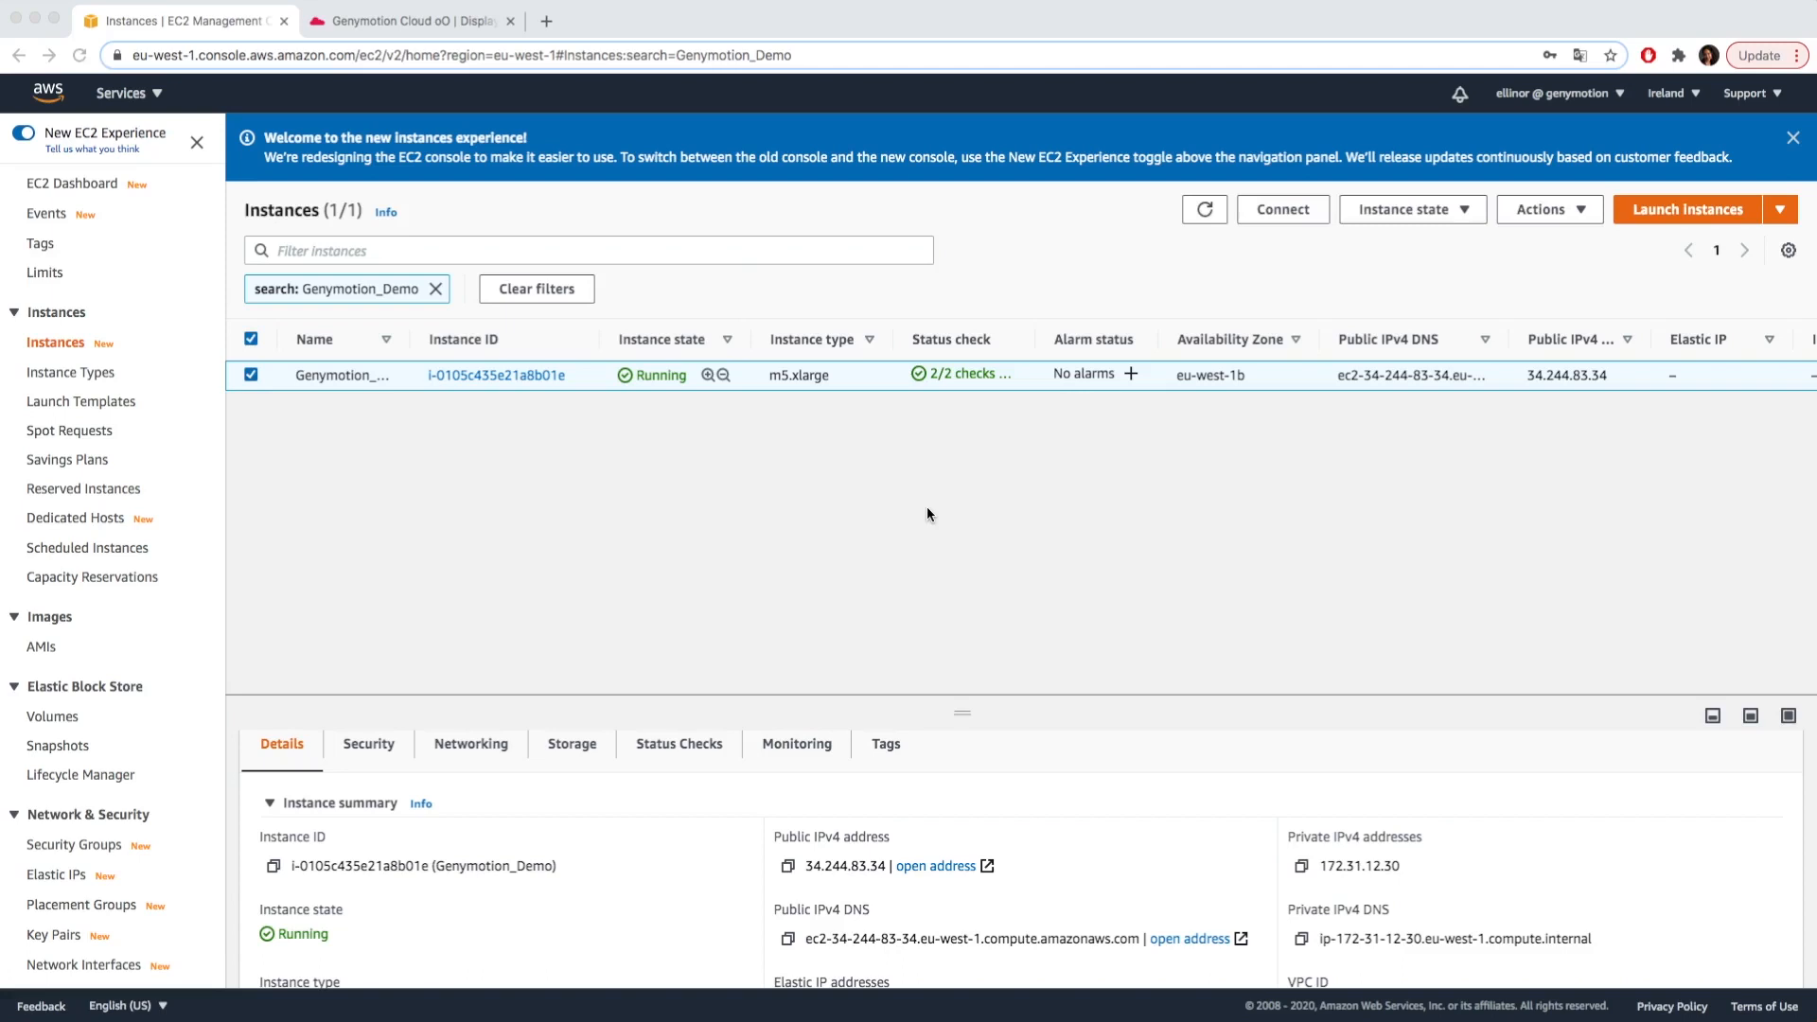
mouse_move(896, 583)
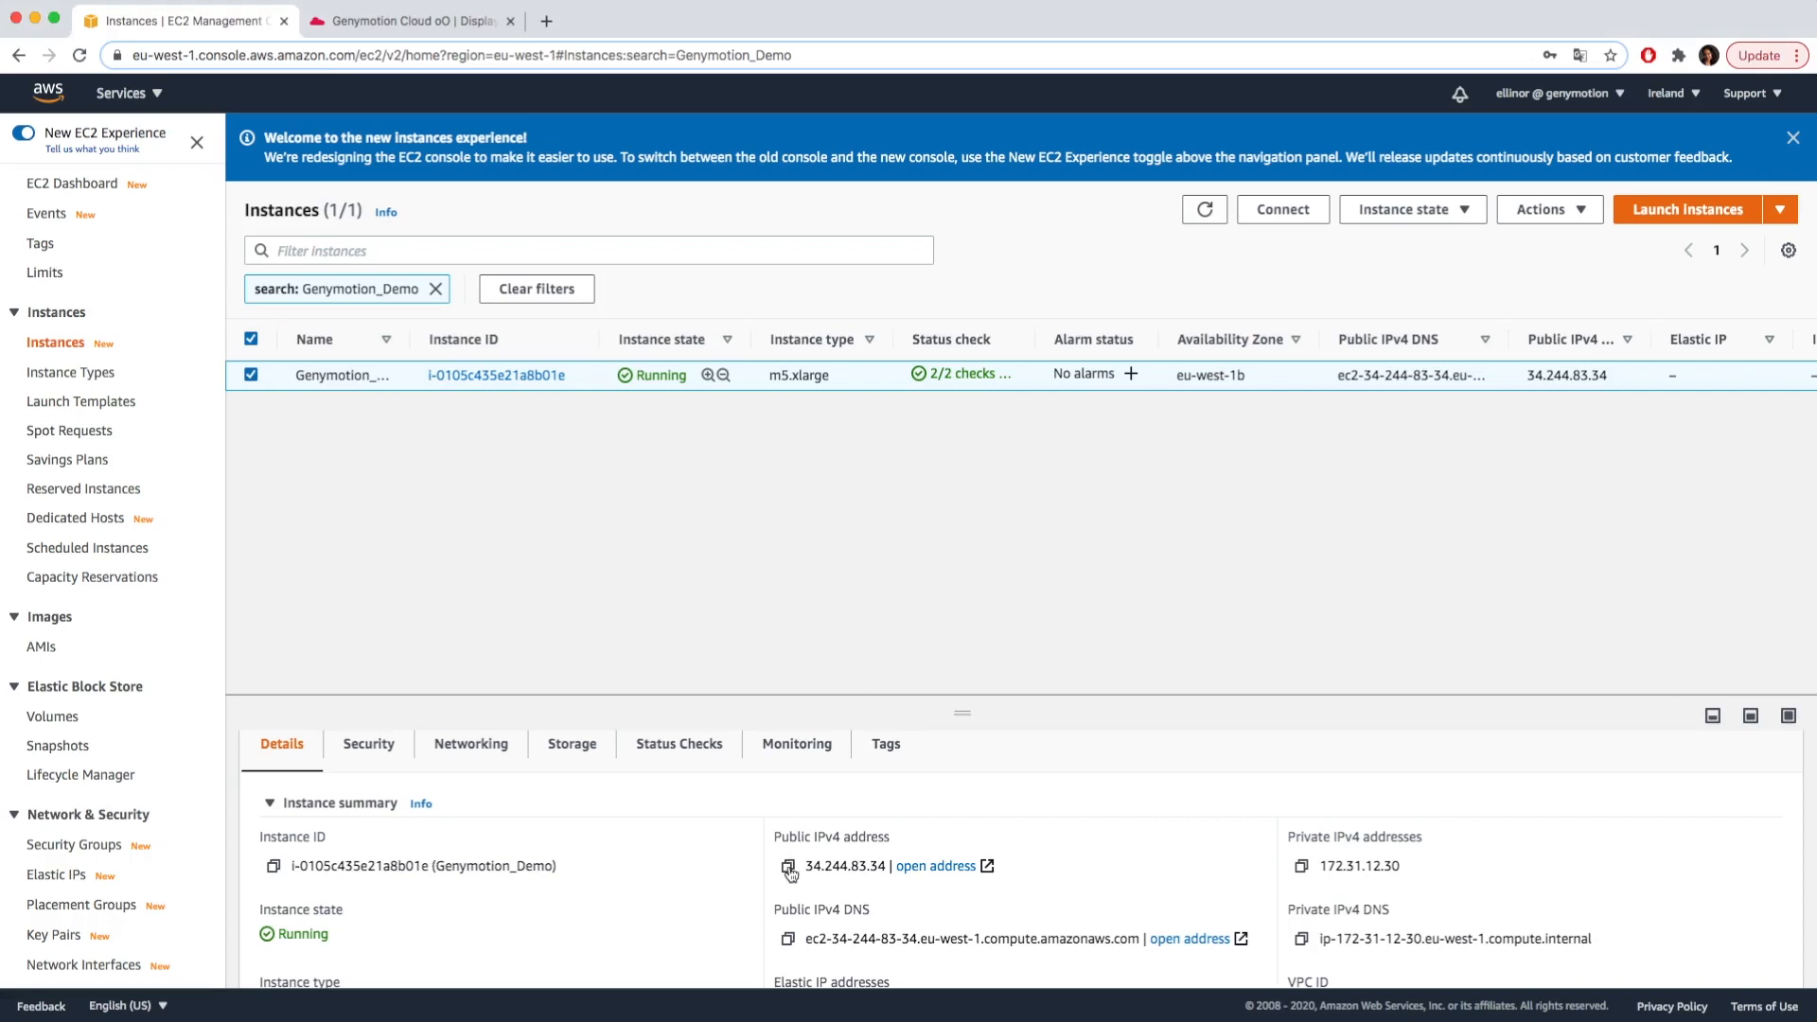
Copy the public IPv4 address of the running Genymotion_Demo instance
left_click(786, 866)
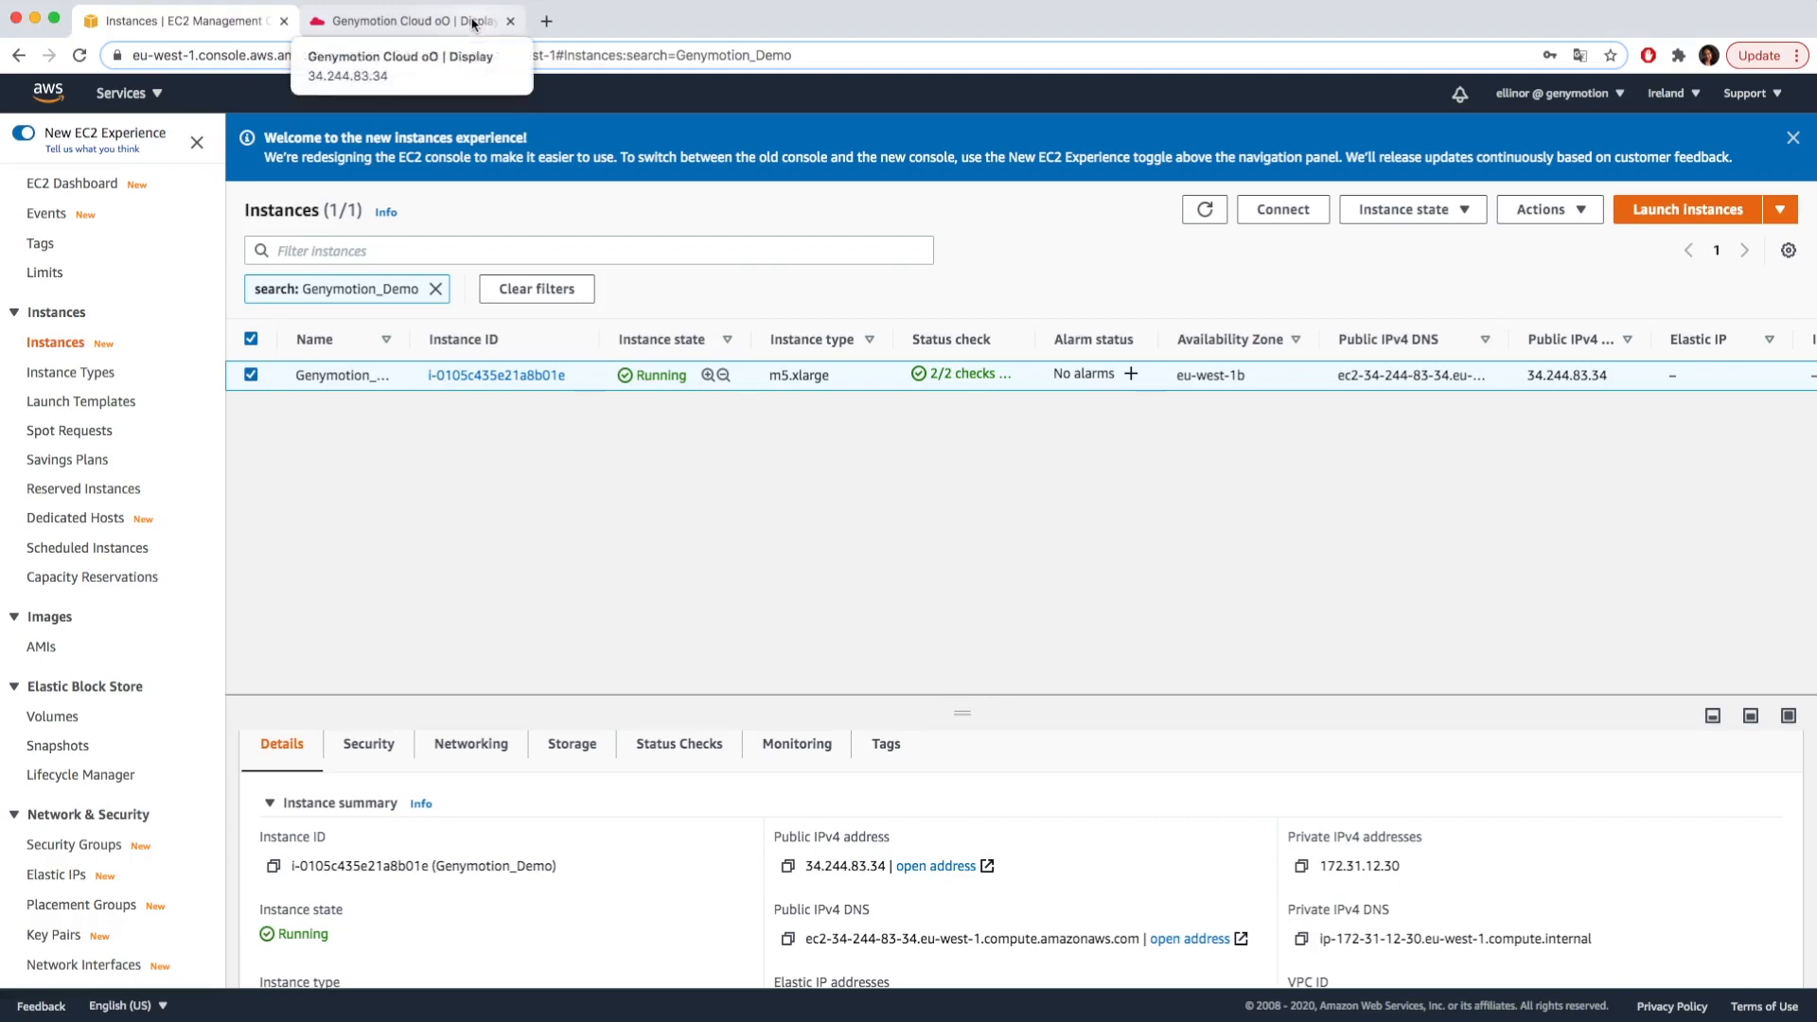
On the Genymotion Cloud display page, upload appriddle.apk to the virtual device
left_click(406, 21)
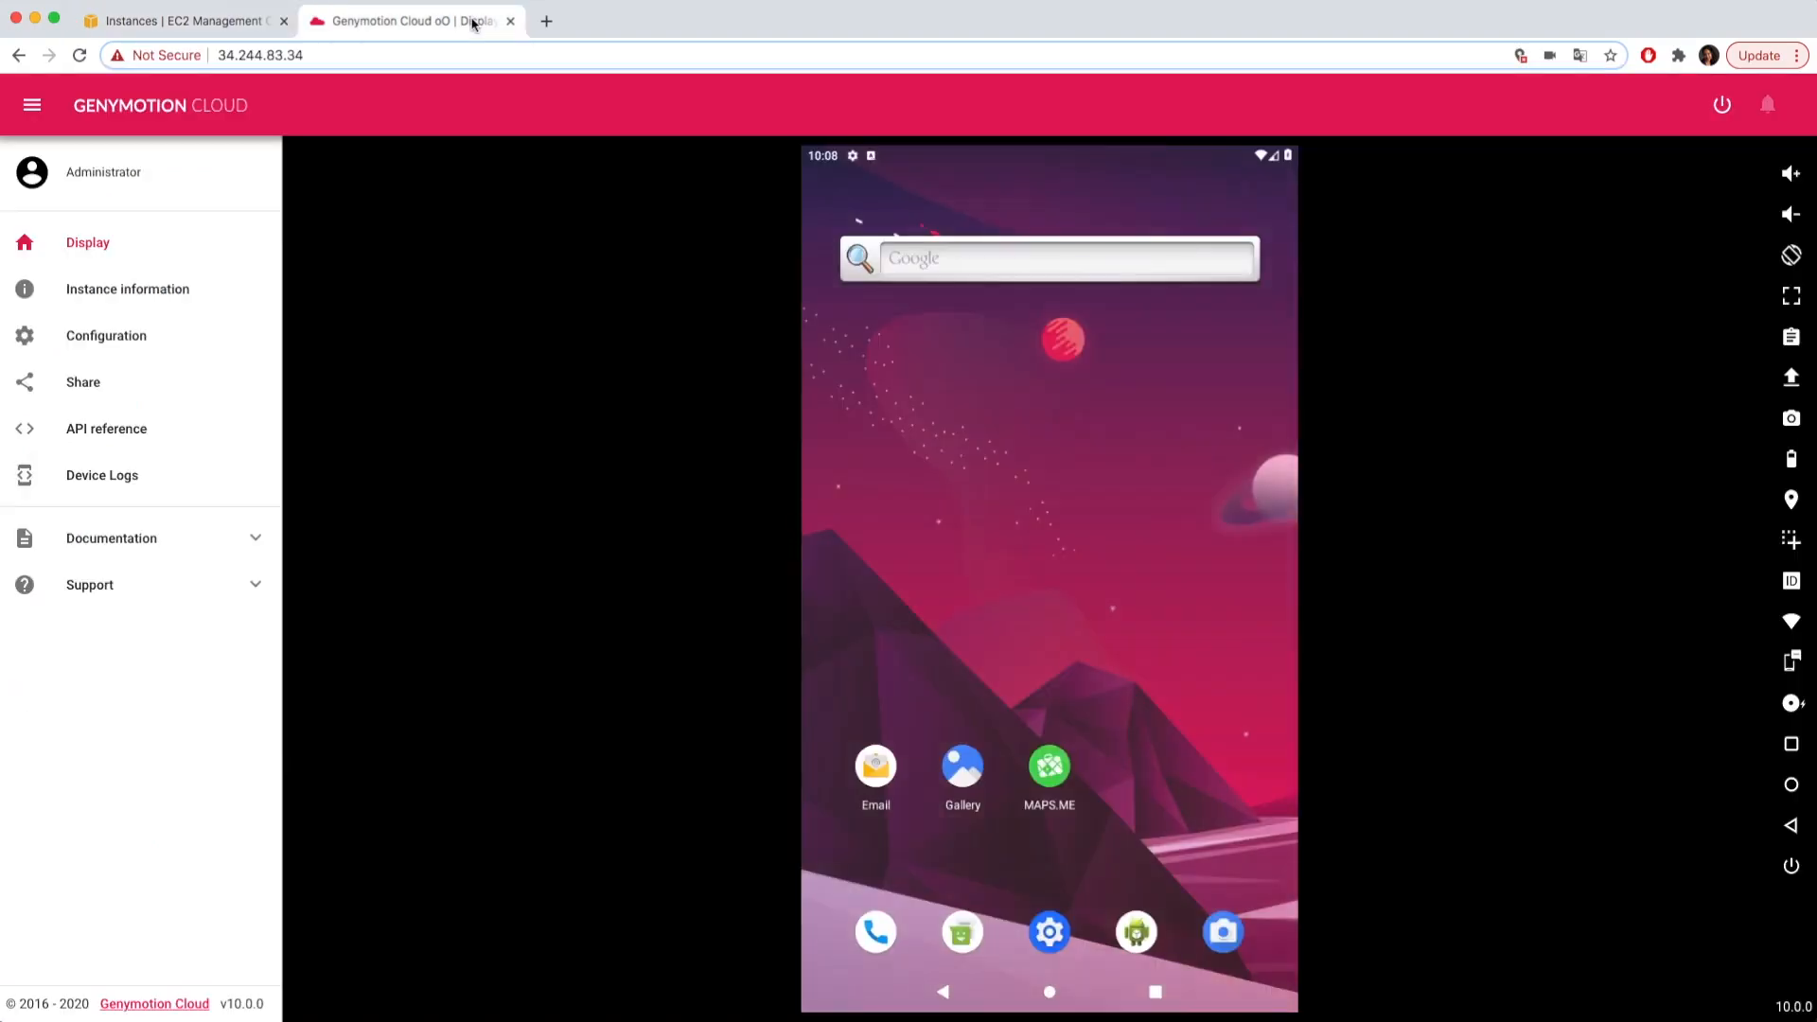
mouse_move(494, 300)
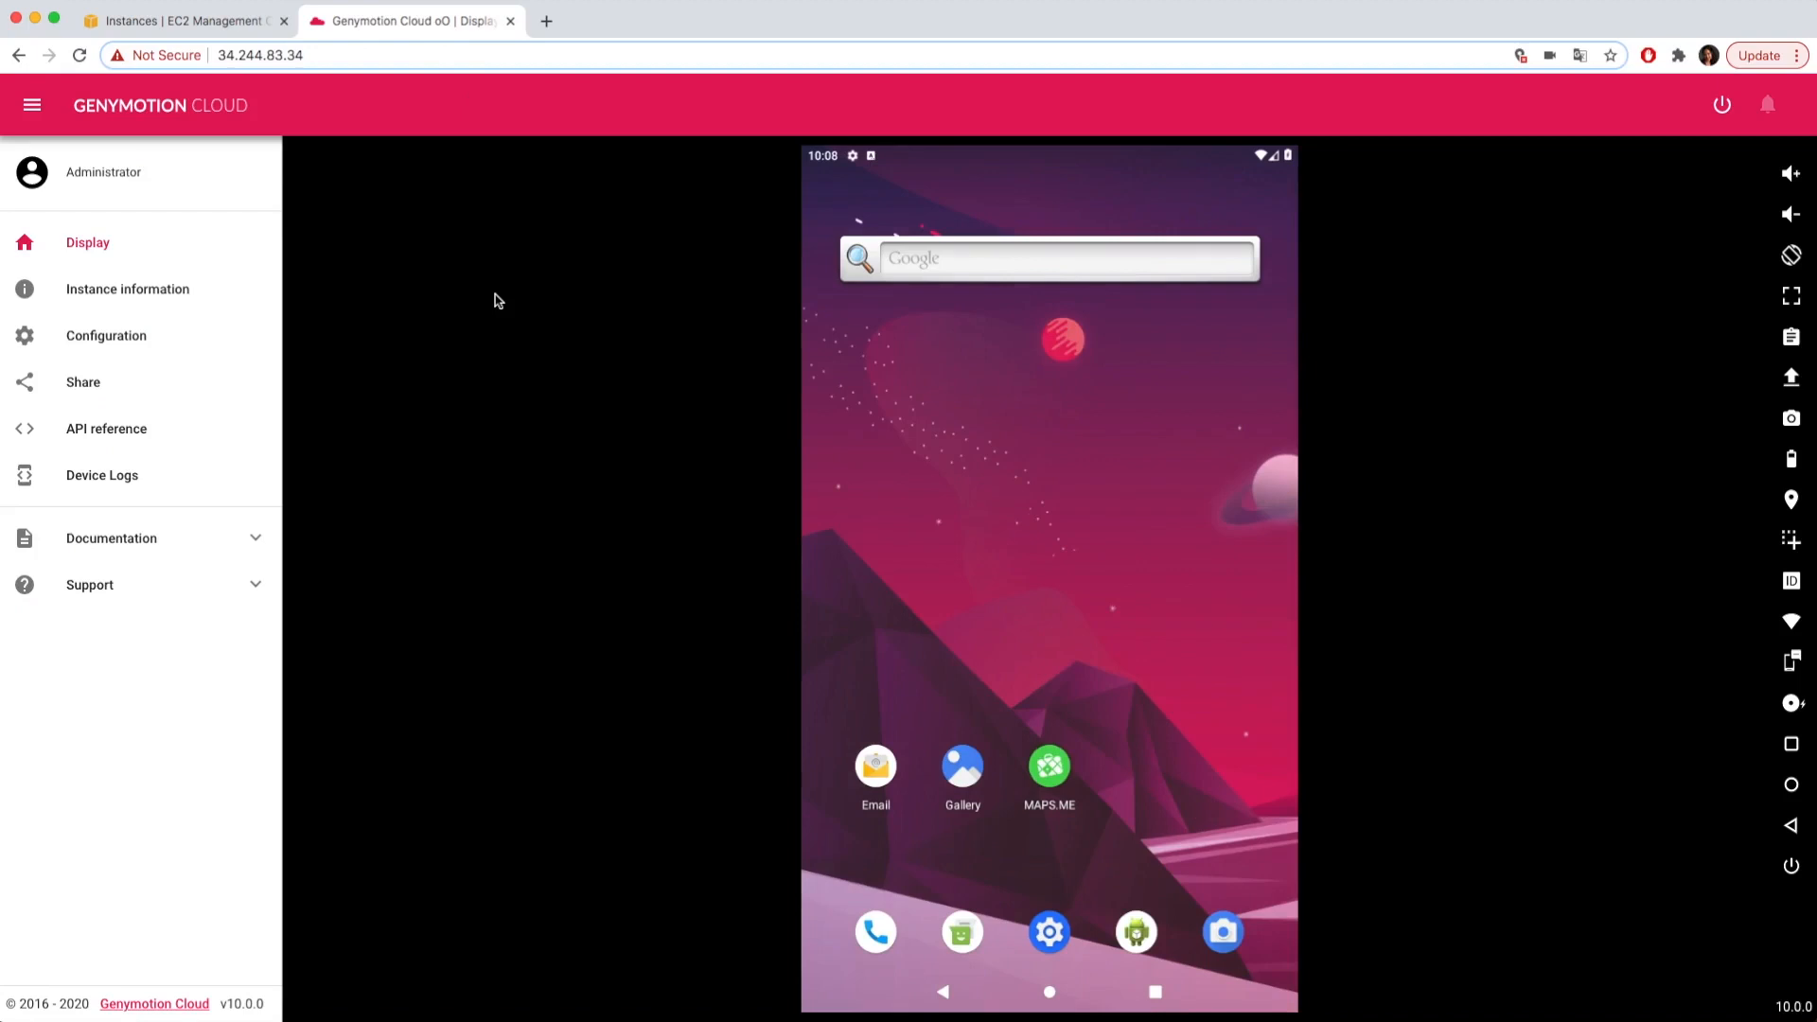
mouse_move(1548, 288)
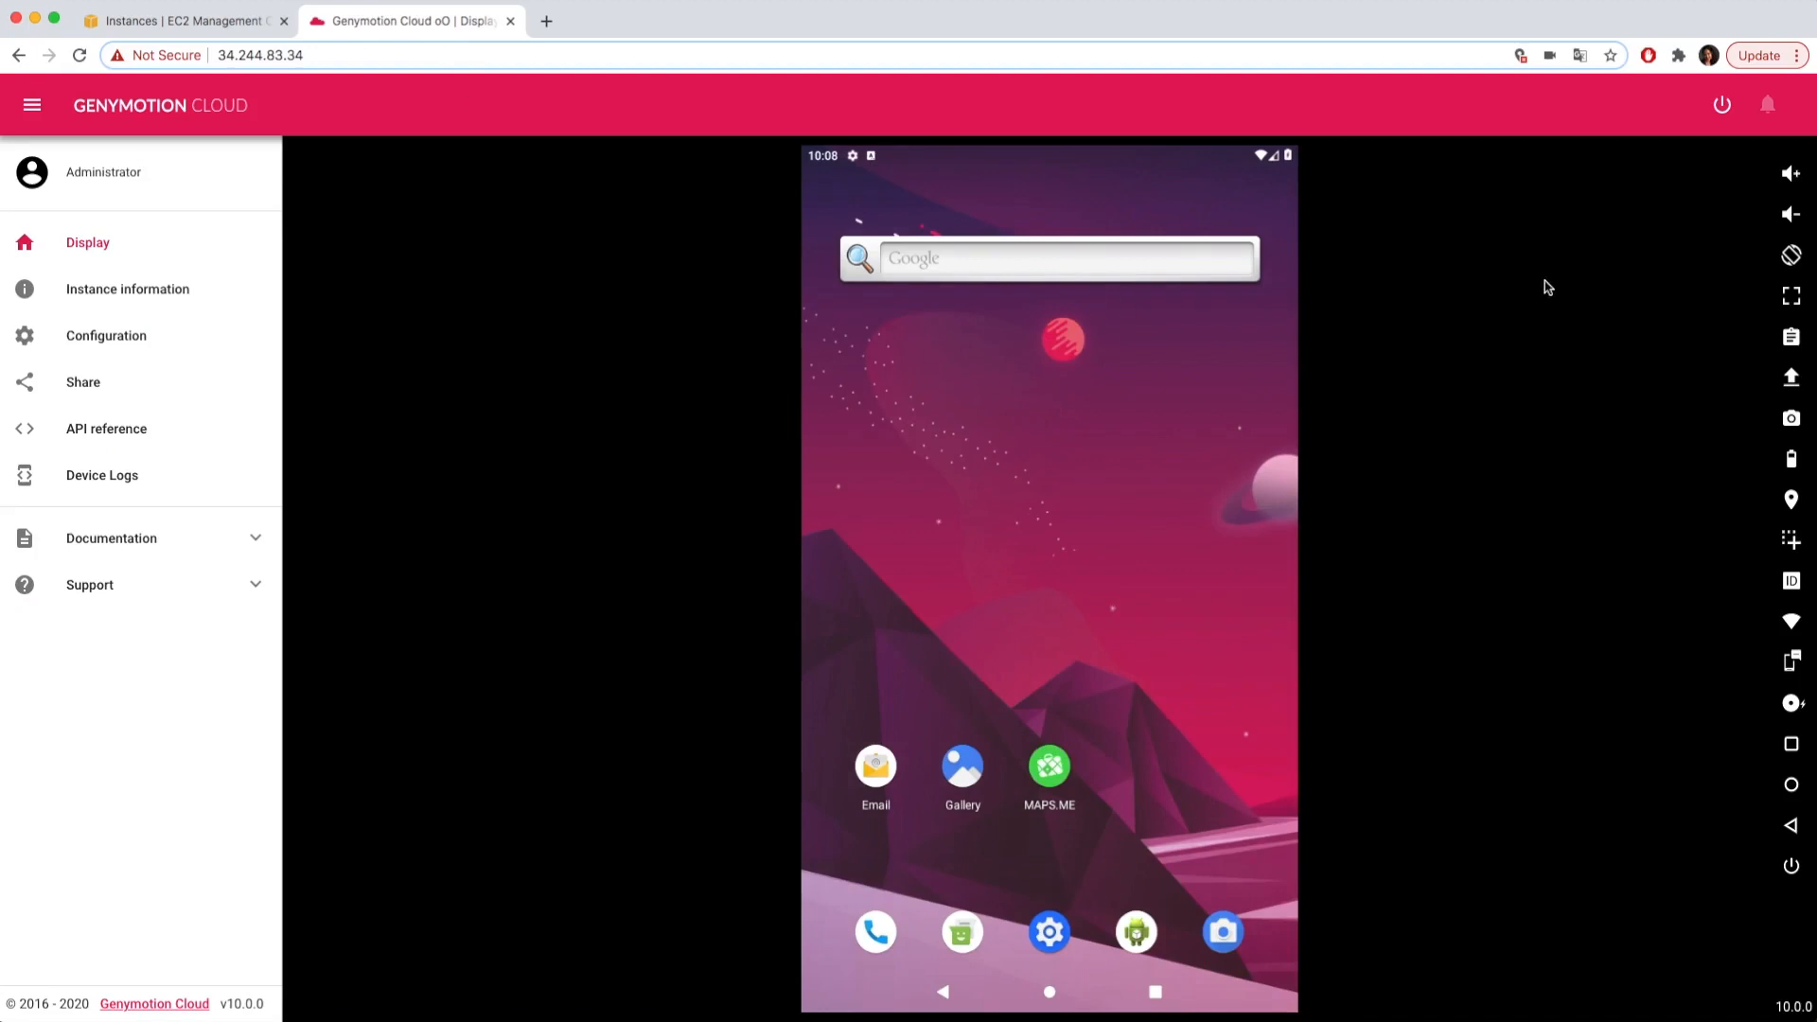
mouse_move(1774, 390)
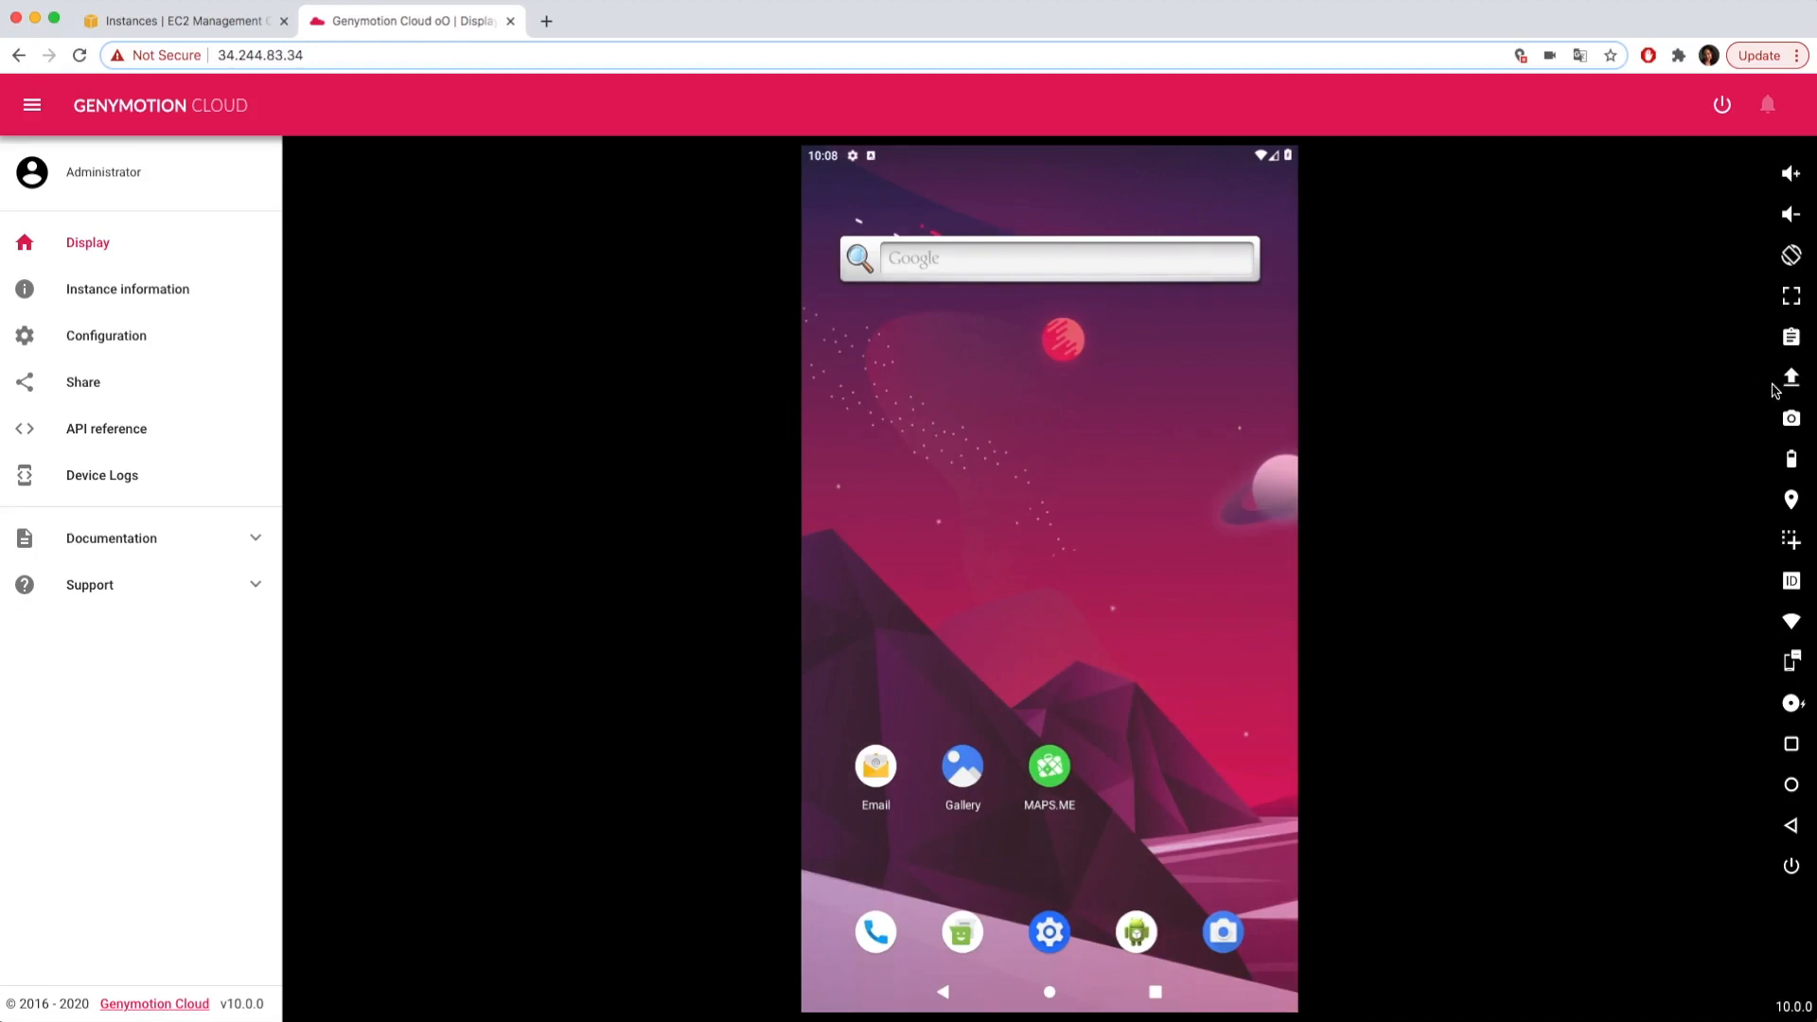
left_click(1789, 376)
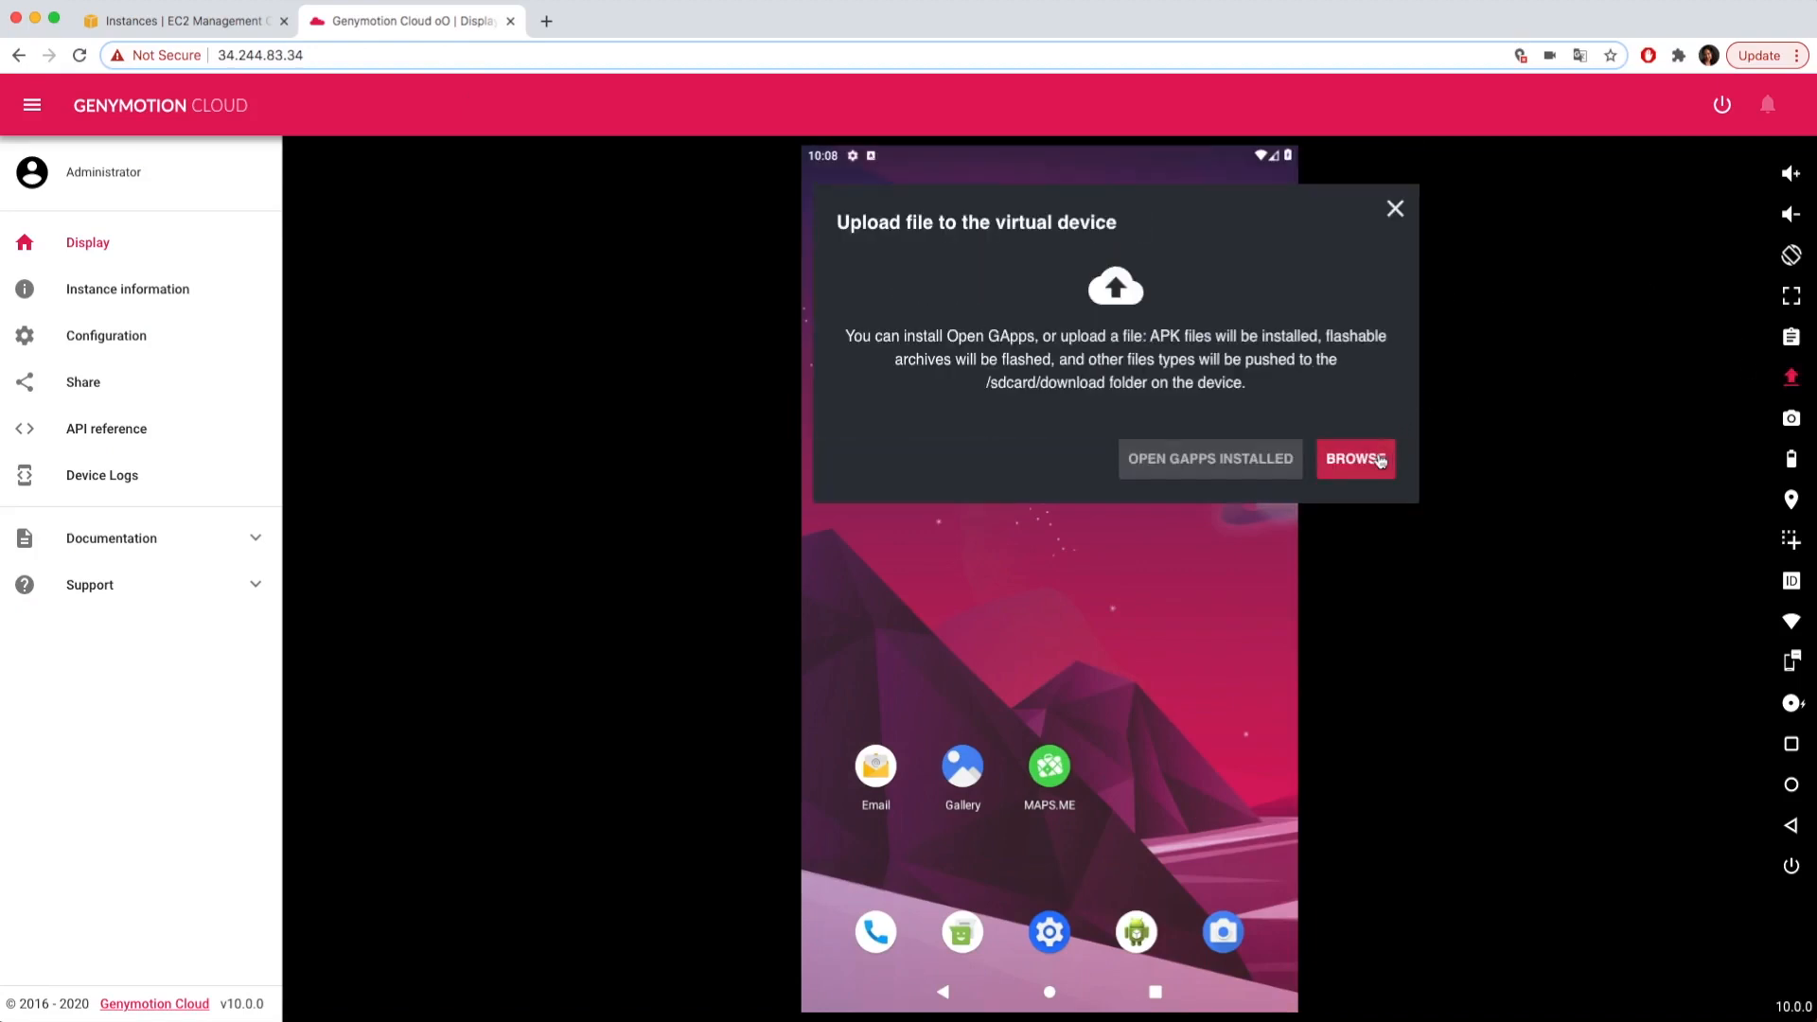
left_click(1354, 459)
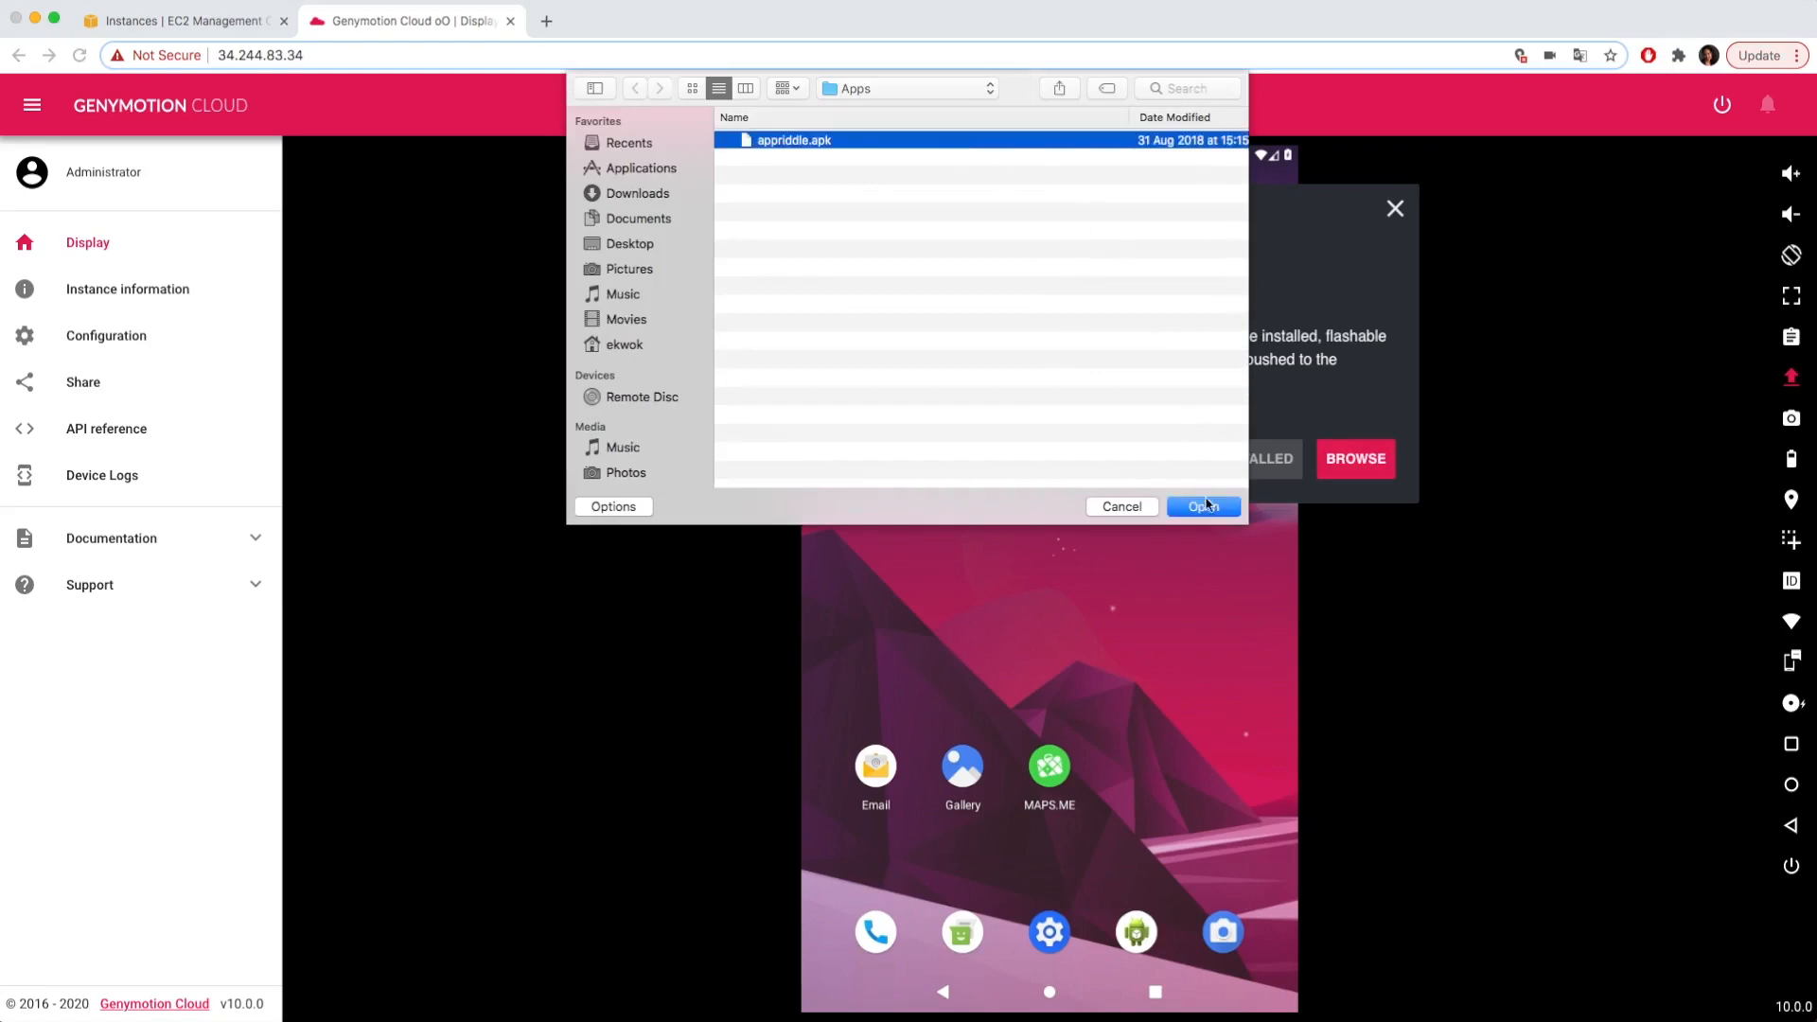
left_click(1203, 506)
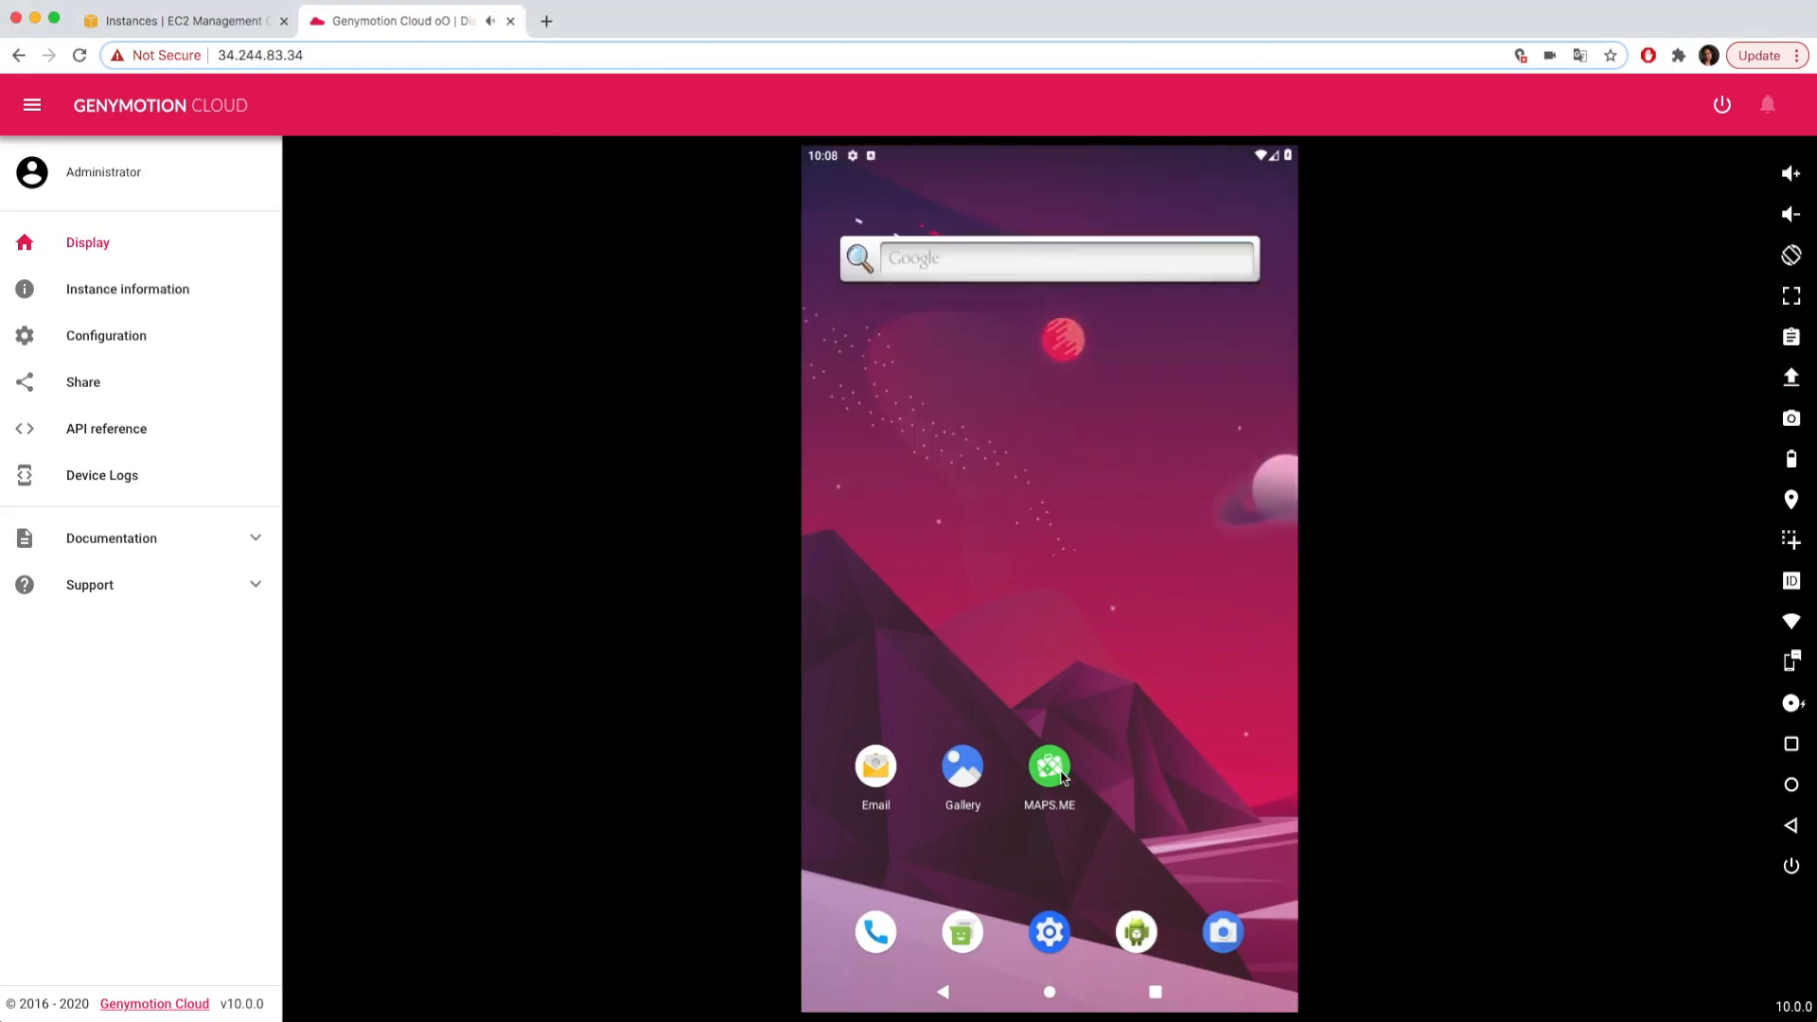
Launch MAPS.ME, set the device GPS location to the Eiffel Tower, then open Camera
left_click(1048, 770)
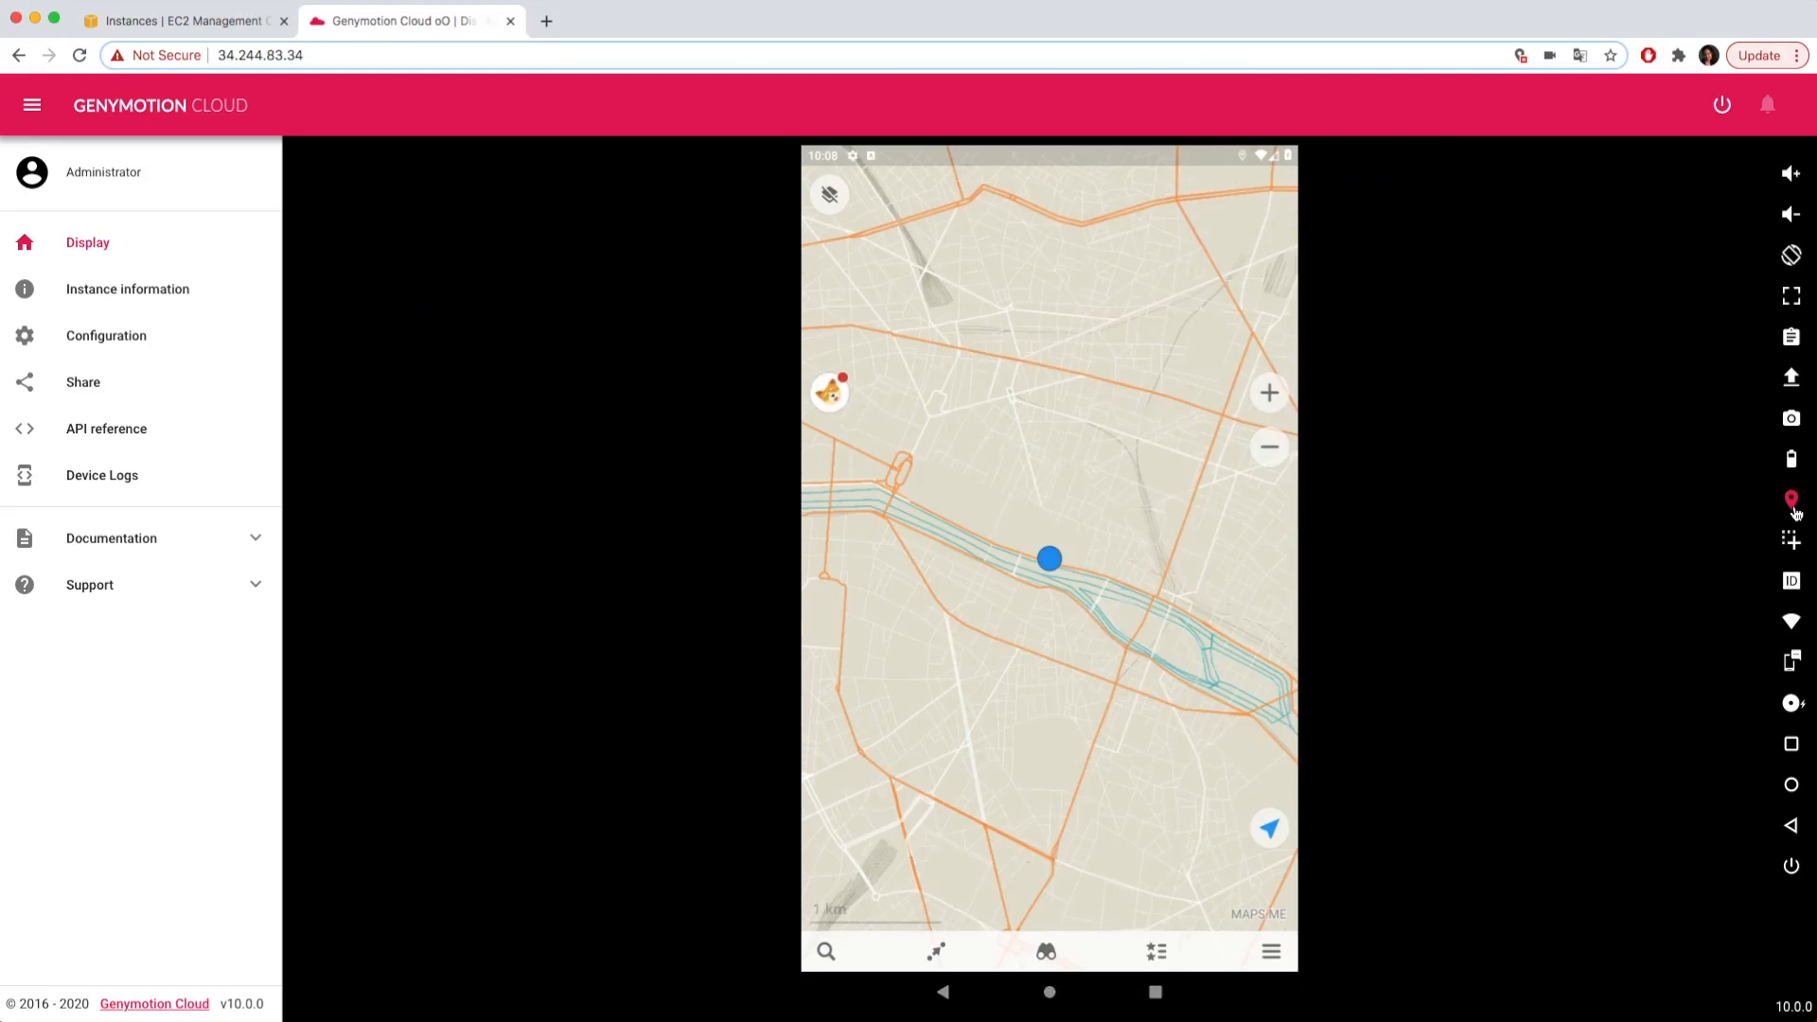
left_click(1790, 500)
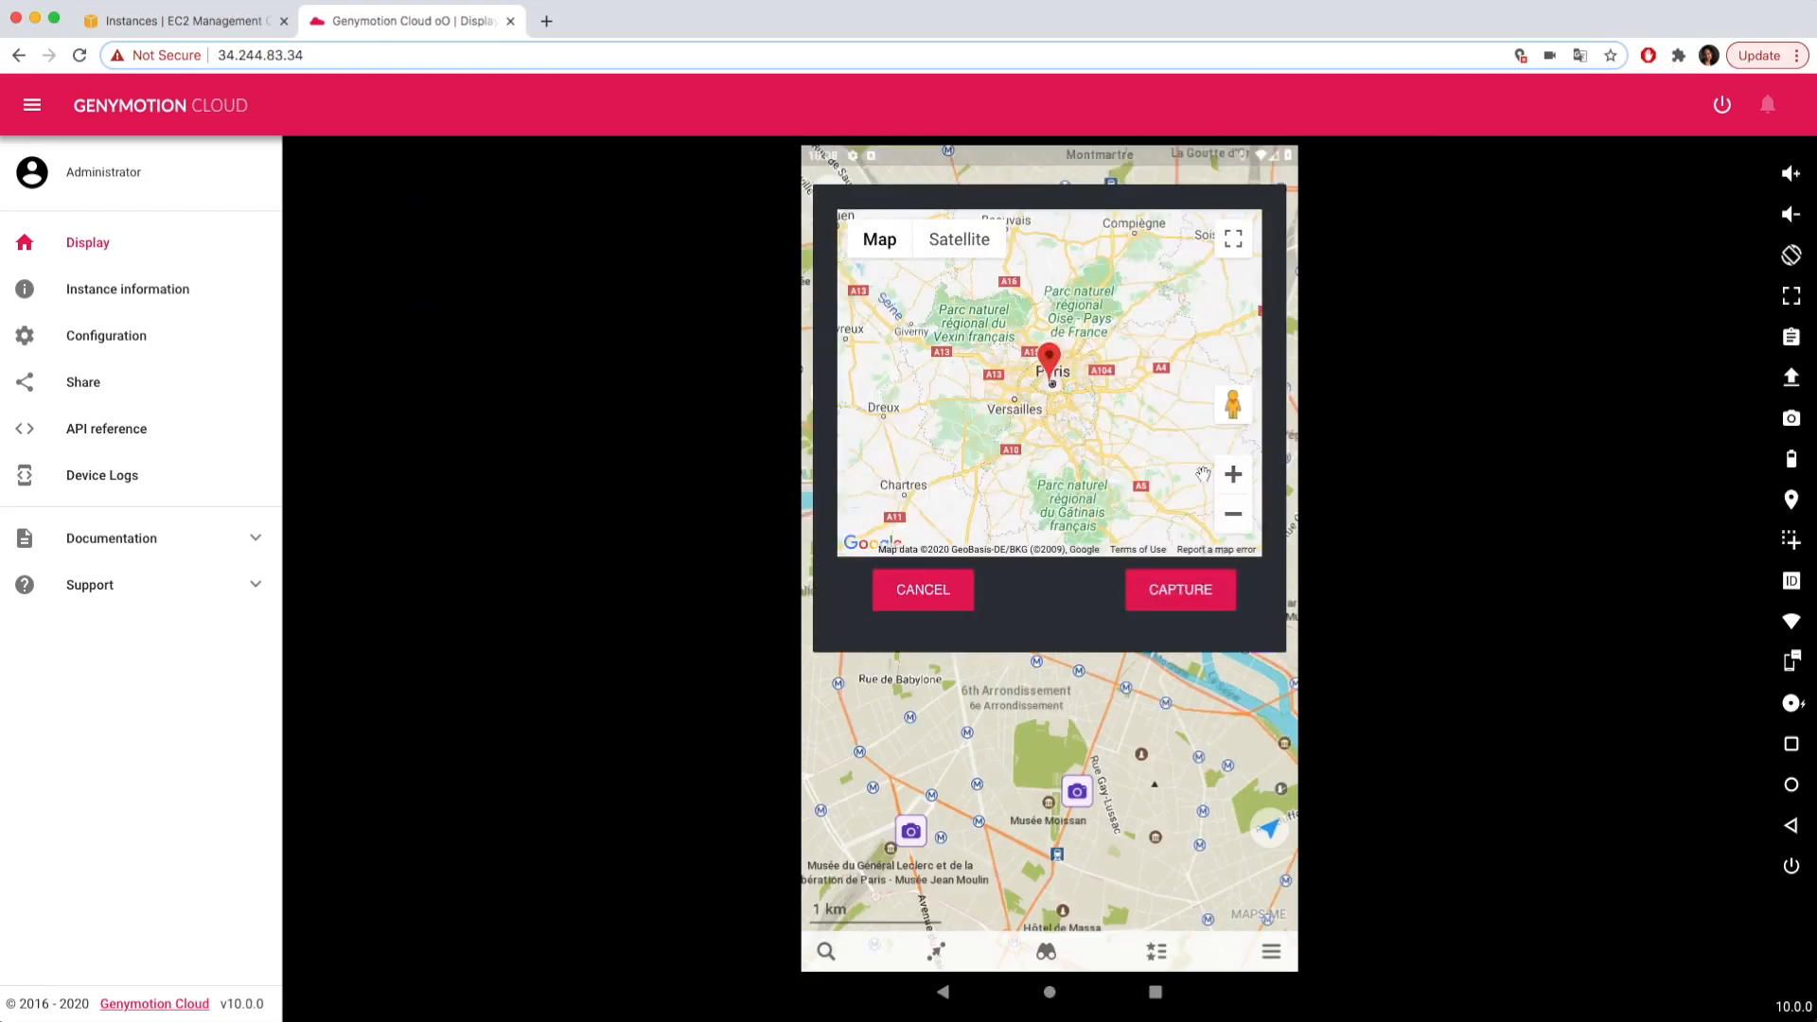
left_click(1049, 356)
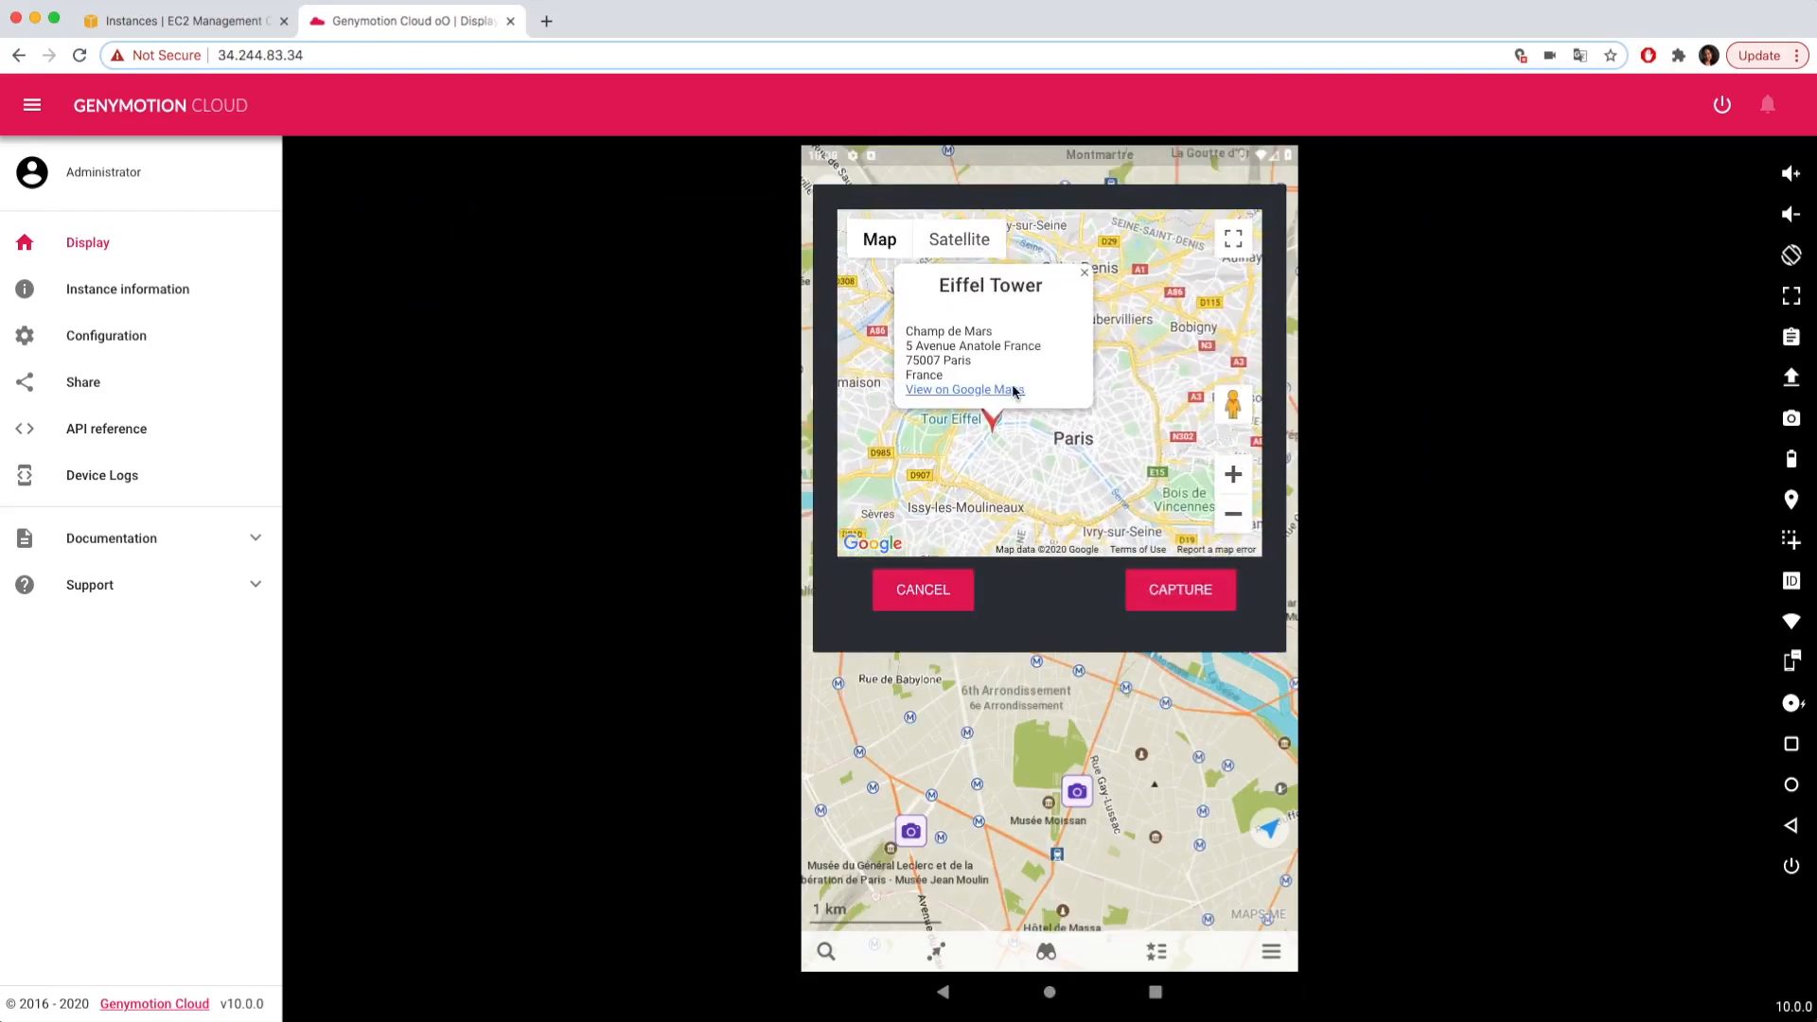
left_click(921, 589)
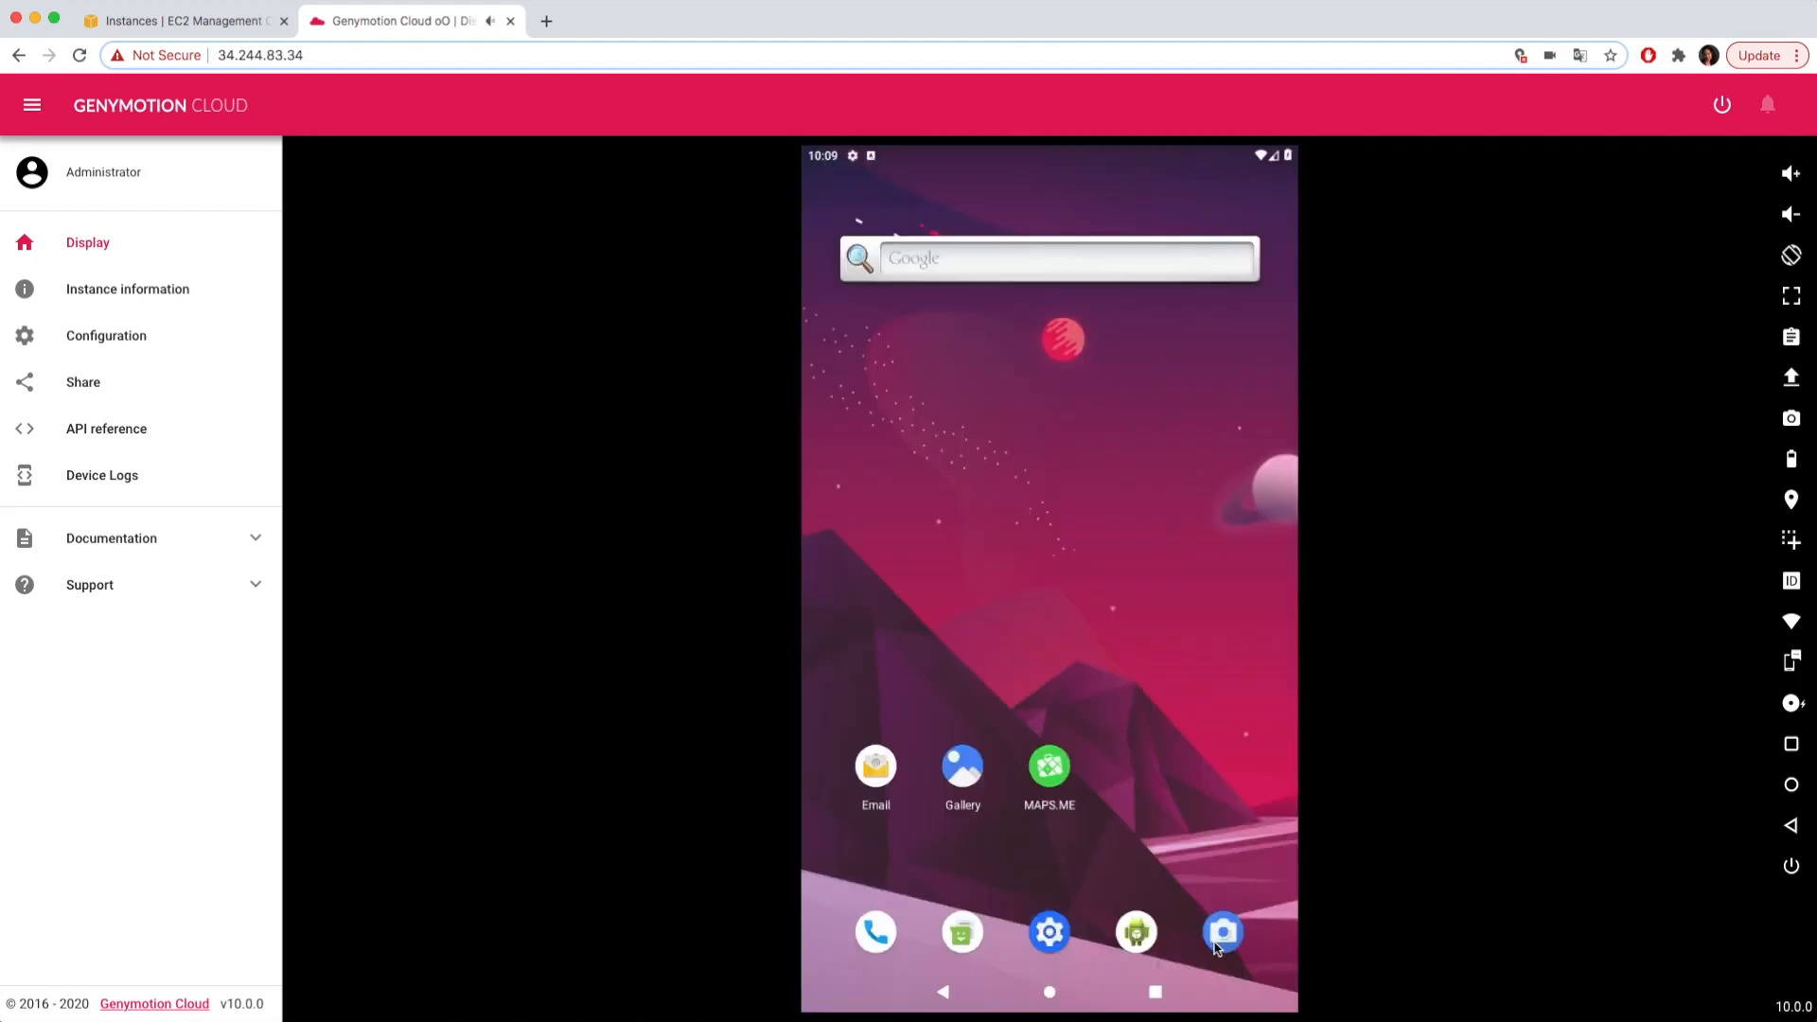
left_click(1223, 930)
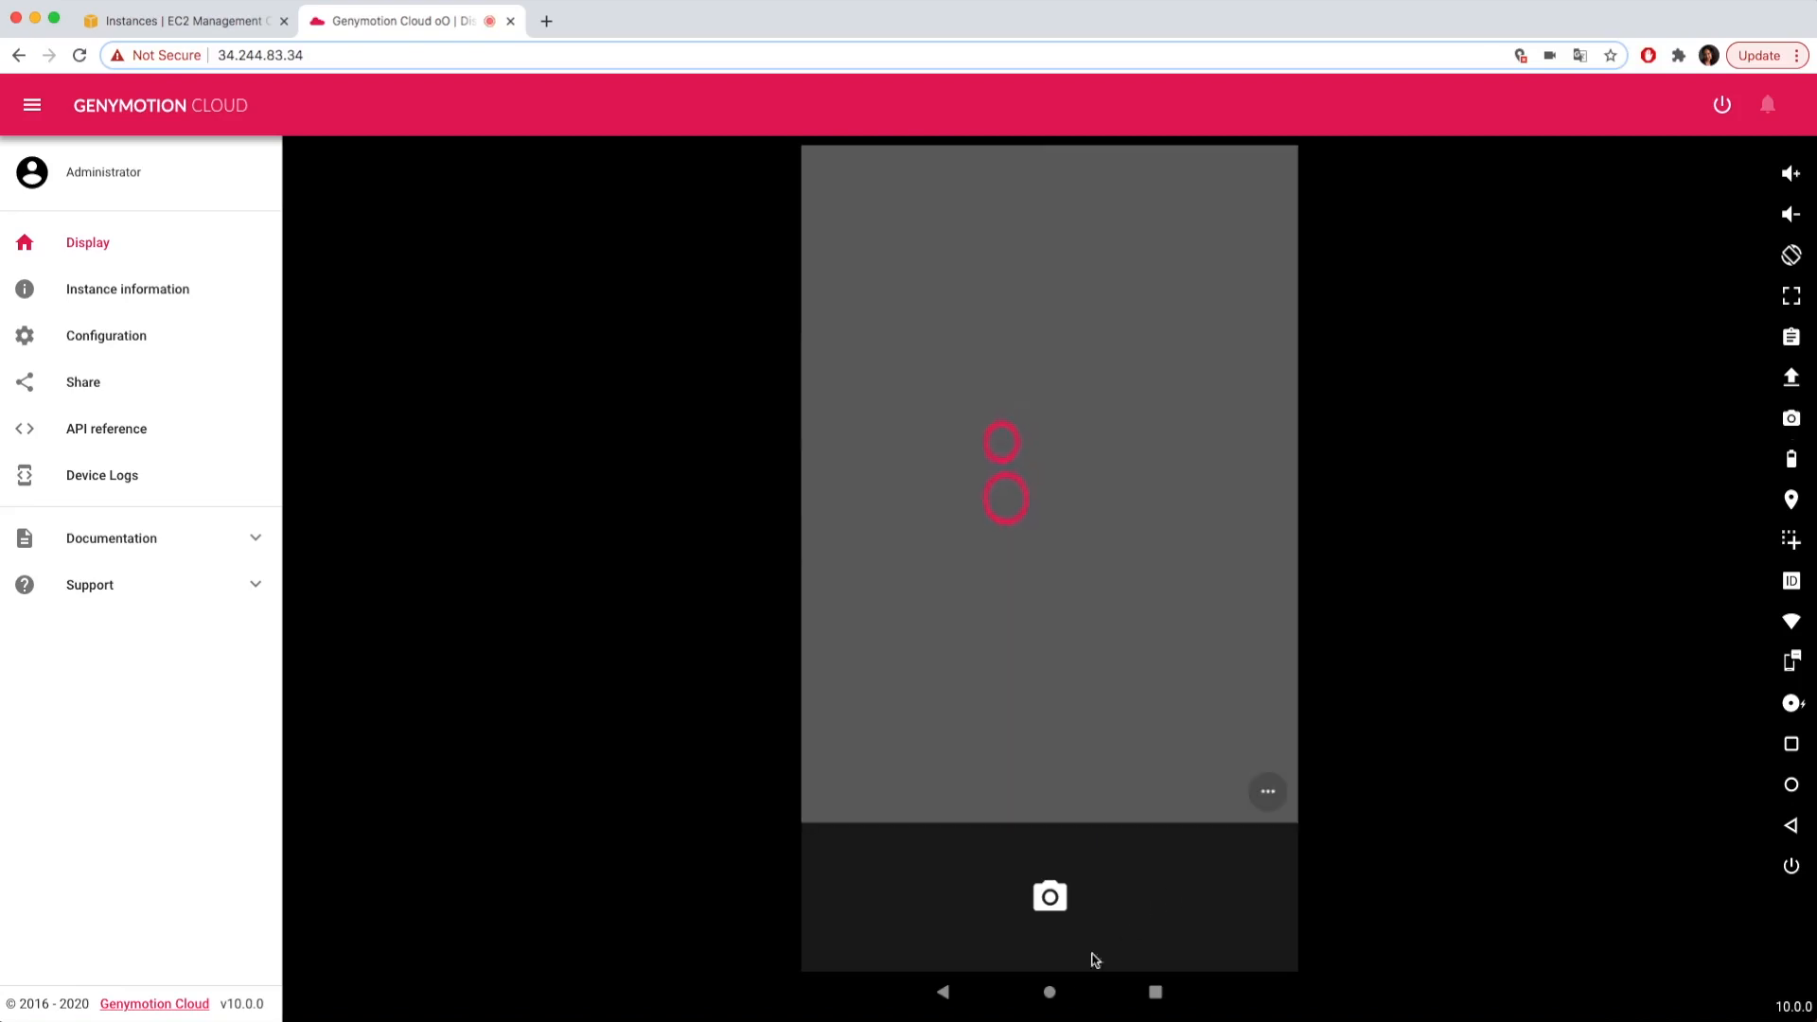
Rotate the device, paste clipboard text 'hi' into Google search, and return home
left_click(1049, 991)
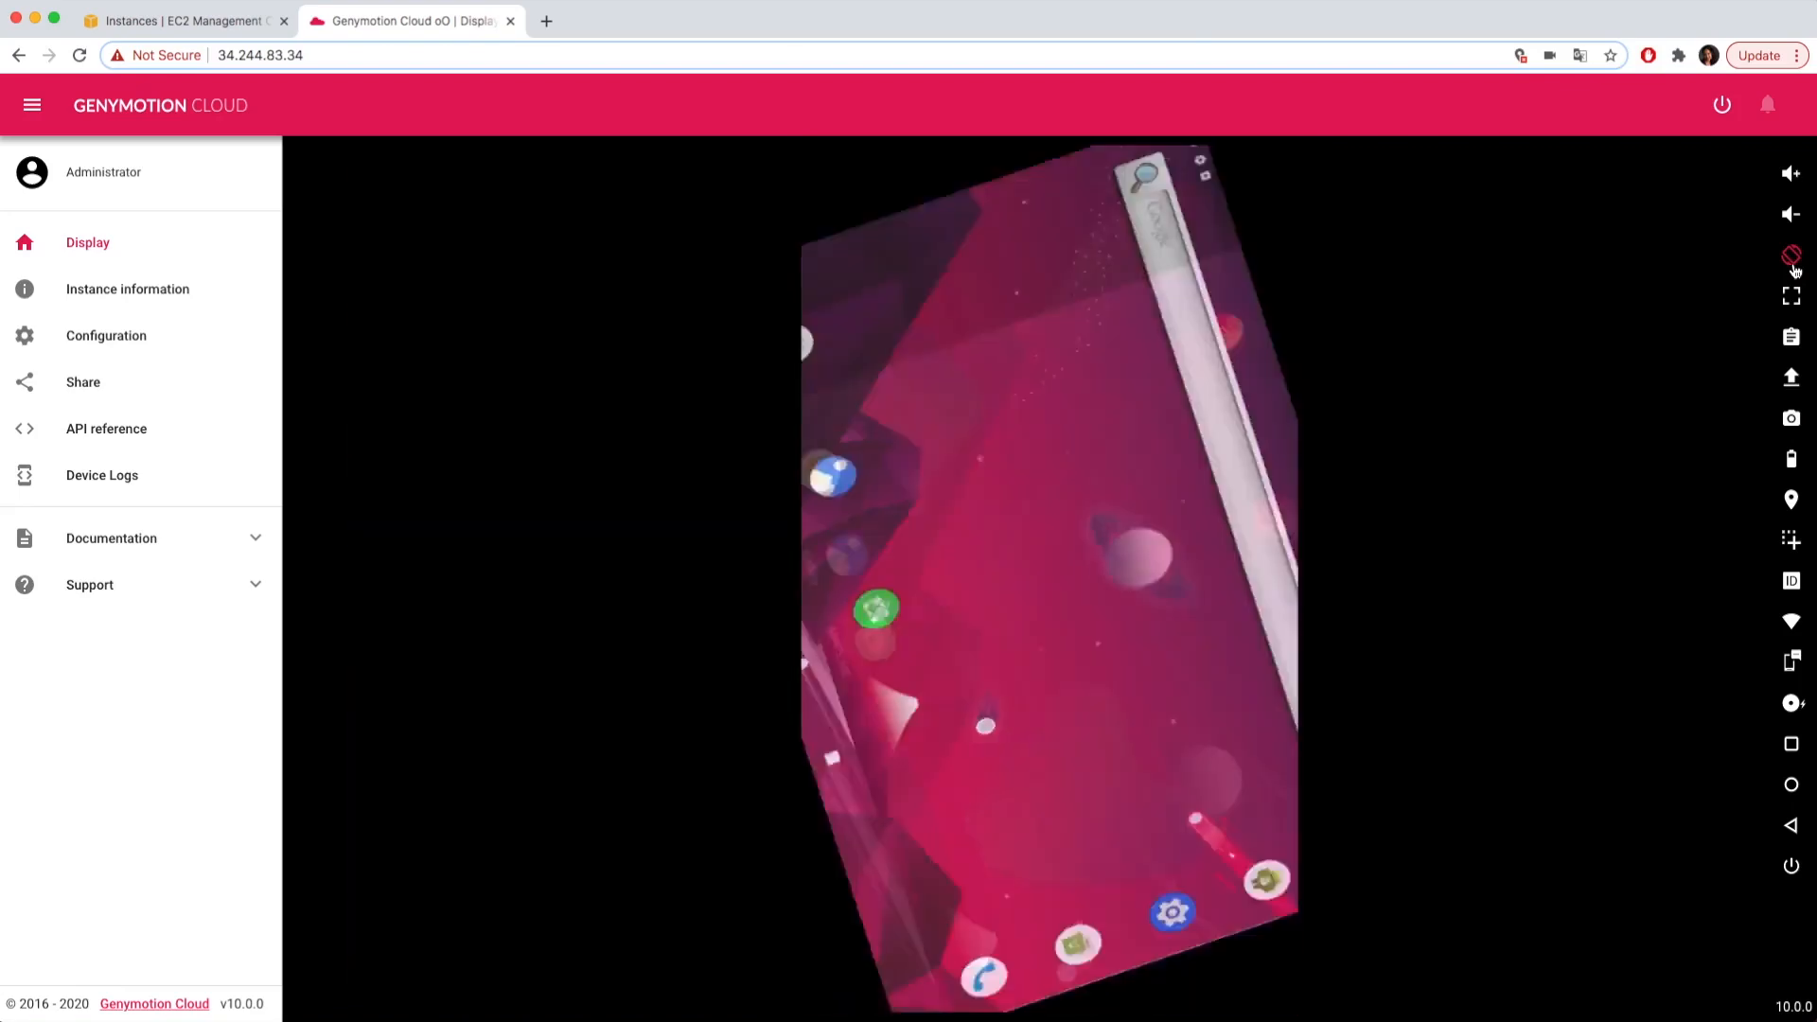
left_click(1790, 335)
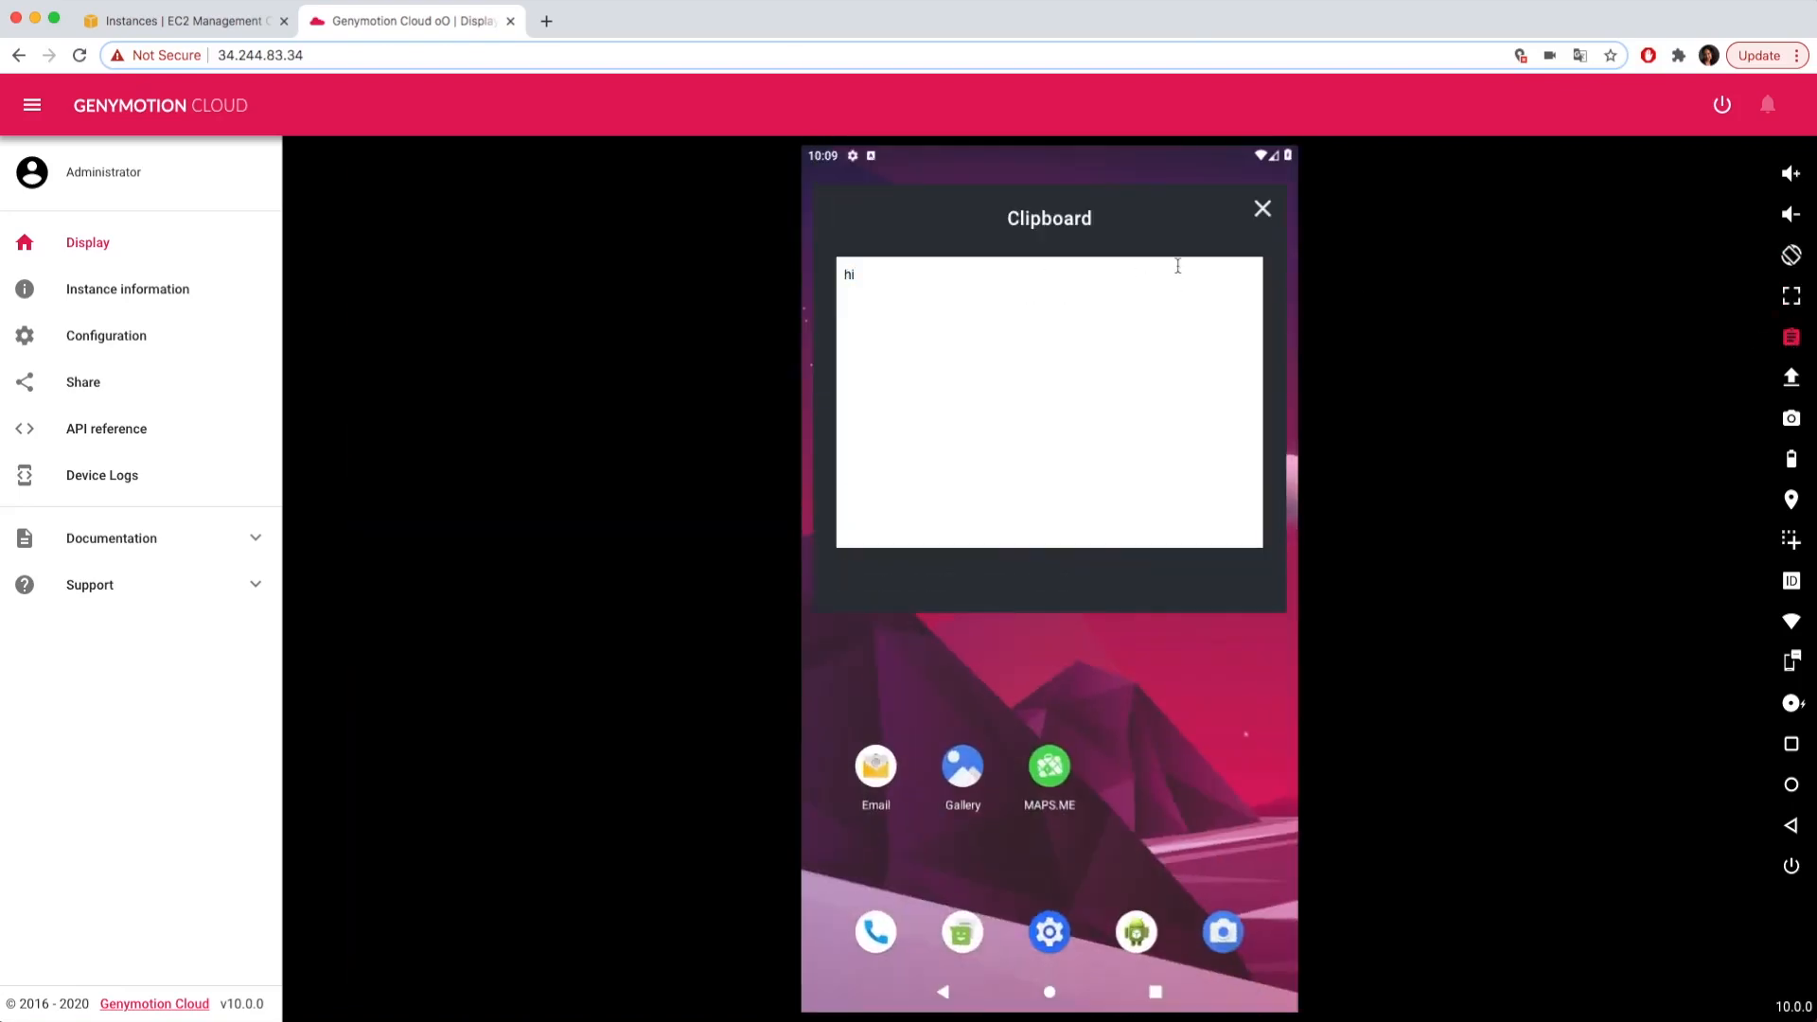
left_click(1261, 209)
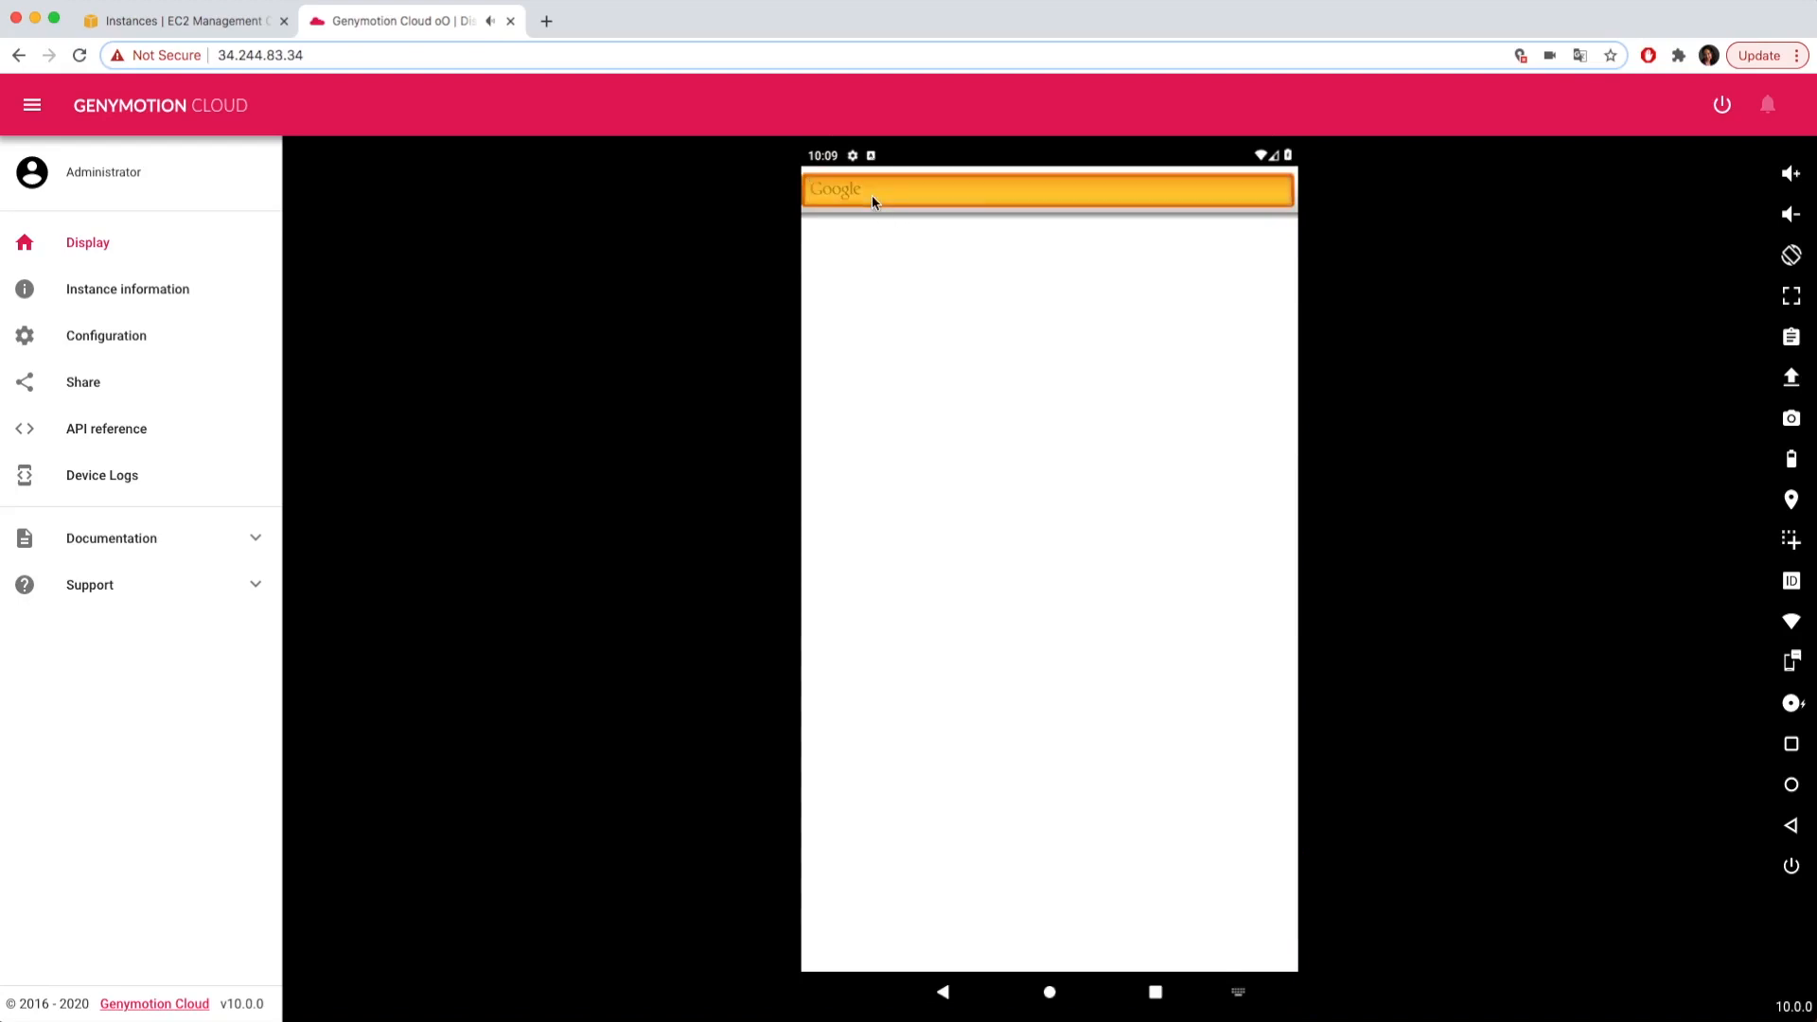
type("hi")
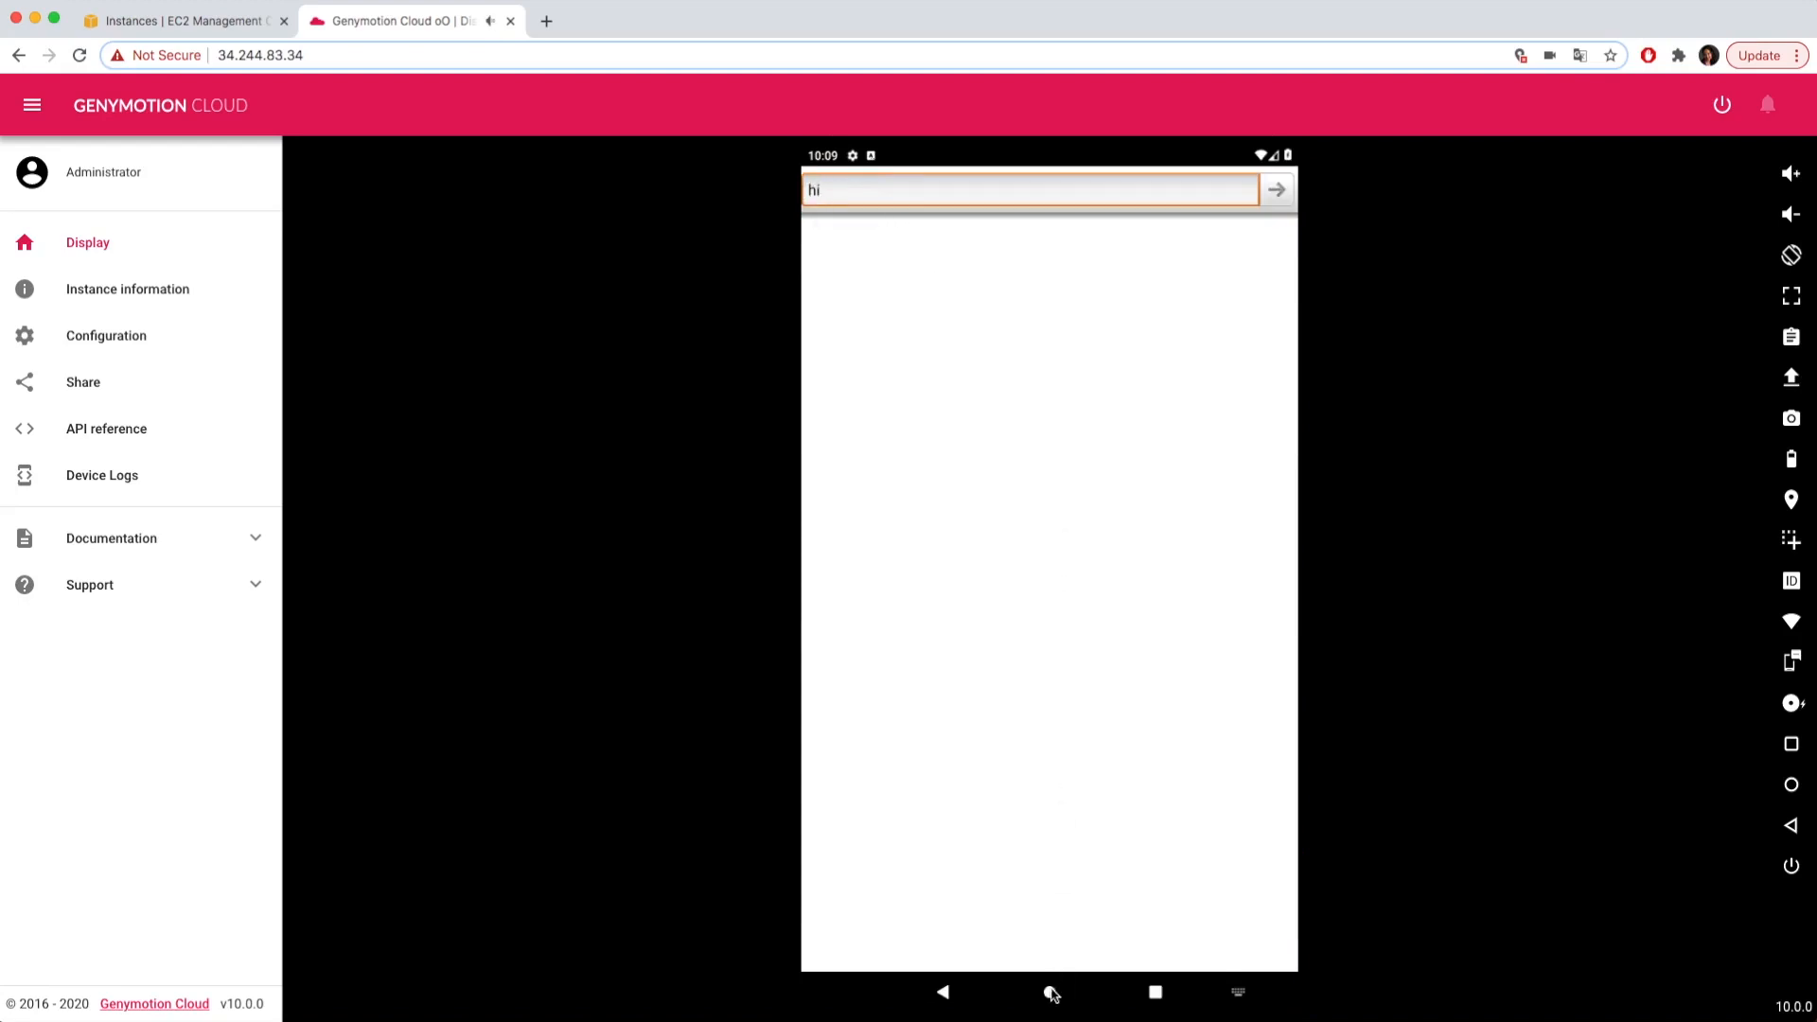
left_click(1048, 992)
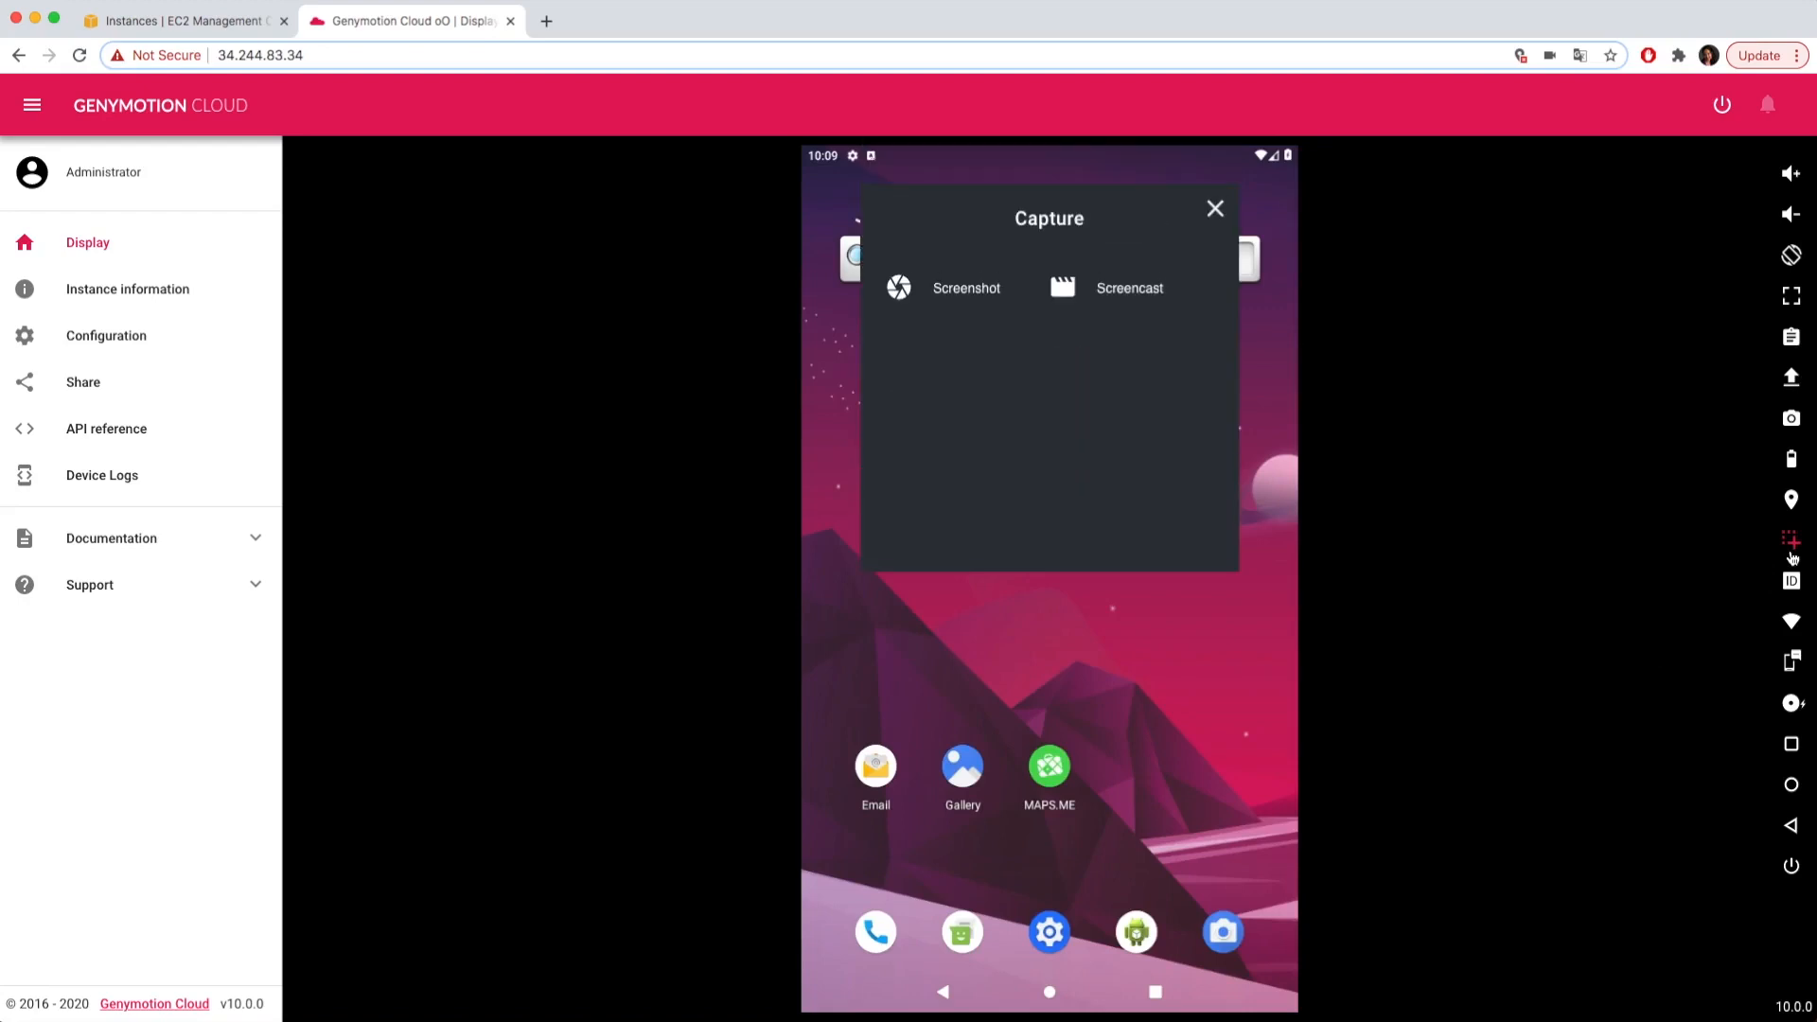
Close capture options, view the Identifiers and Network & Baseband panels, then open the phone simulator
left_click(1214, 208)
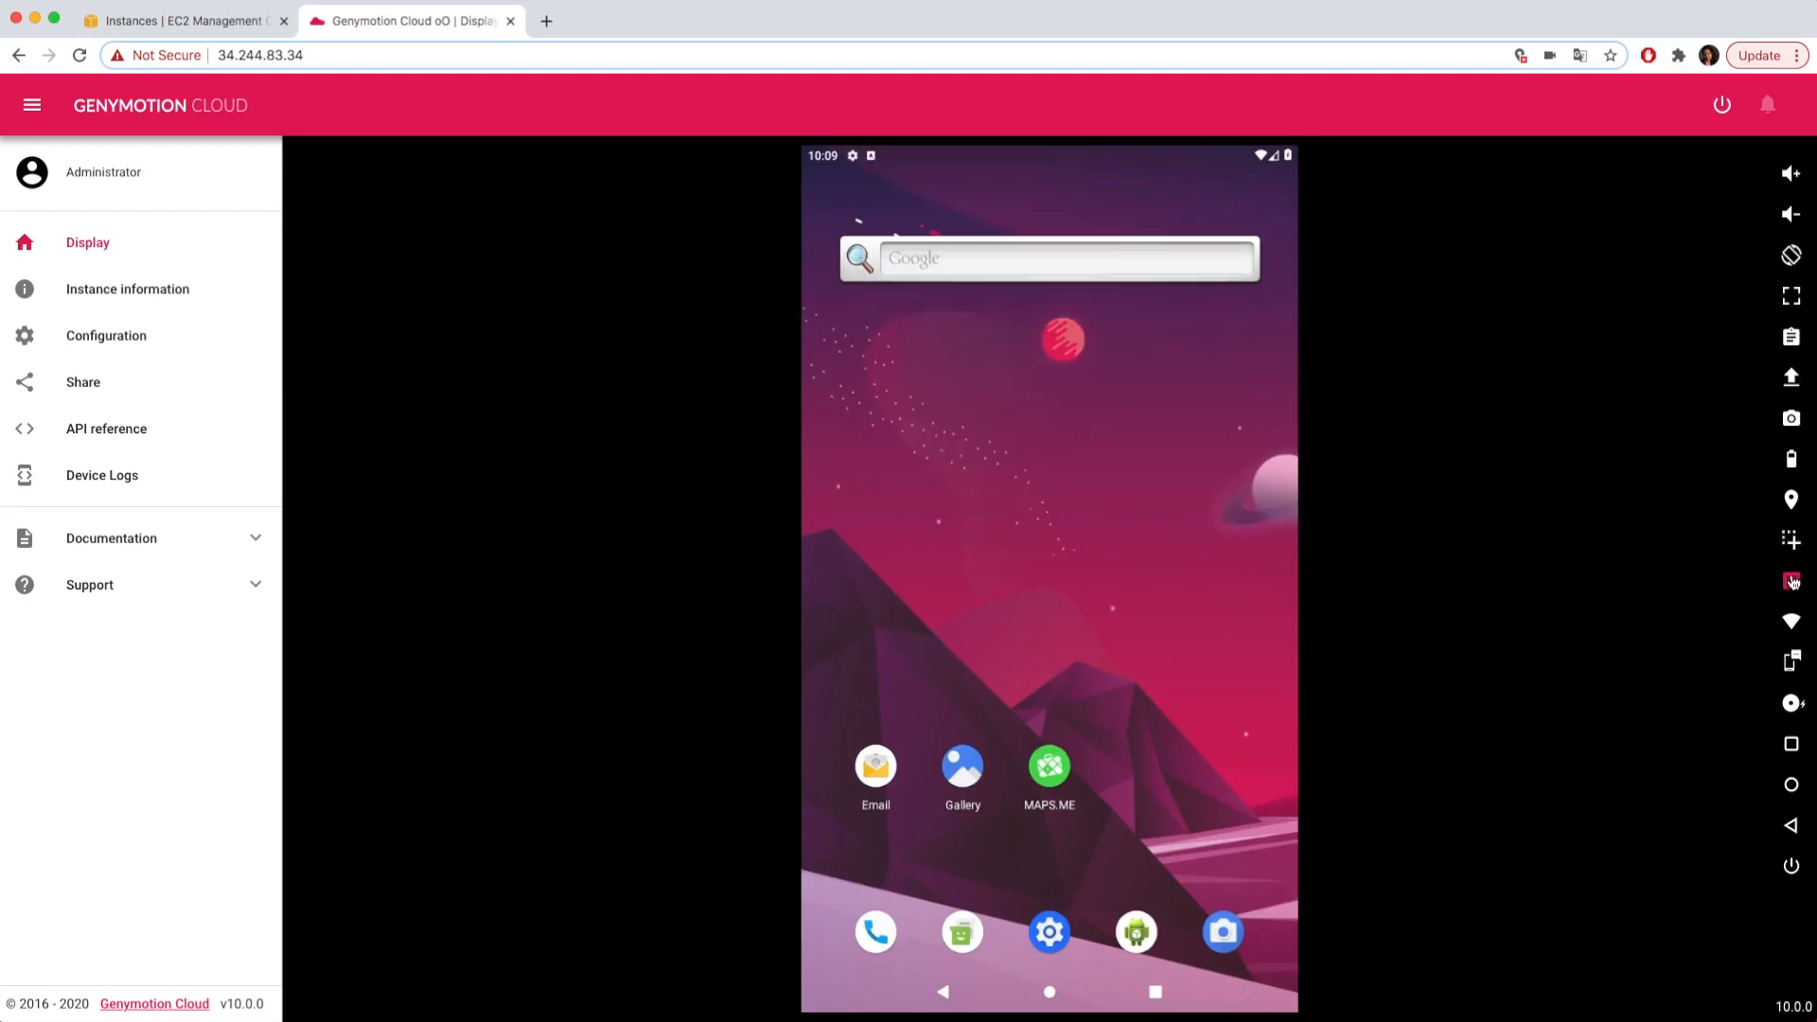
left_click(1790, 582)
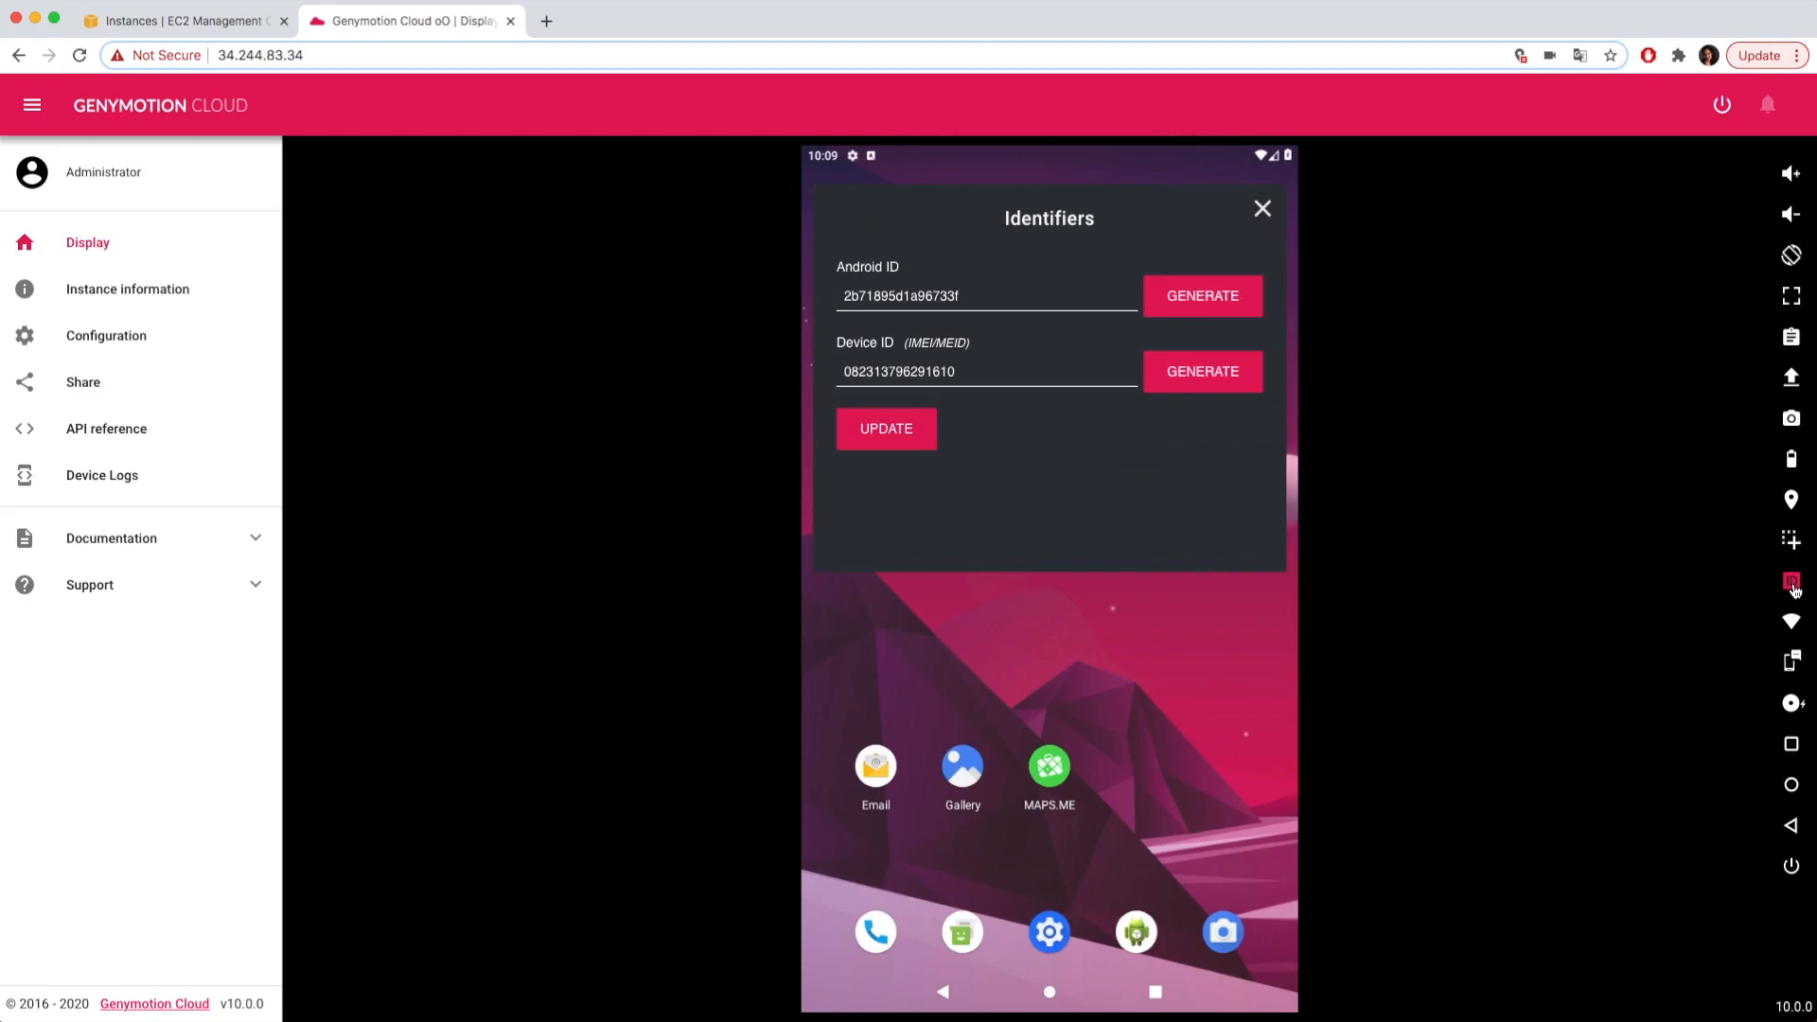
left_click(1790, 622)
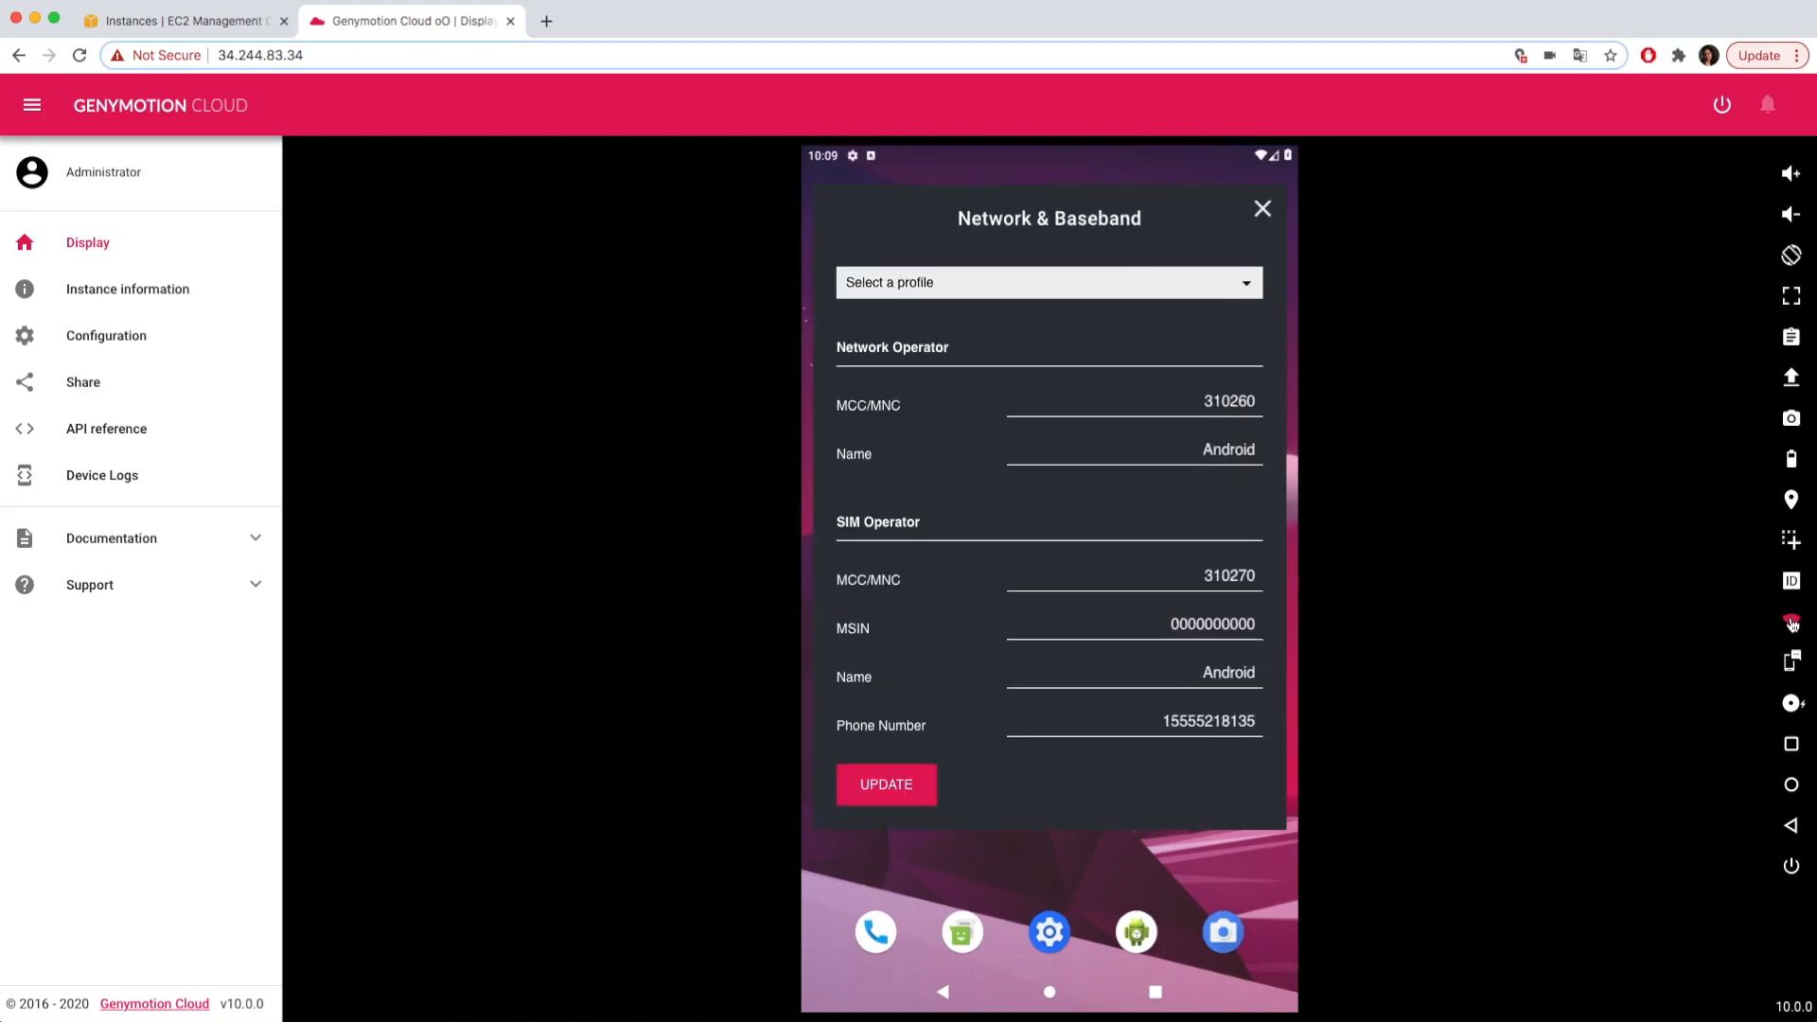
left_click(1046, 282)
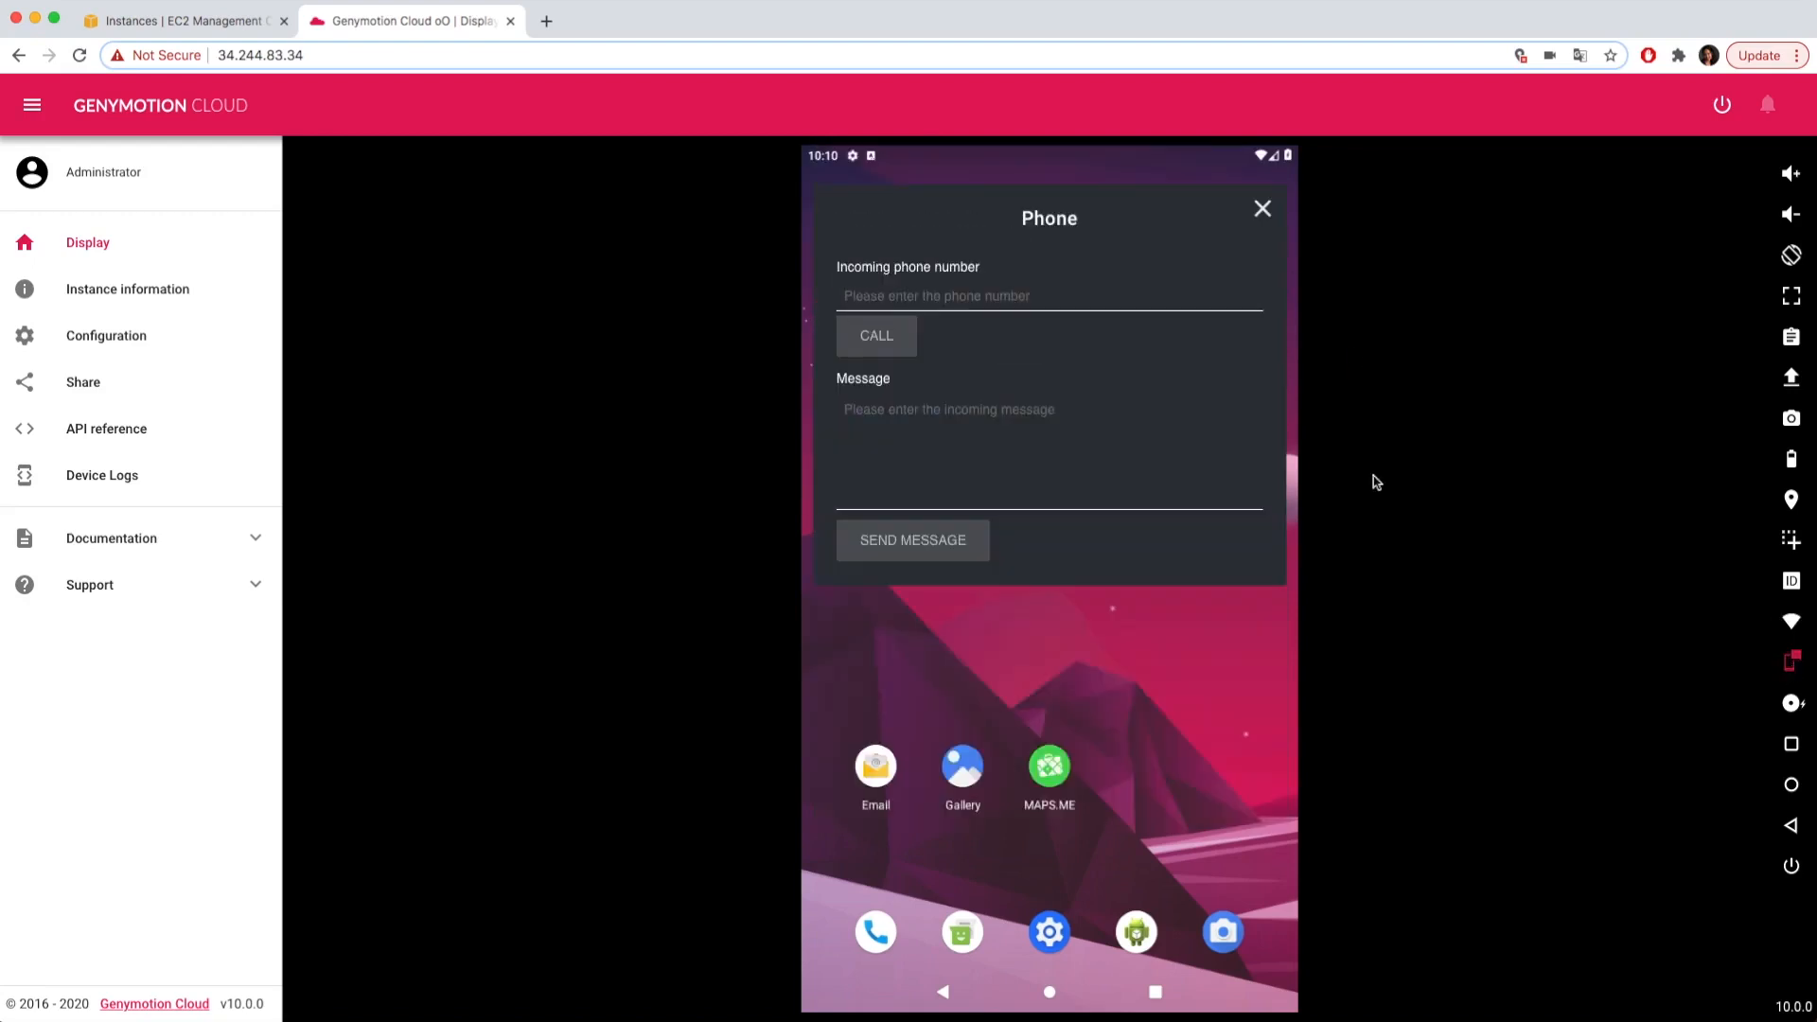
Simulate an incoming call from 1234567 and send the device the message 'hi'
type("1234567")
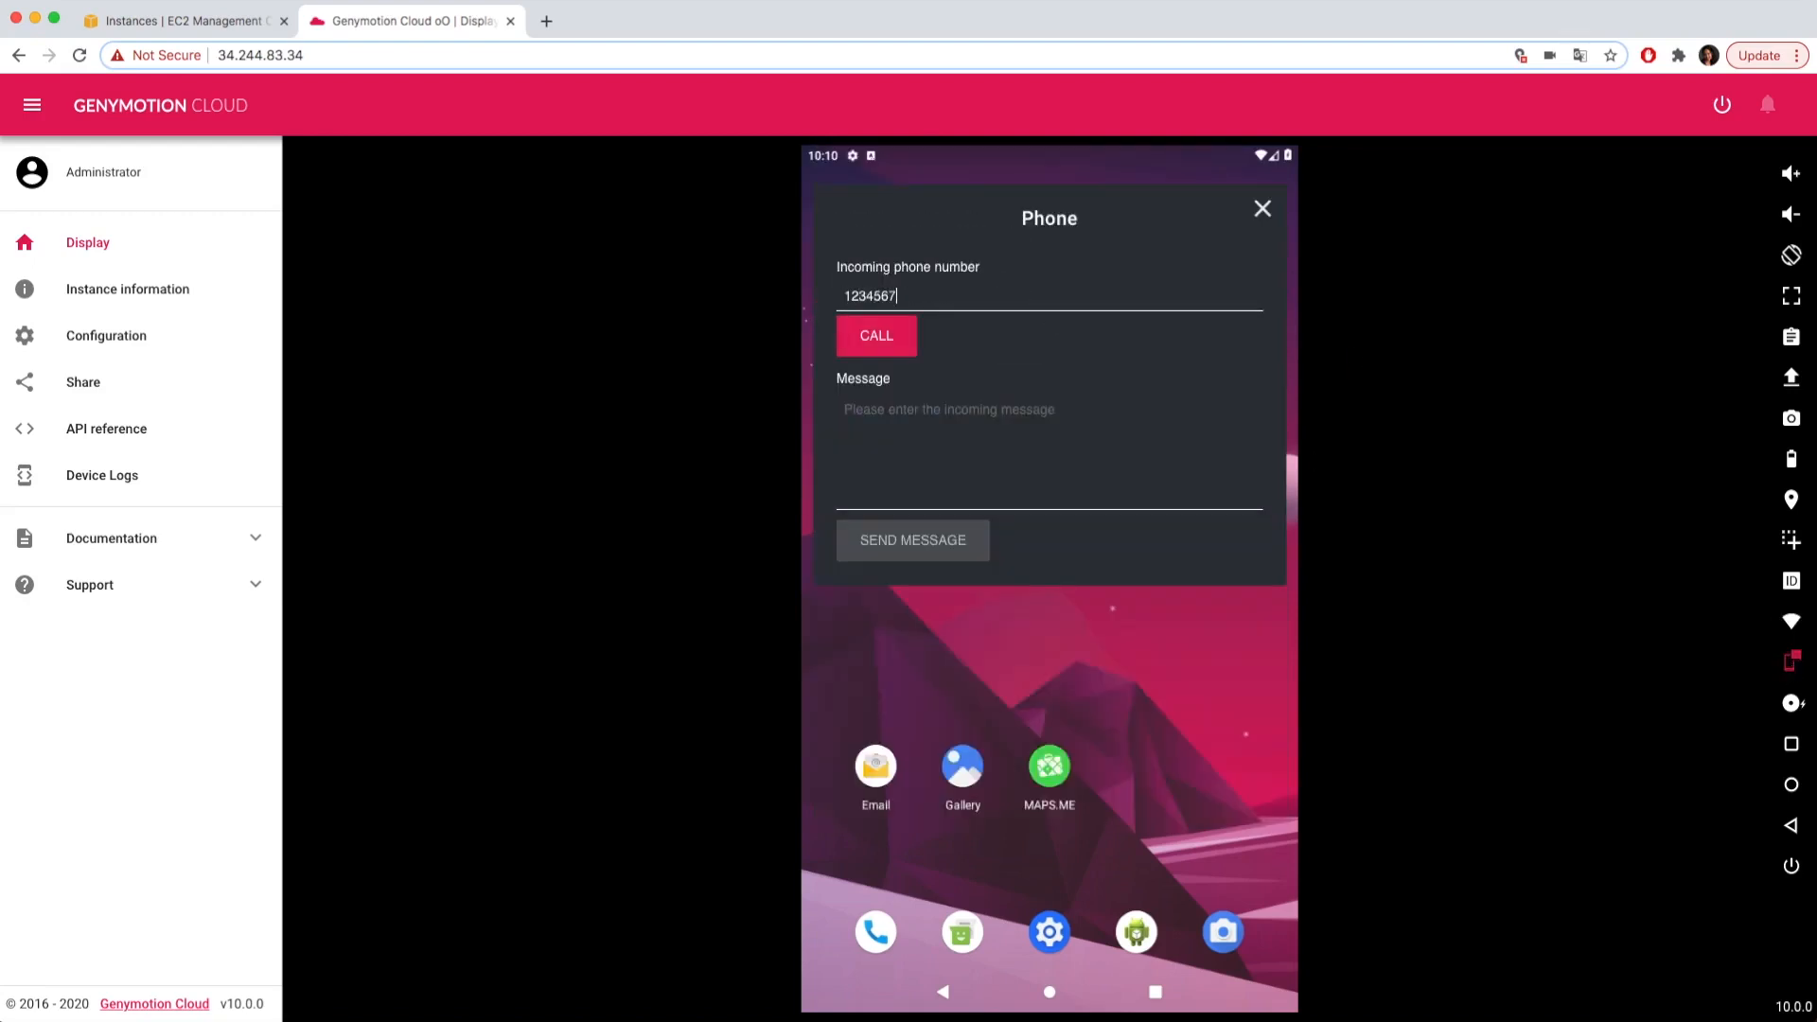
left_click(874, 335)
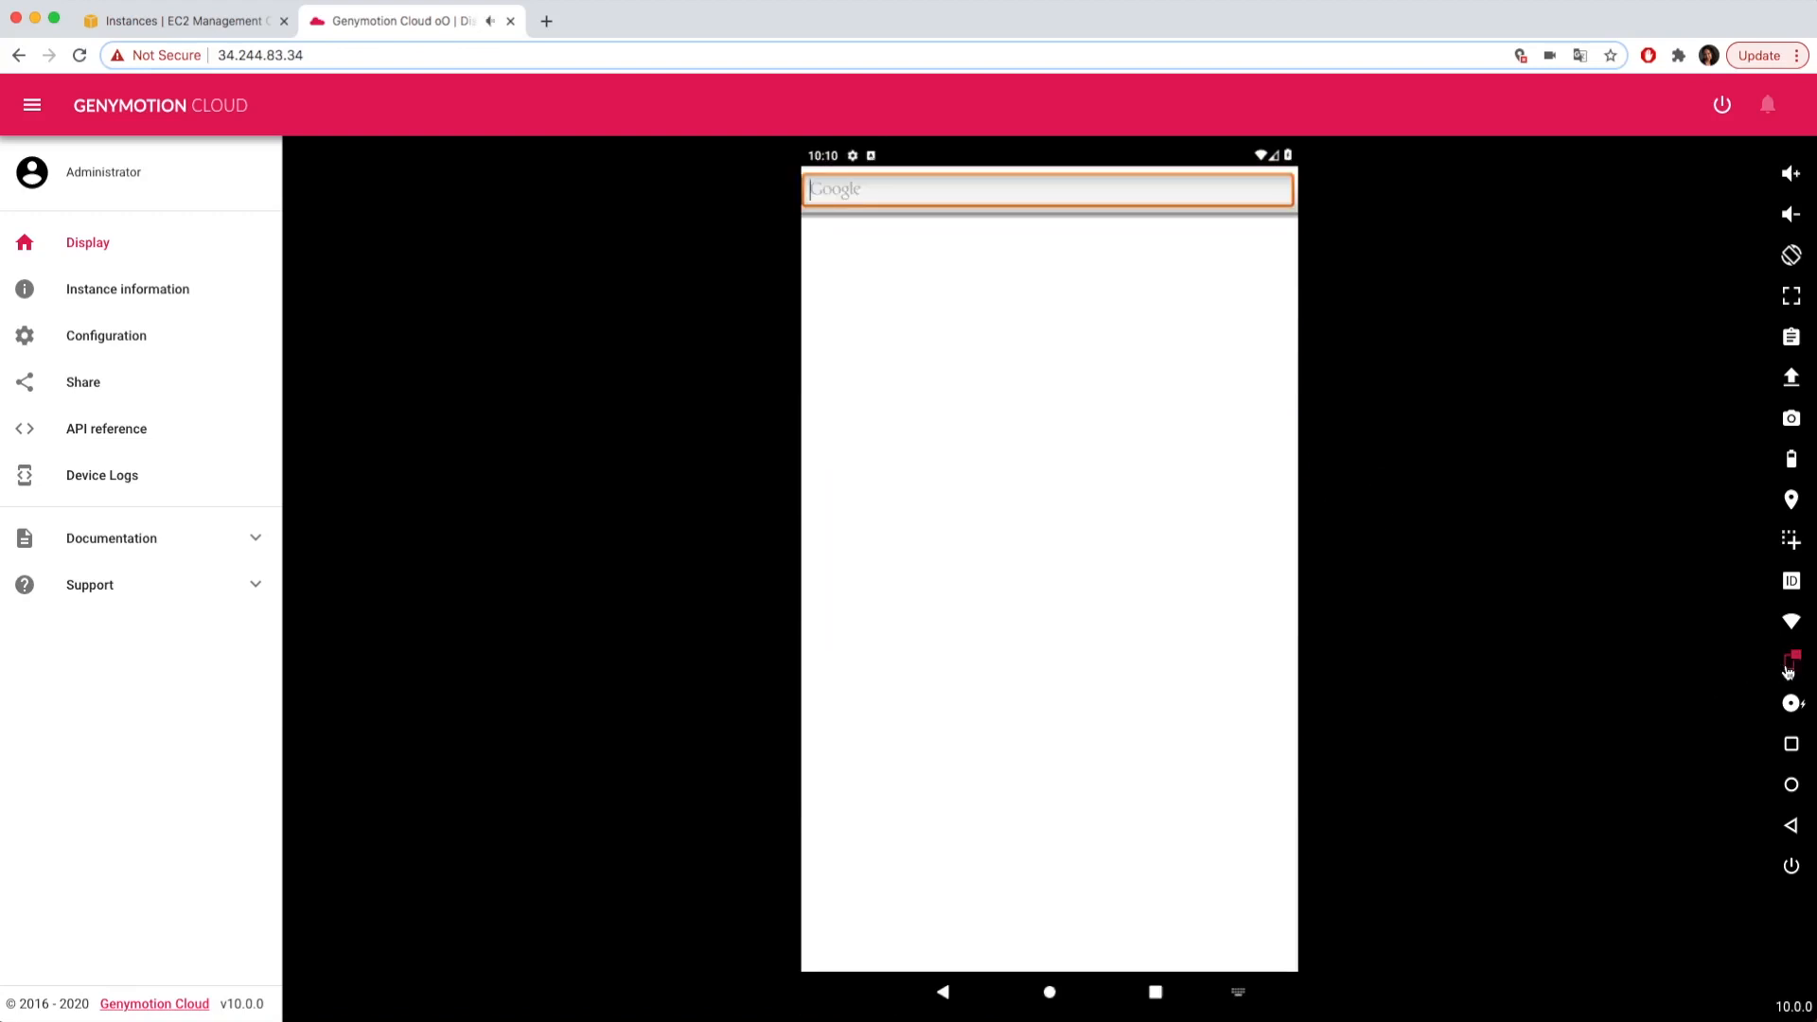
left_click(1790, 660)
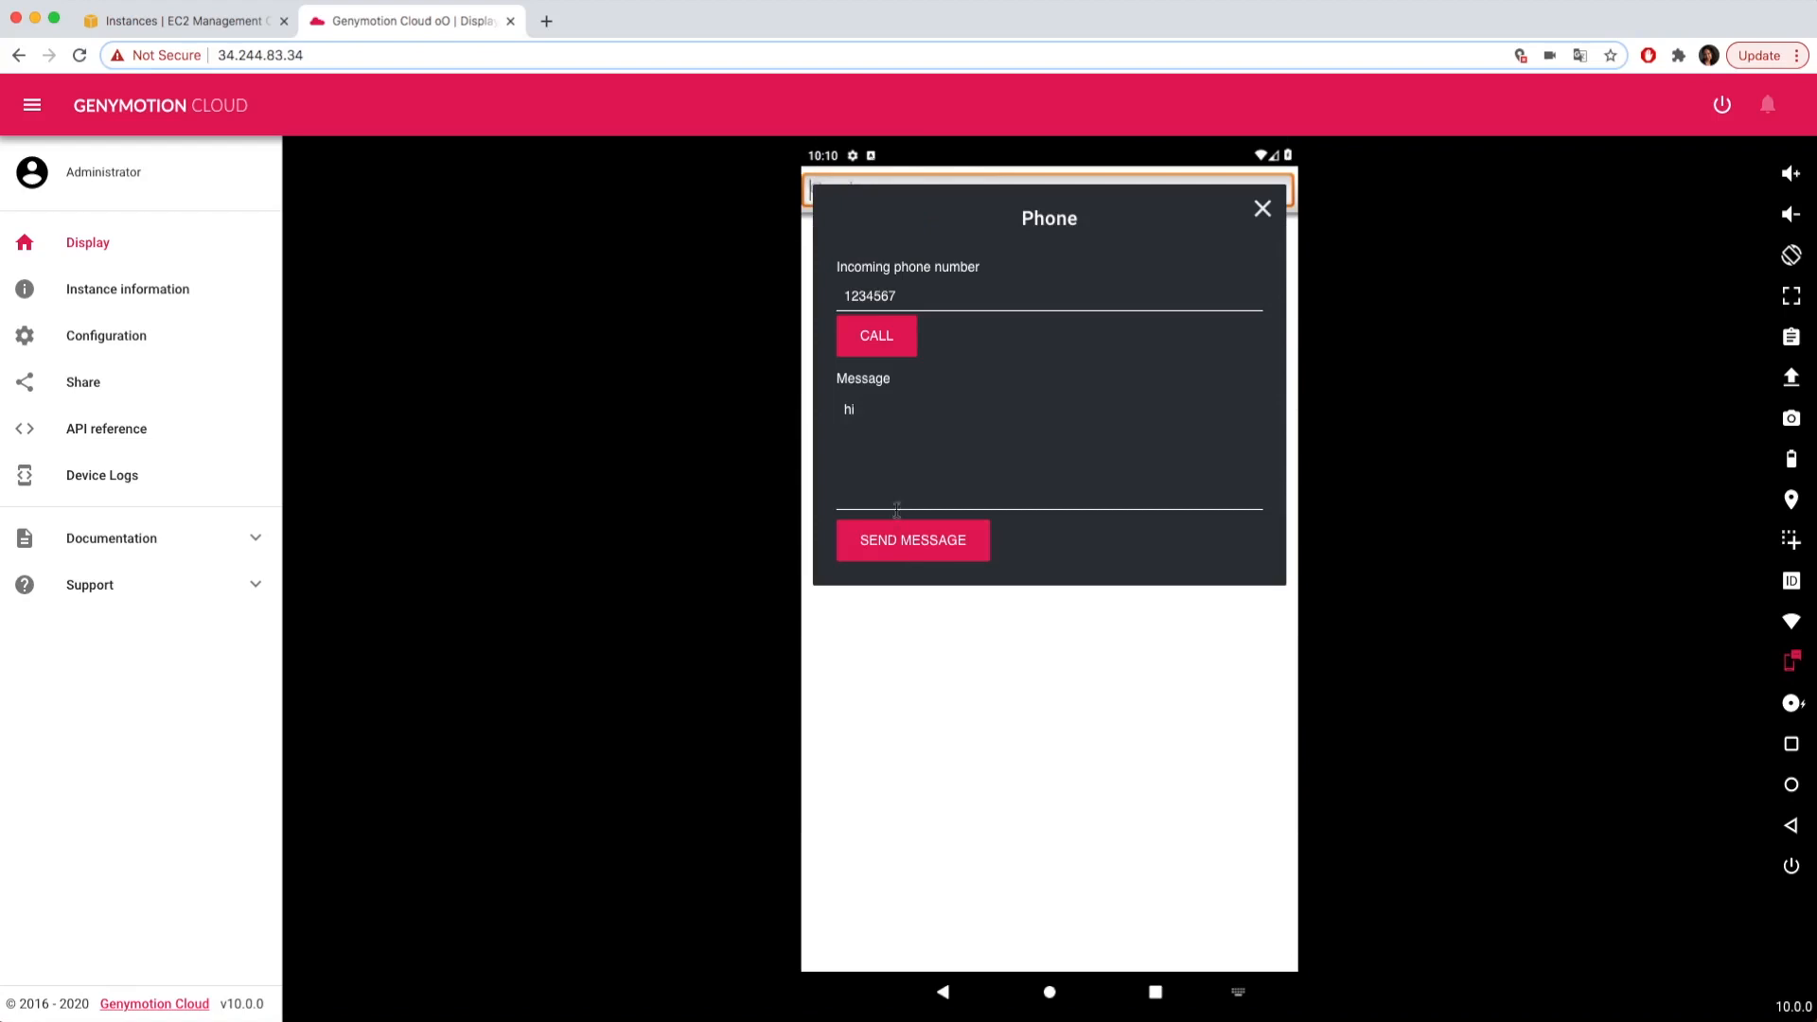
left_click(1790, 458)
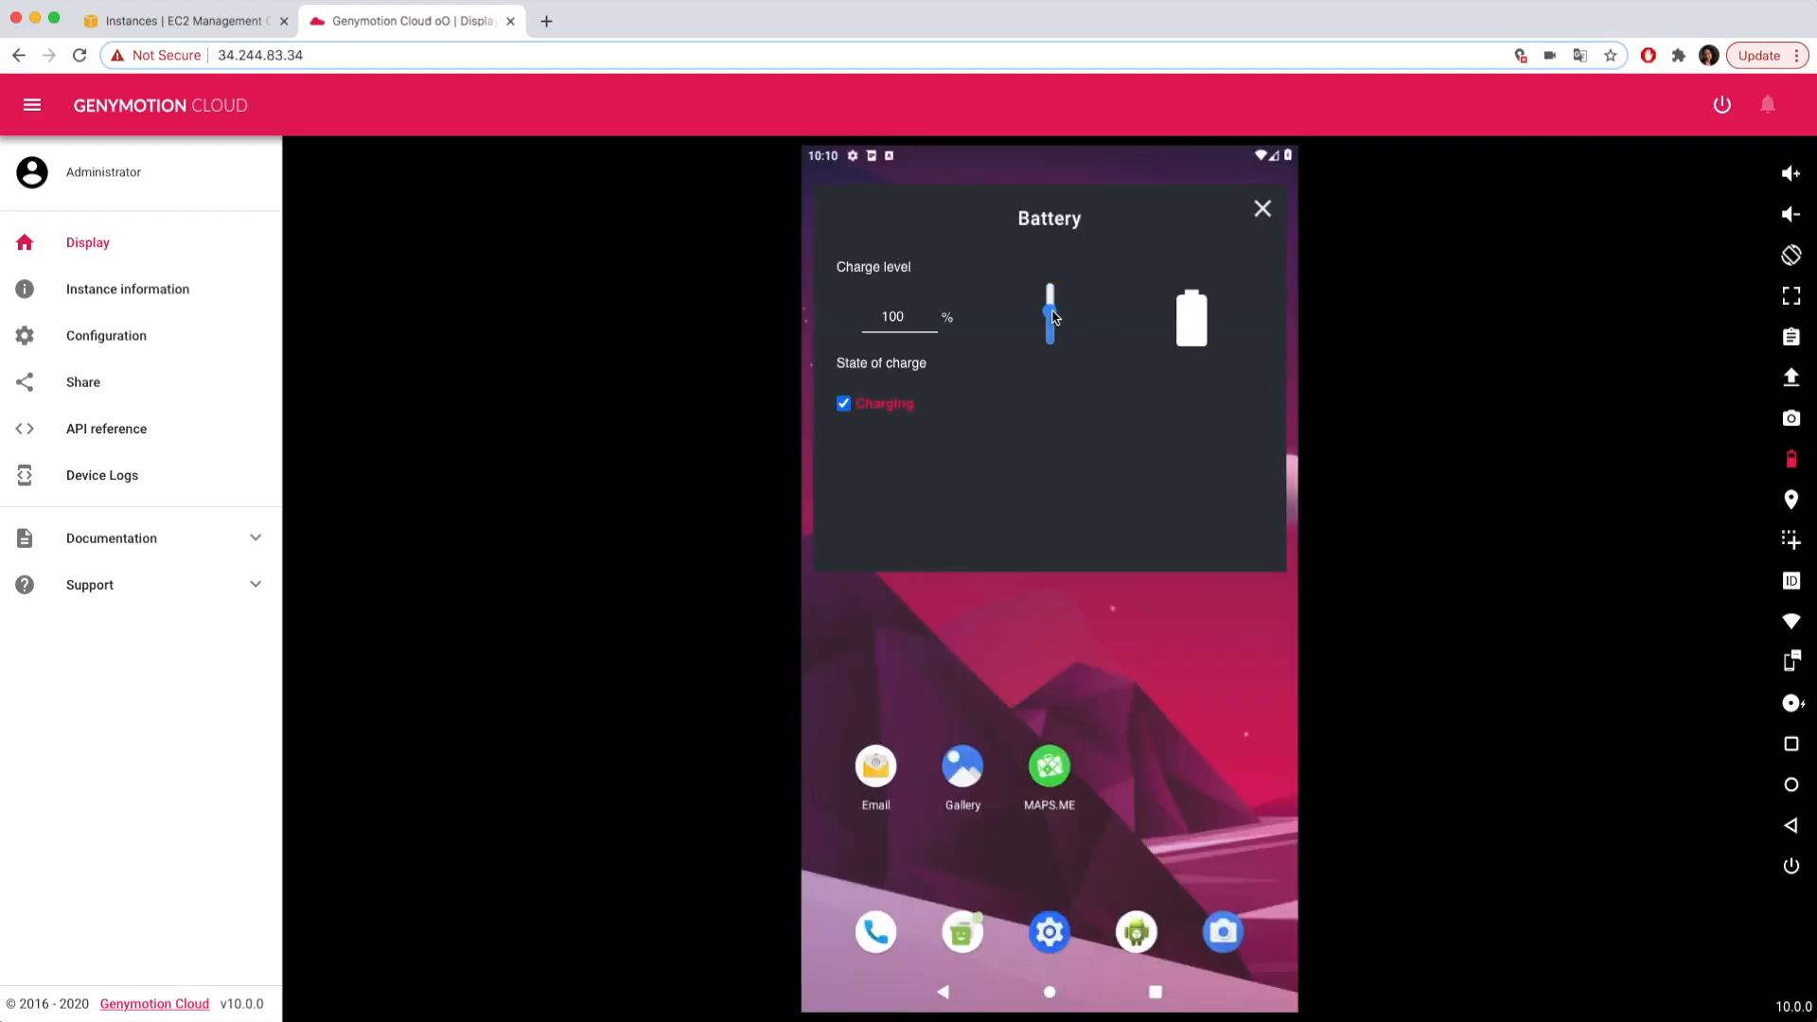
left_click(1261, 208)
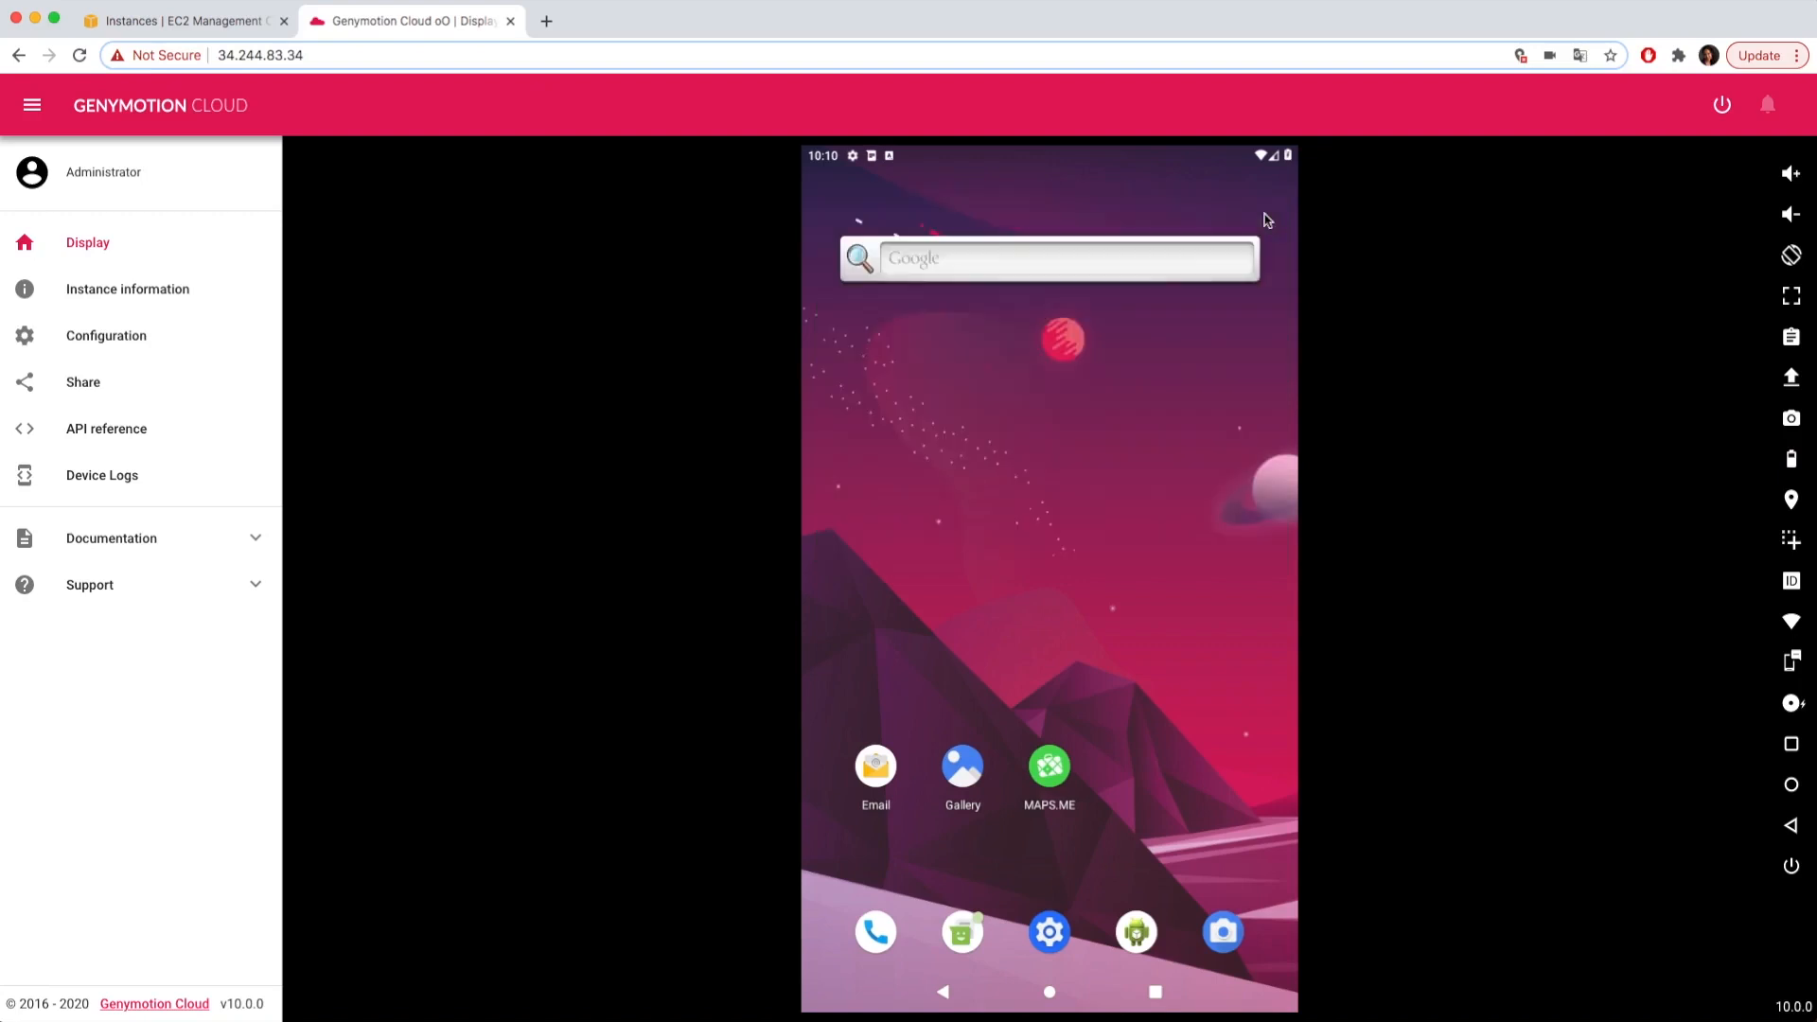
left_click(1790, 703)
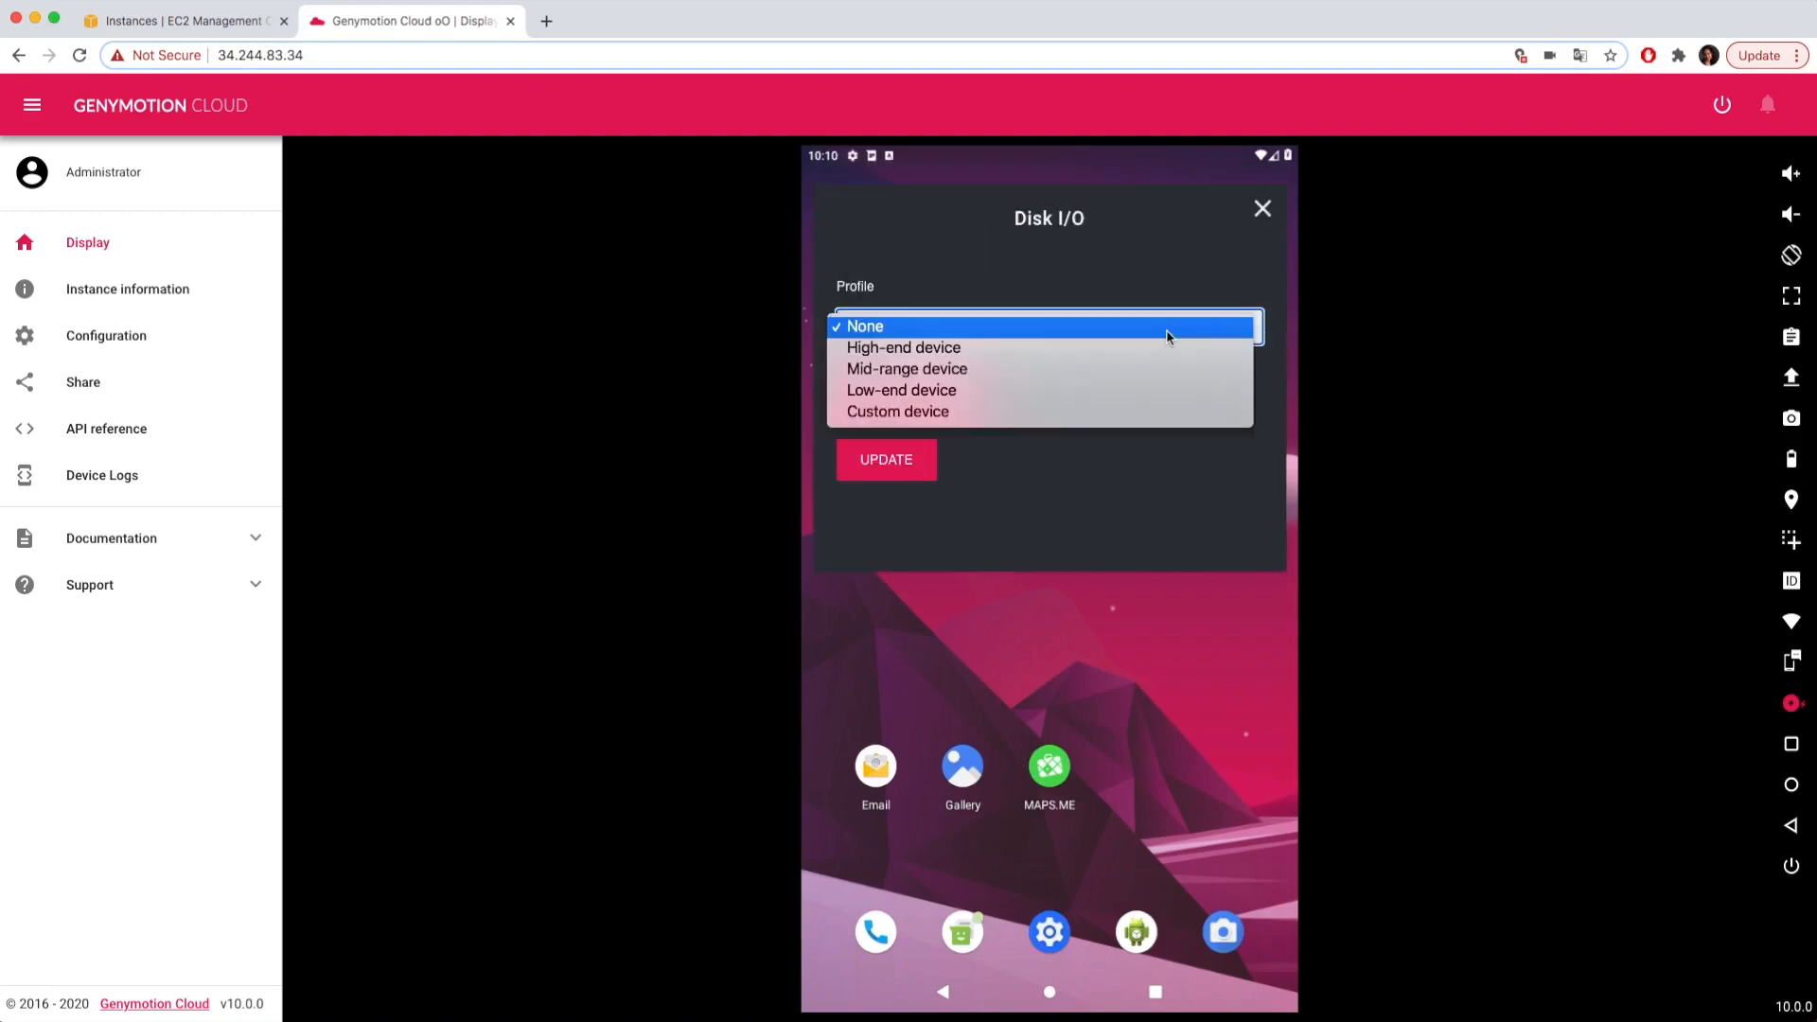
left_click(863, 326)
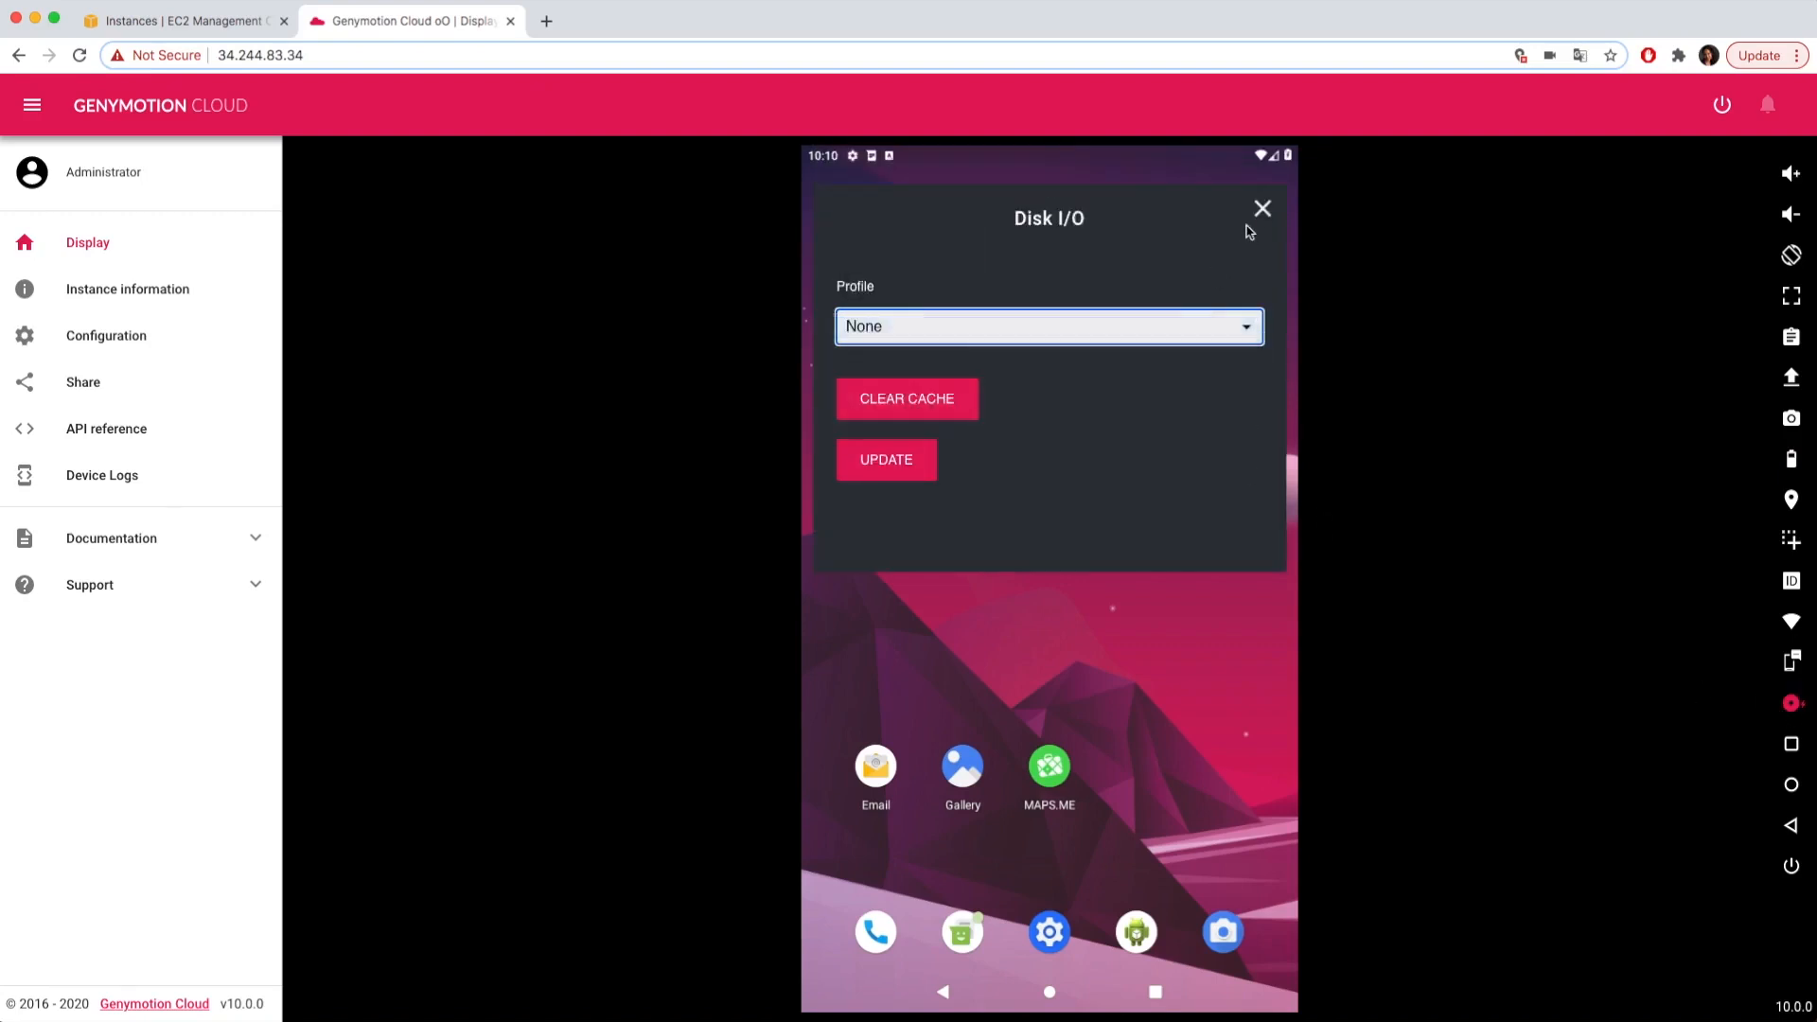
left_click(1260, 208)
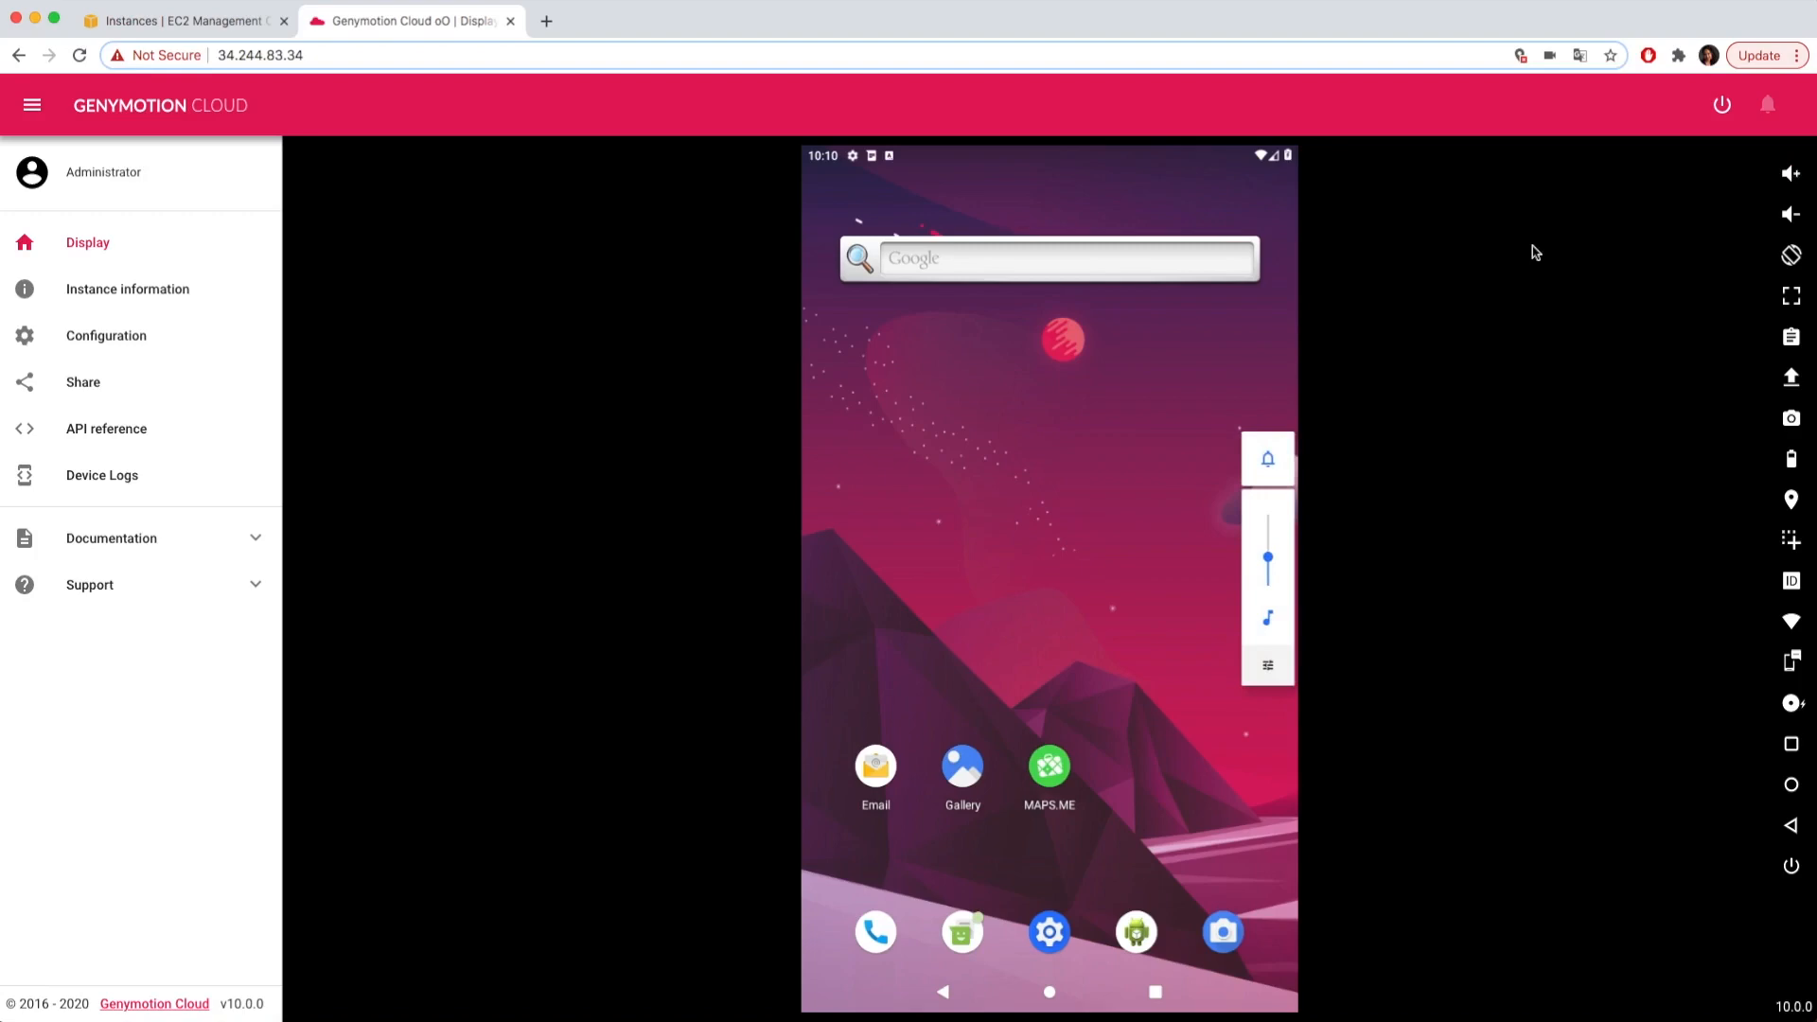
left_click(1790, 295)
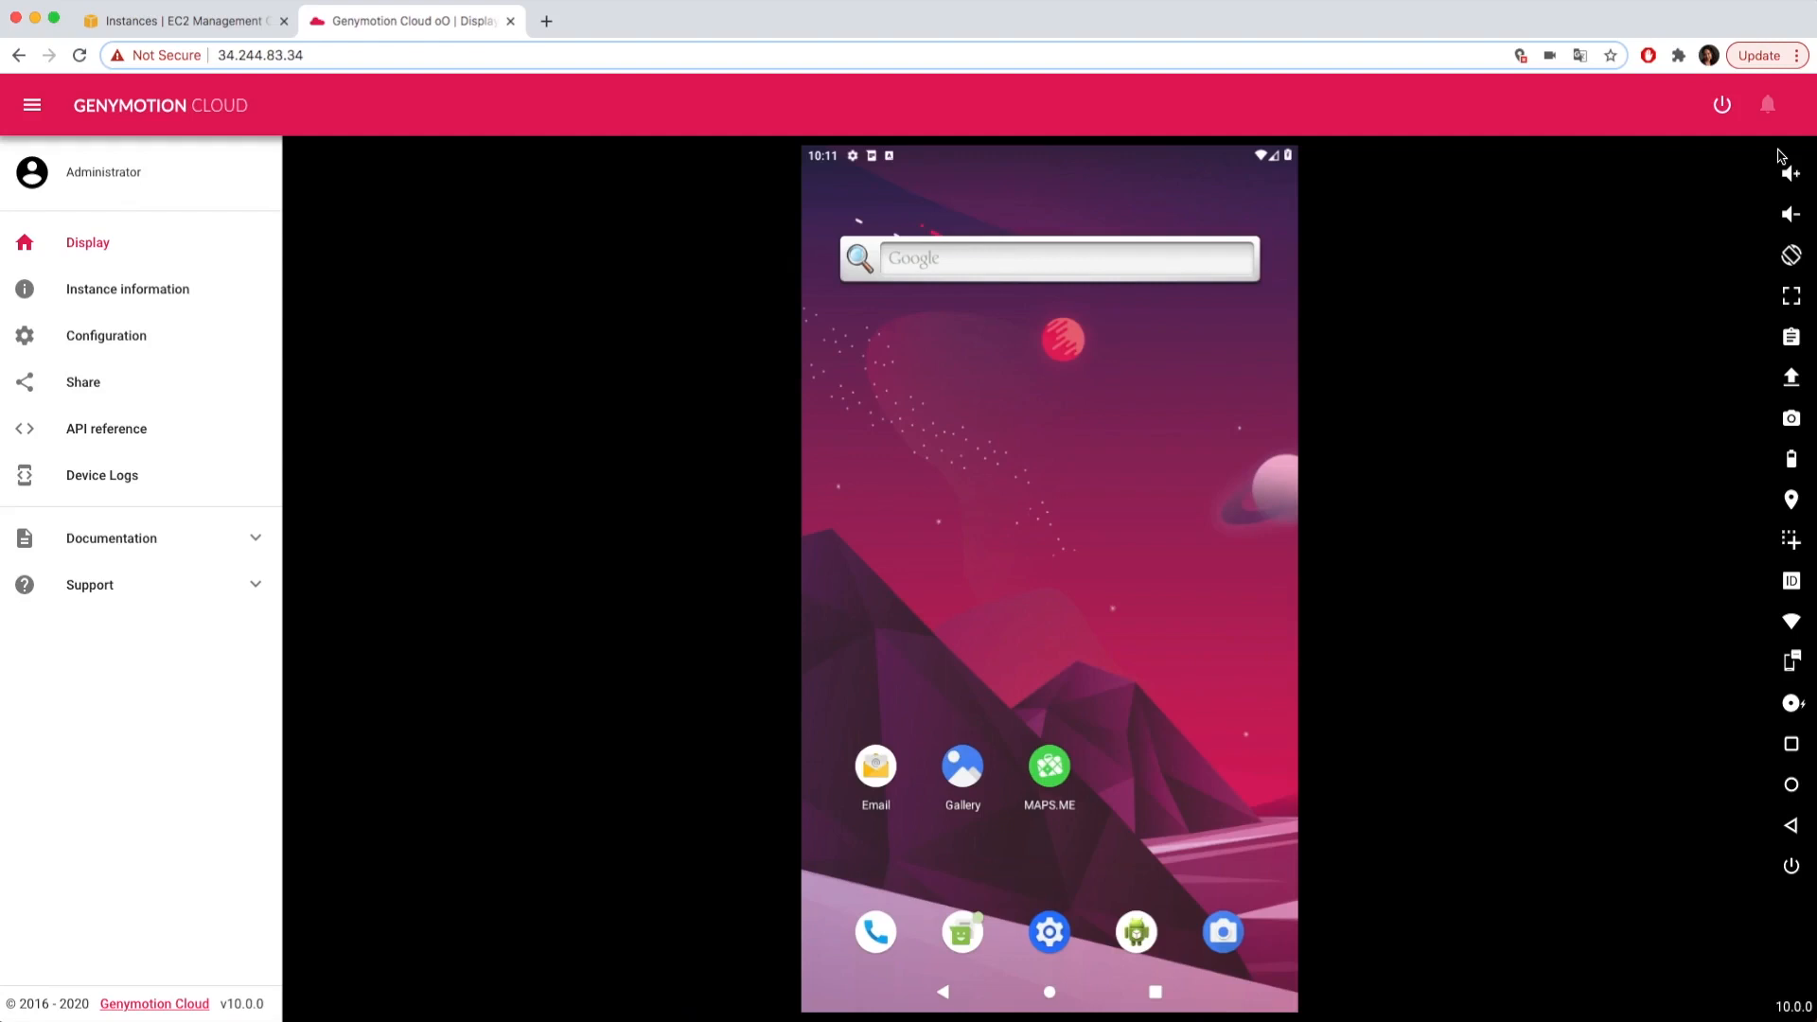
mouse_move(1695, 170)
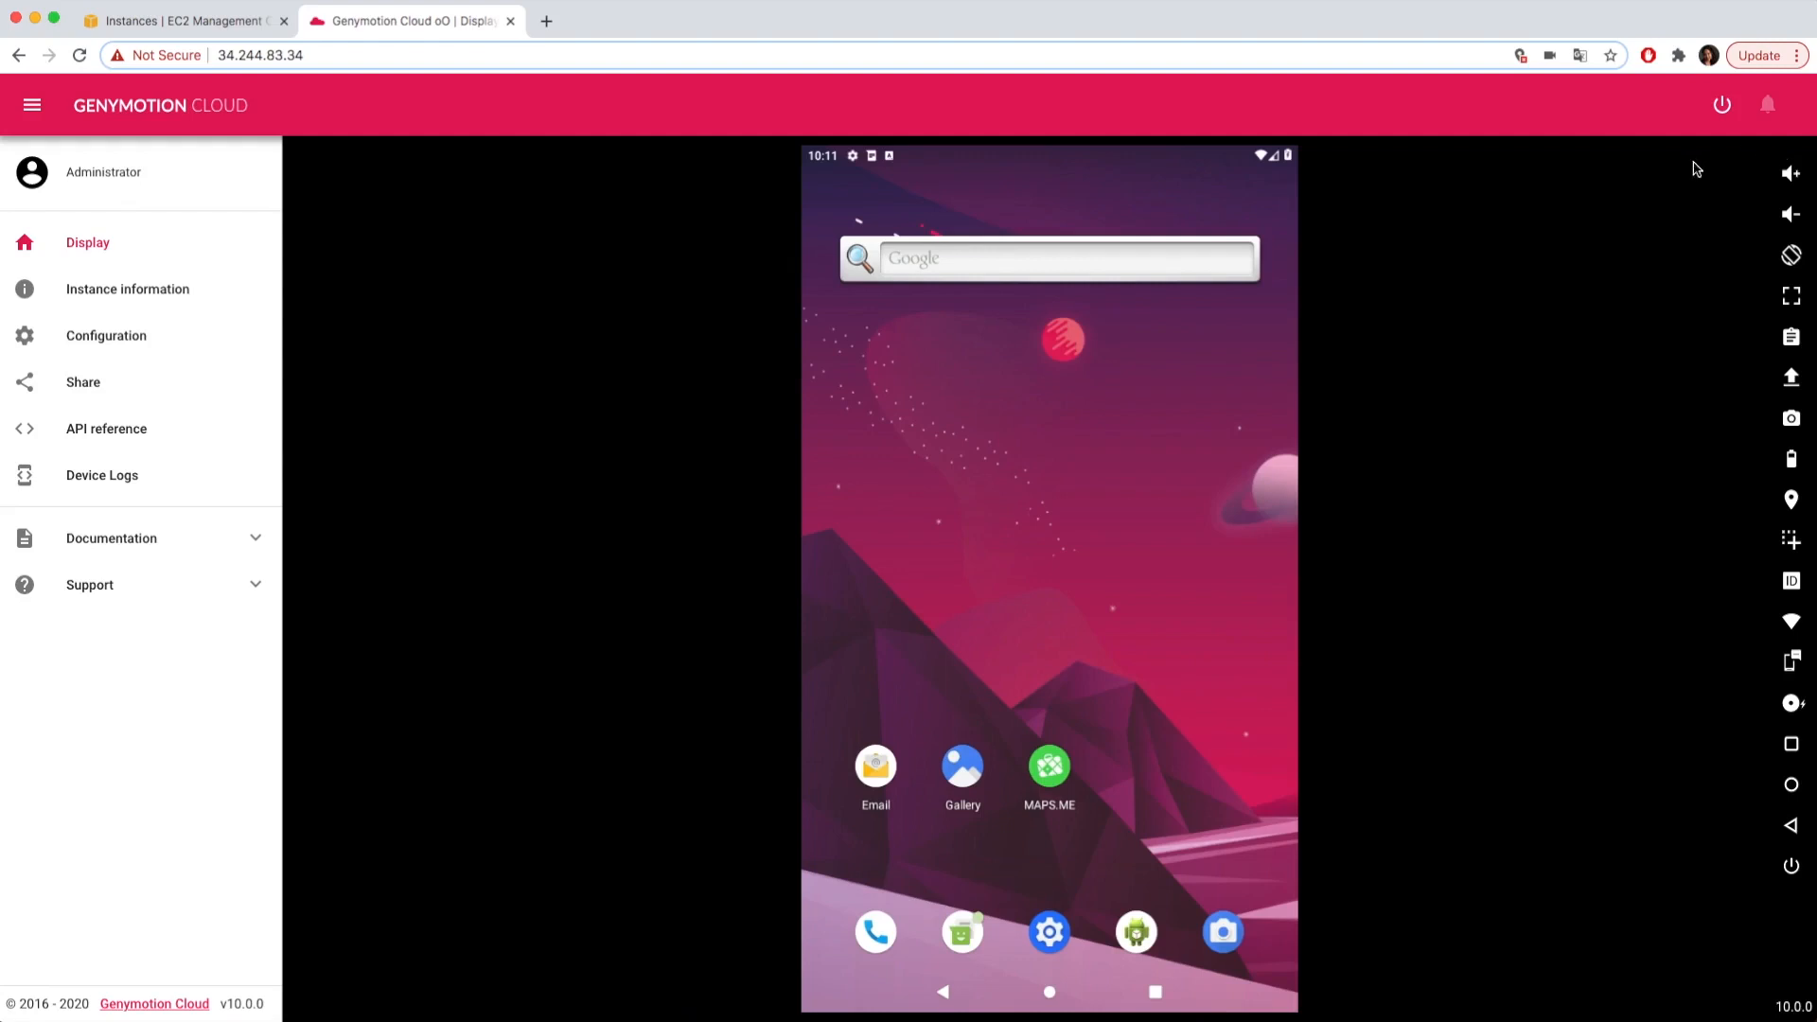
mouse_move(1510, 298)
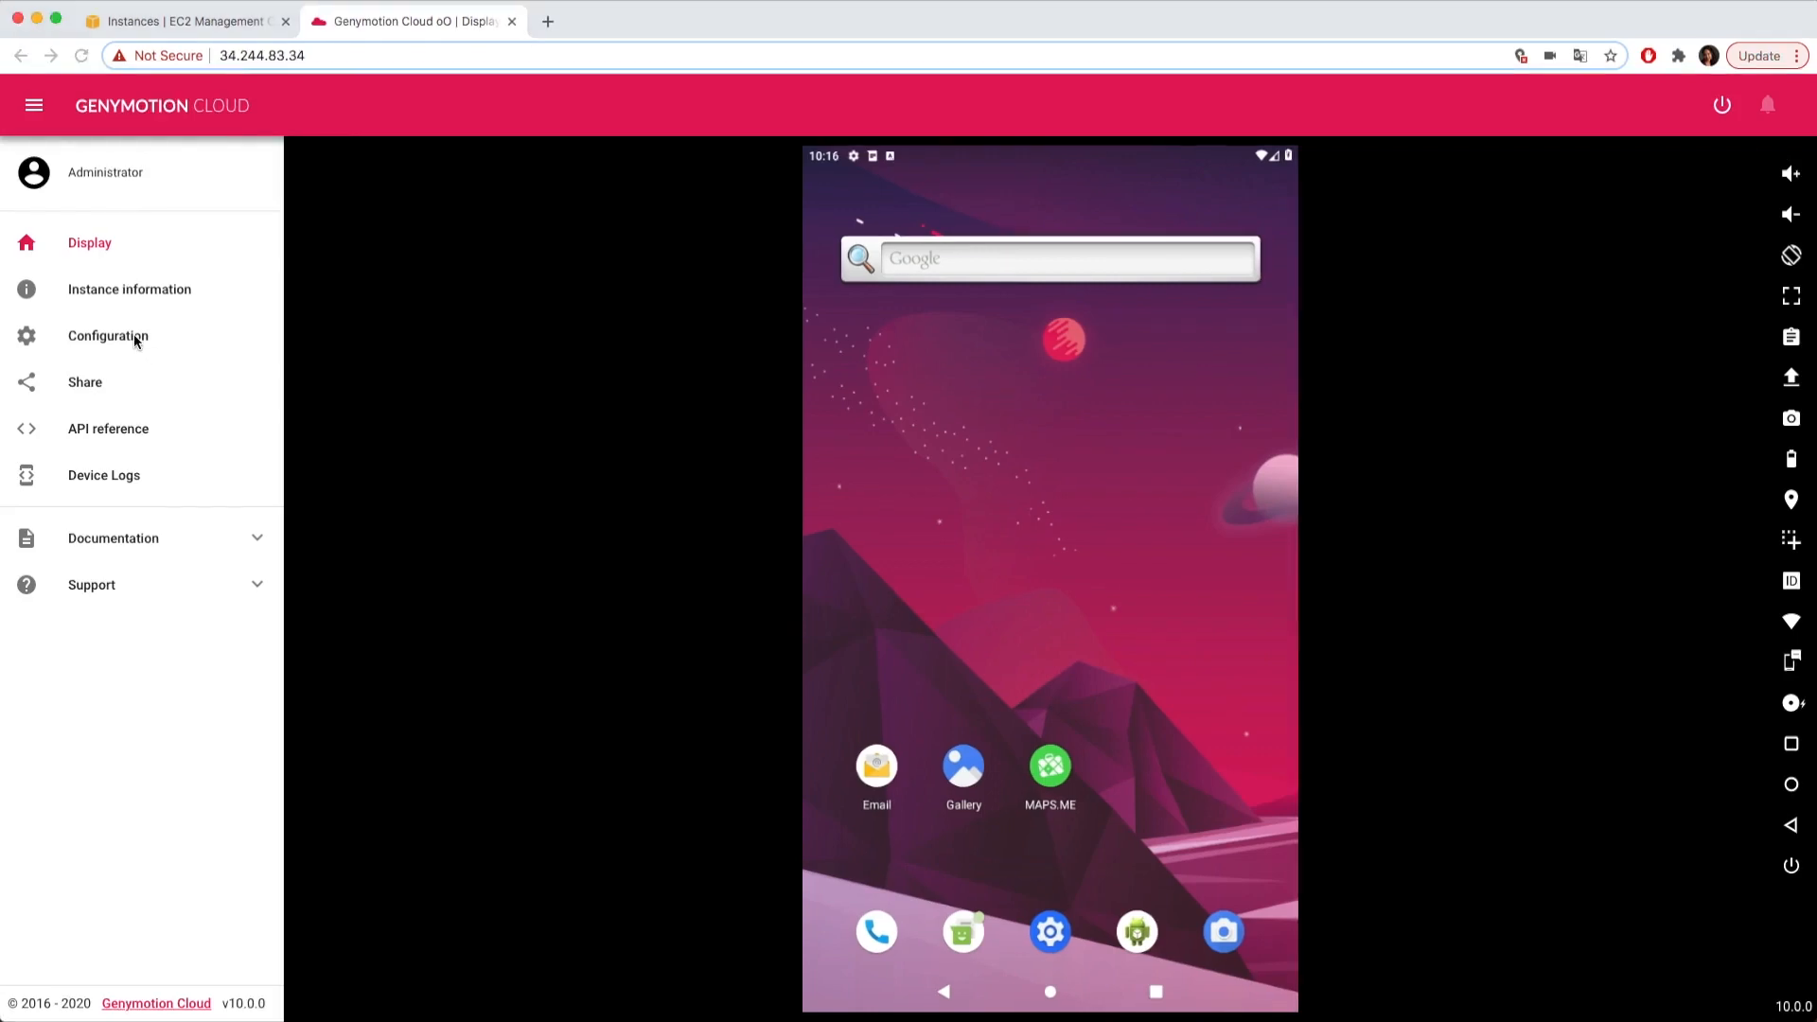
On the Configuration page, toggle ADB access to Disabled, leaving Authentication enabled
left_click(108, 336)
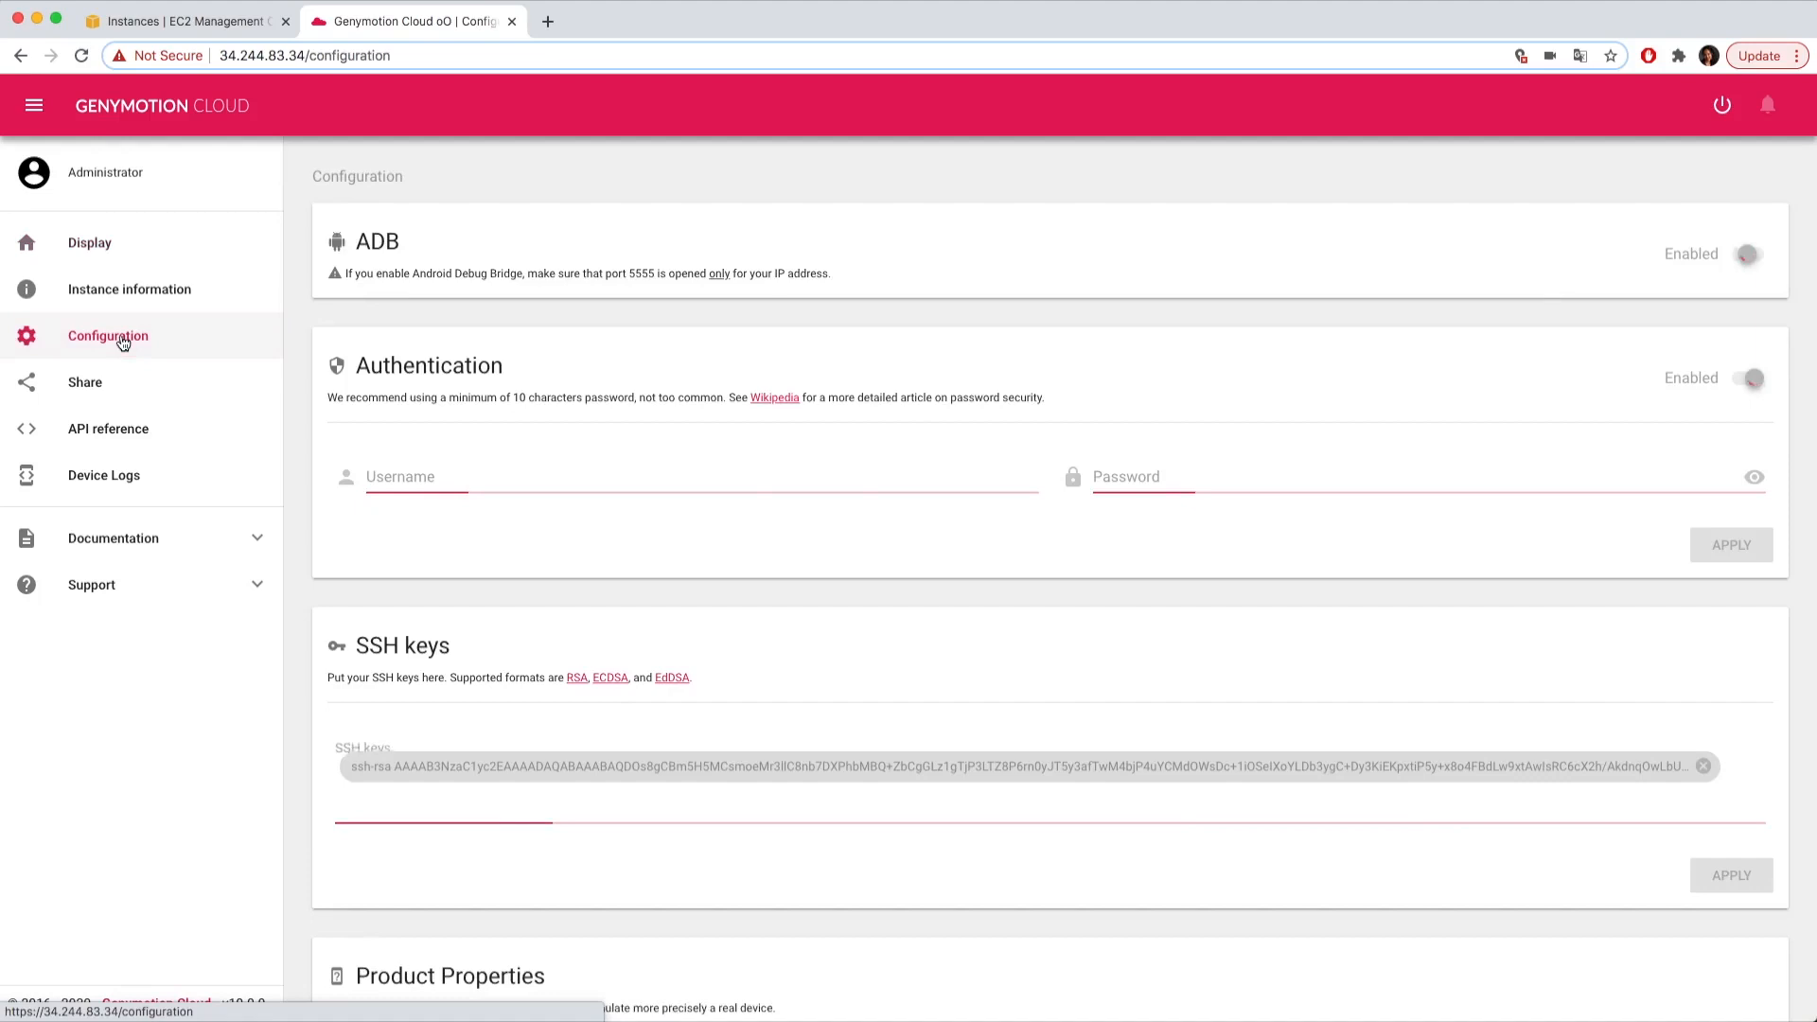
left_click(1747, 254)
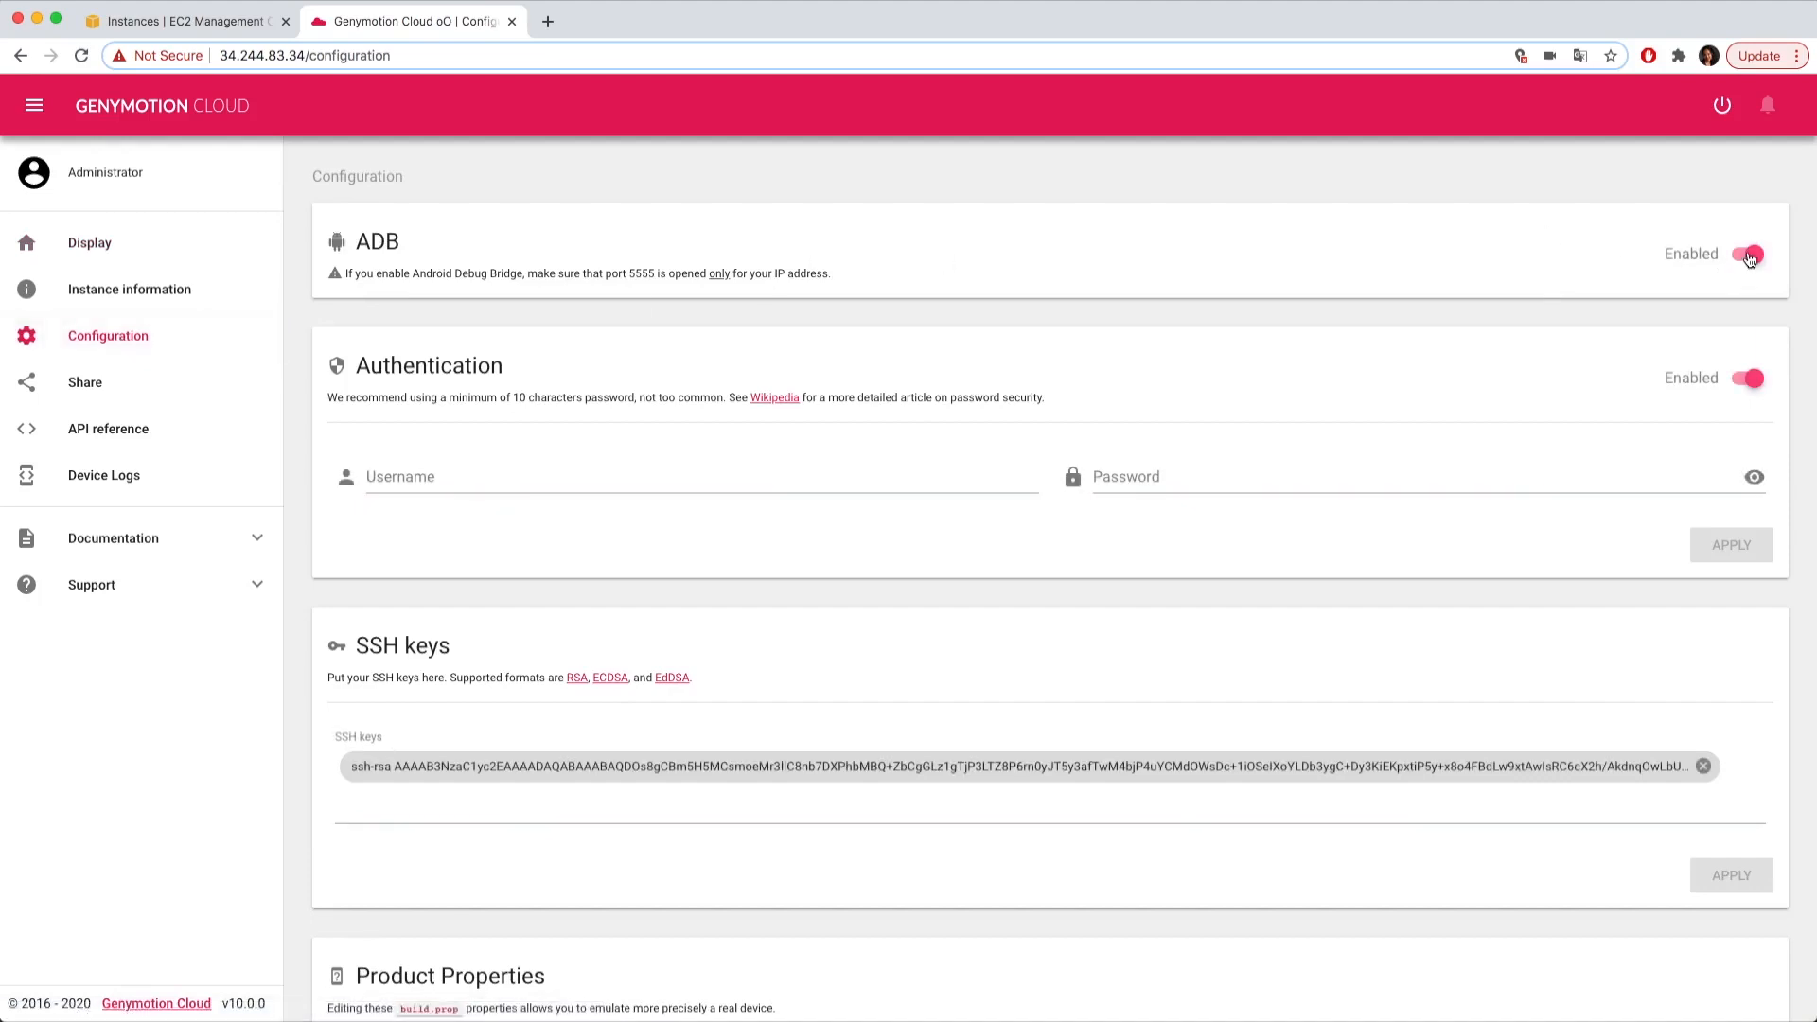
left_click(1749, 254)
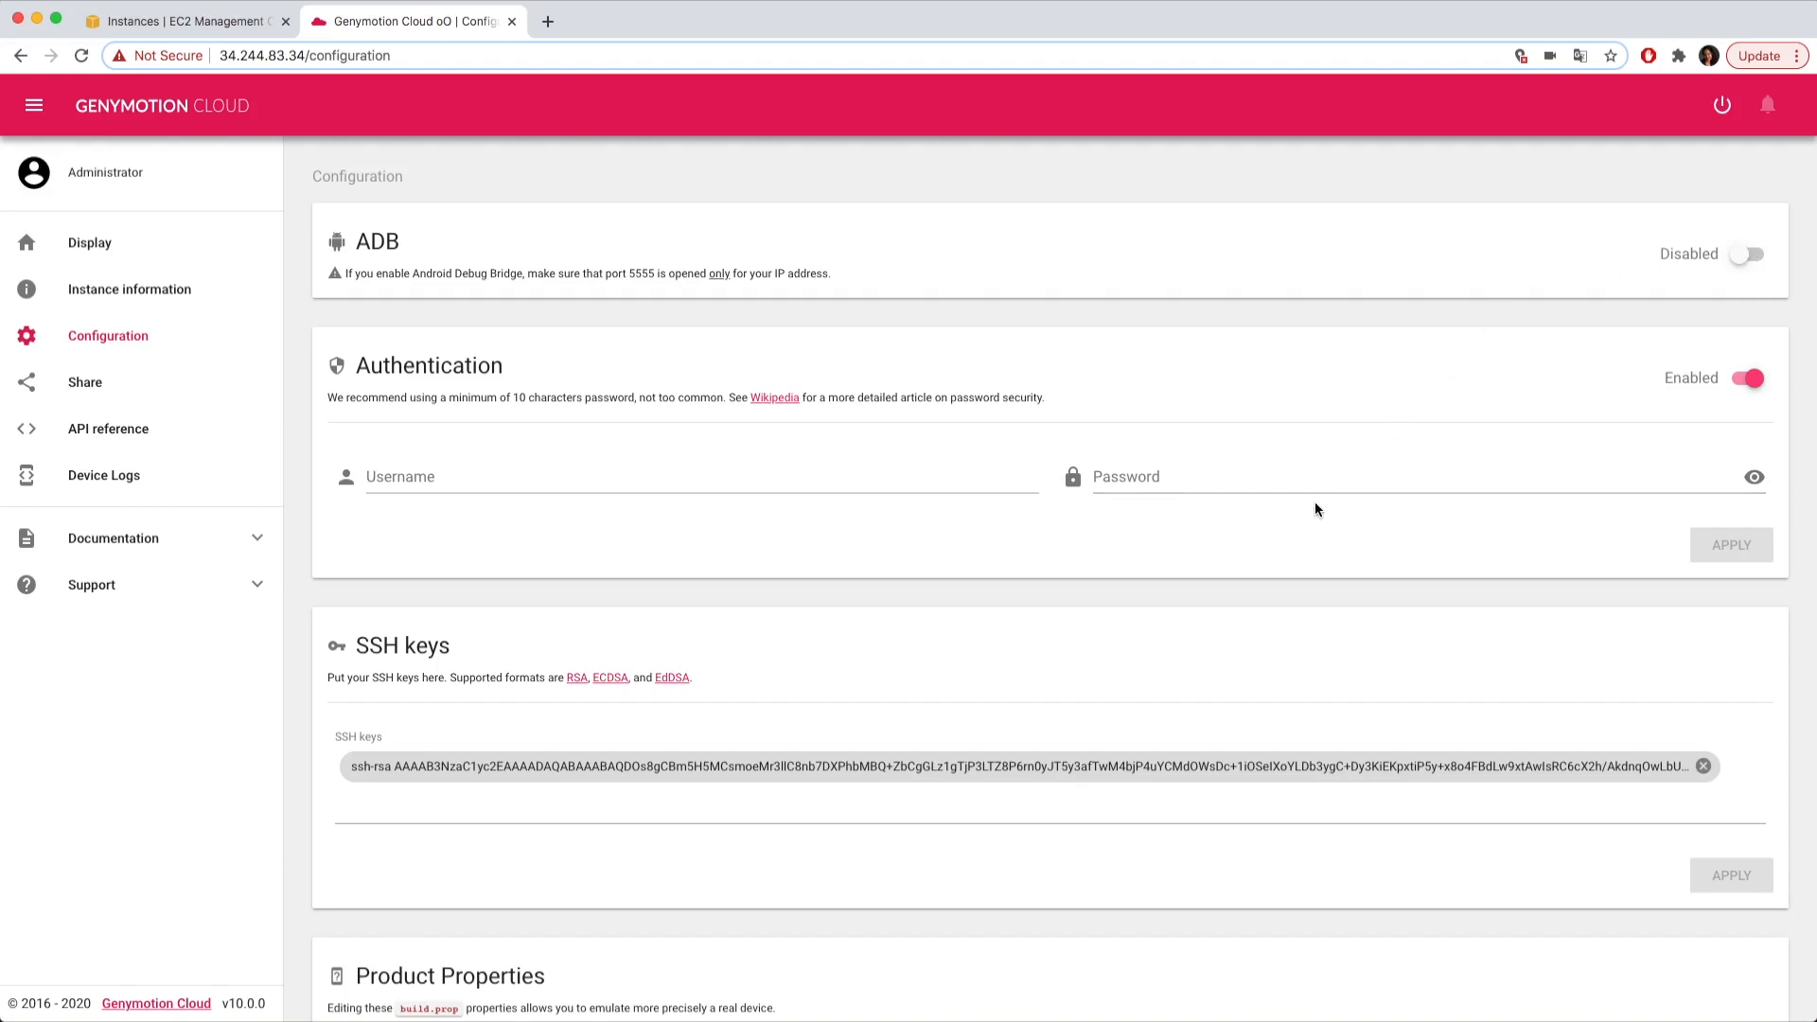
Scroll through Resolution, SSL, TURN & STUN, Animations and Kiosk settings, then go to Share
scroll("down", 3)
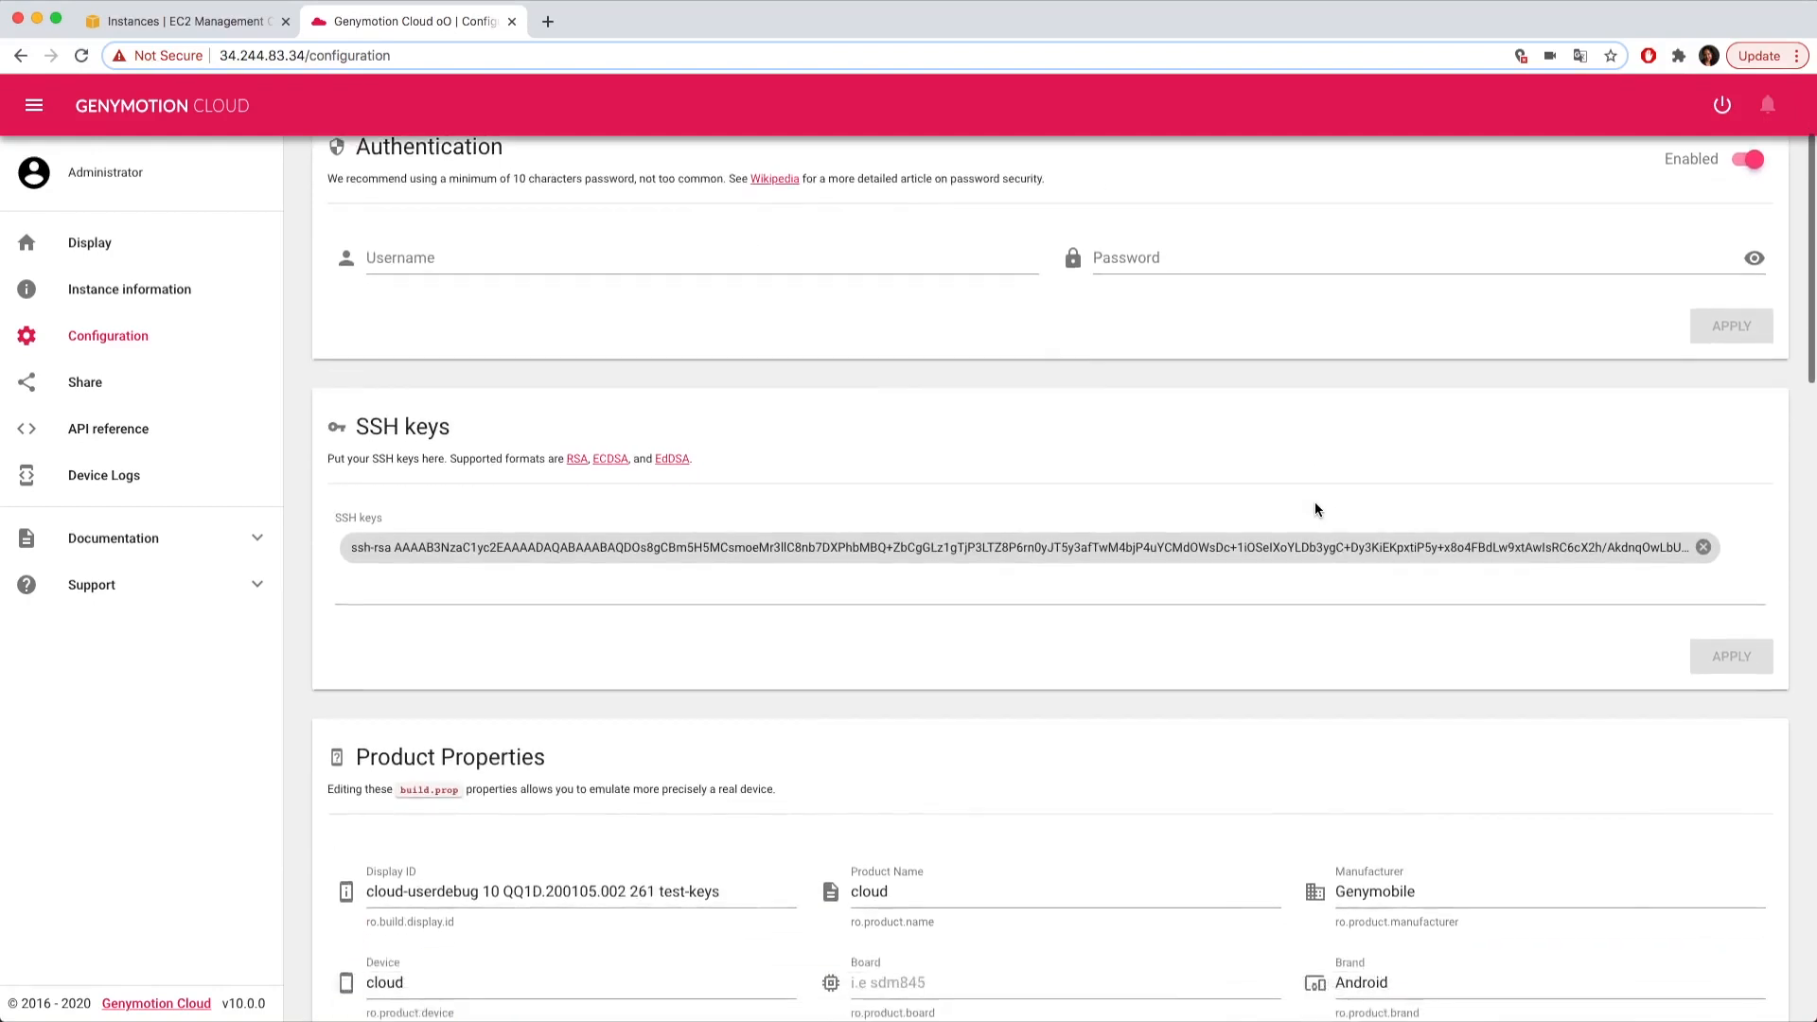
scroll("down", 3)
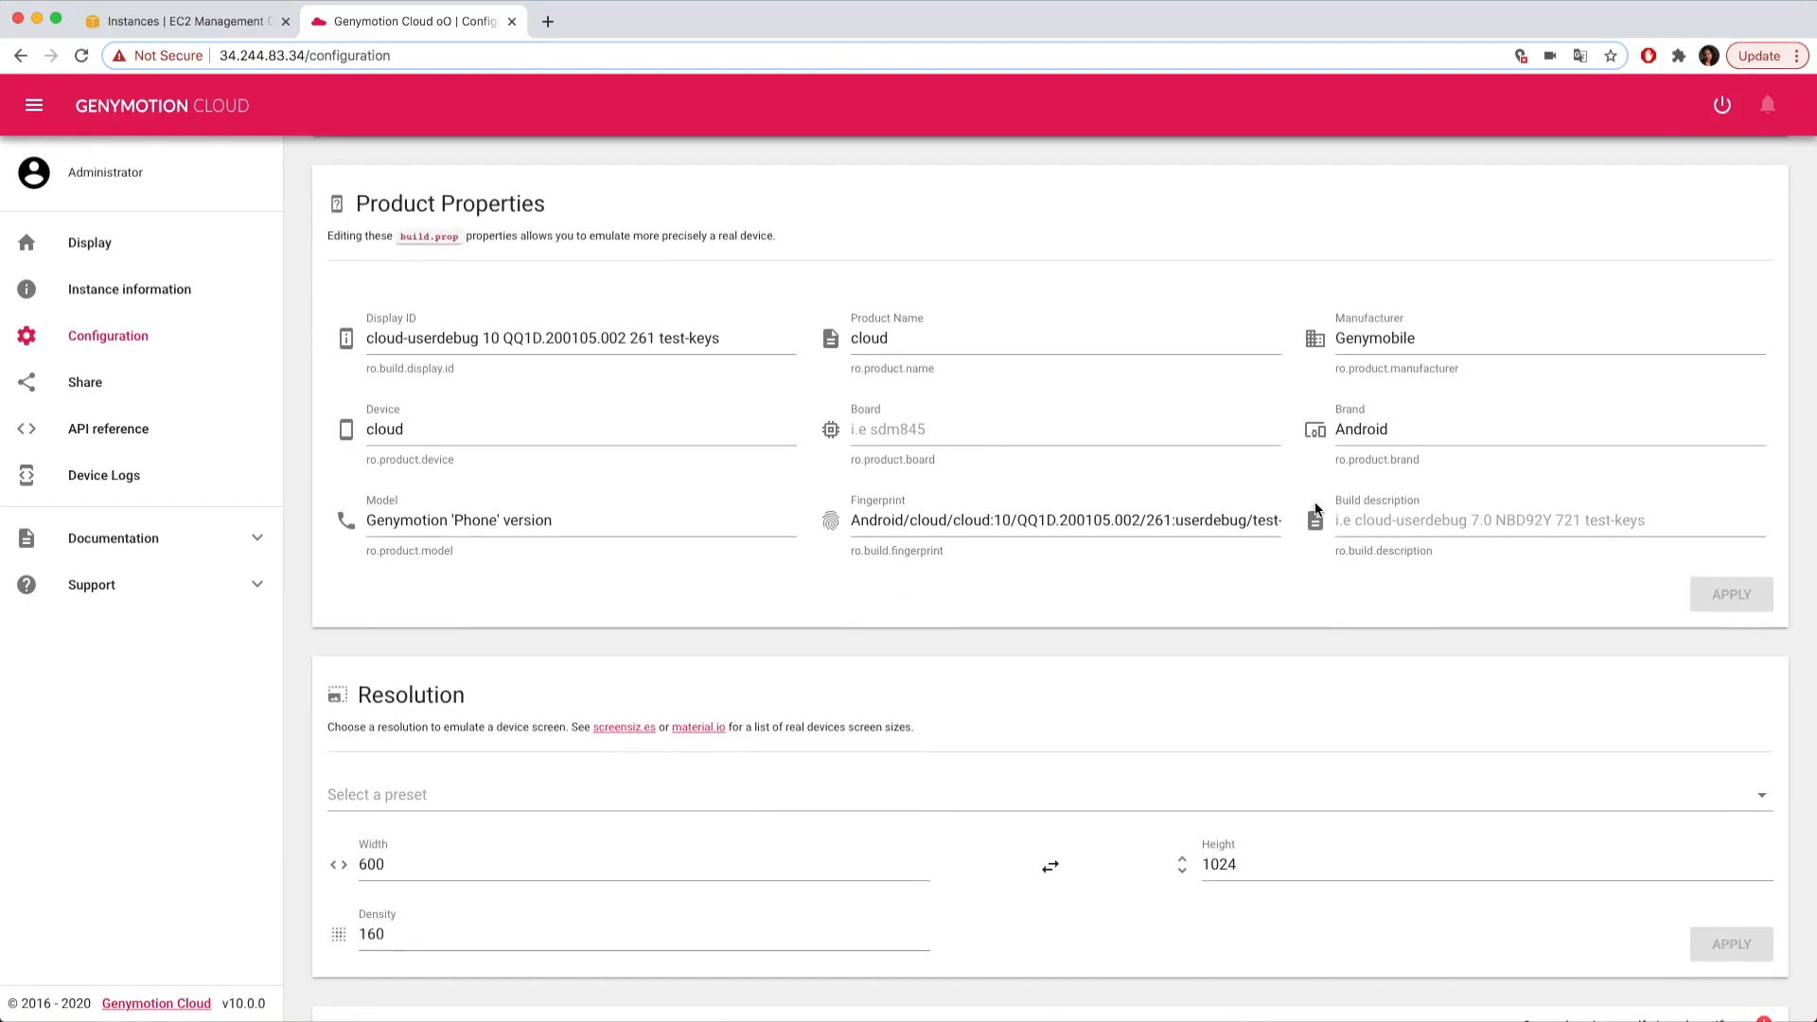
scroll("down", 3)
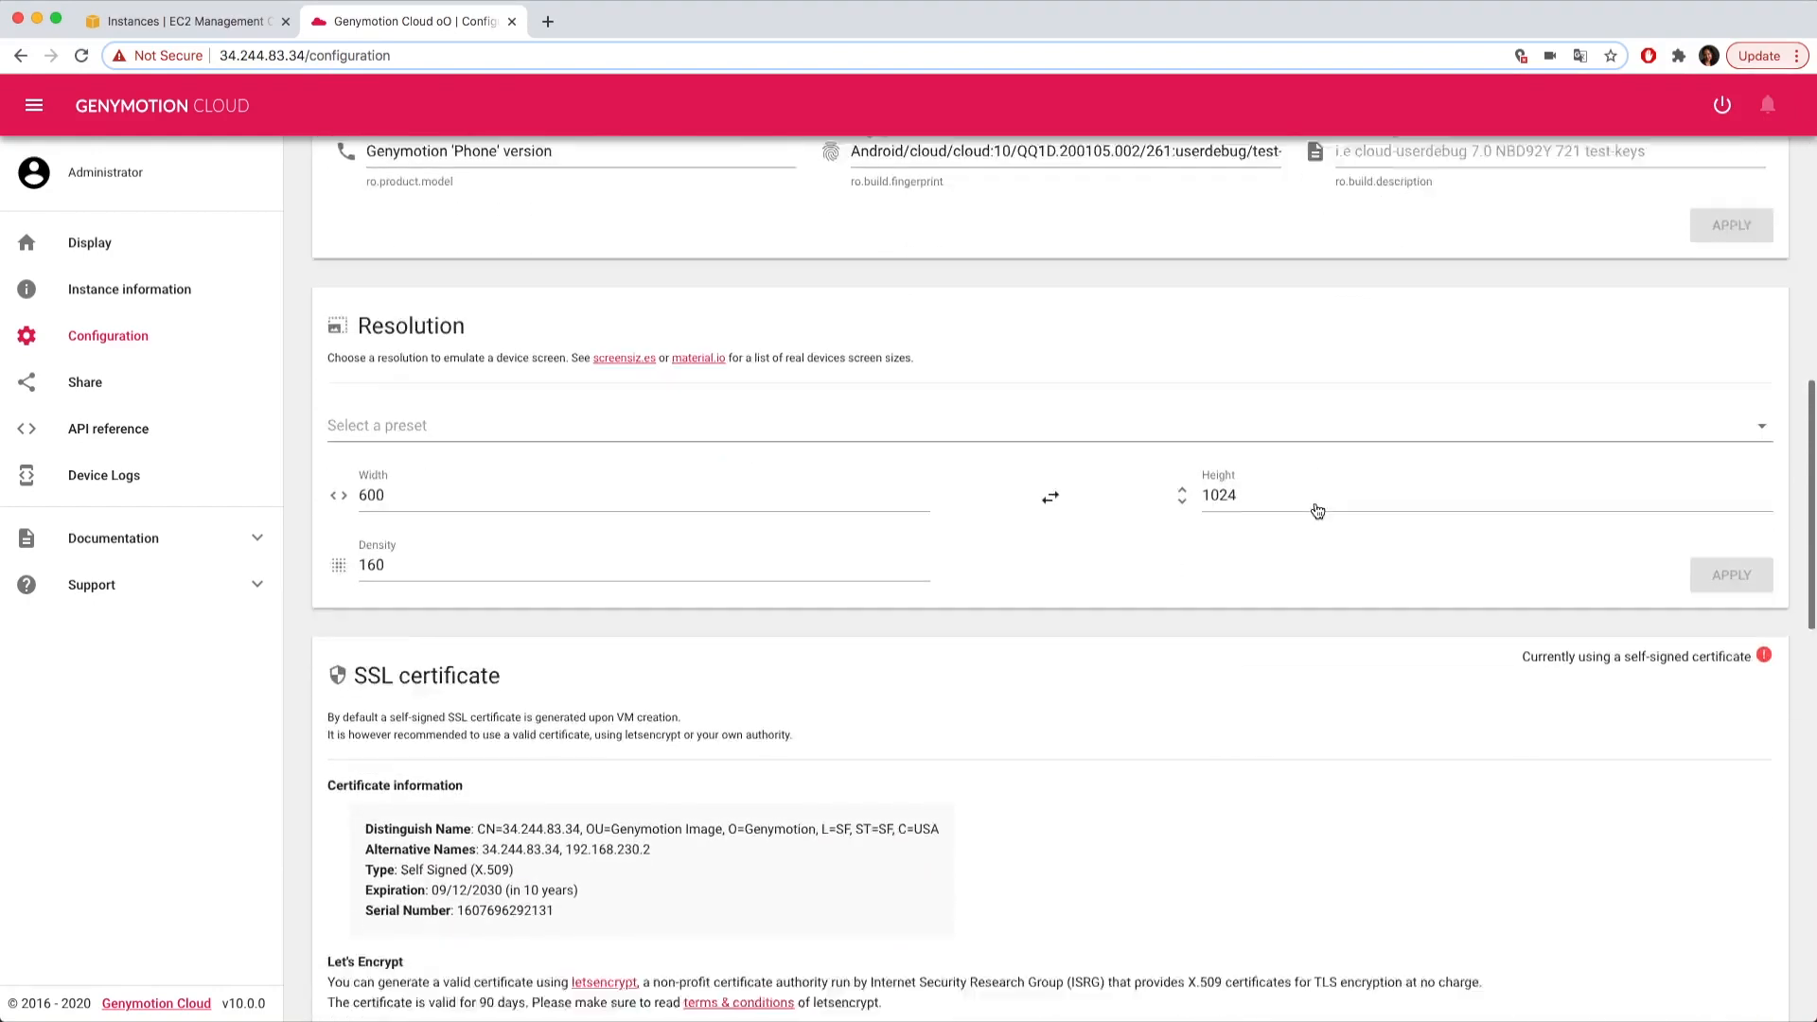
scroll("down", 3)
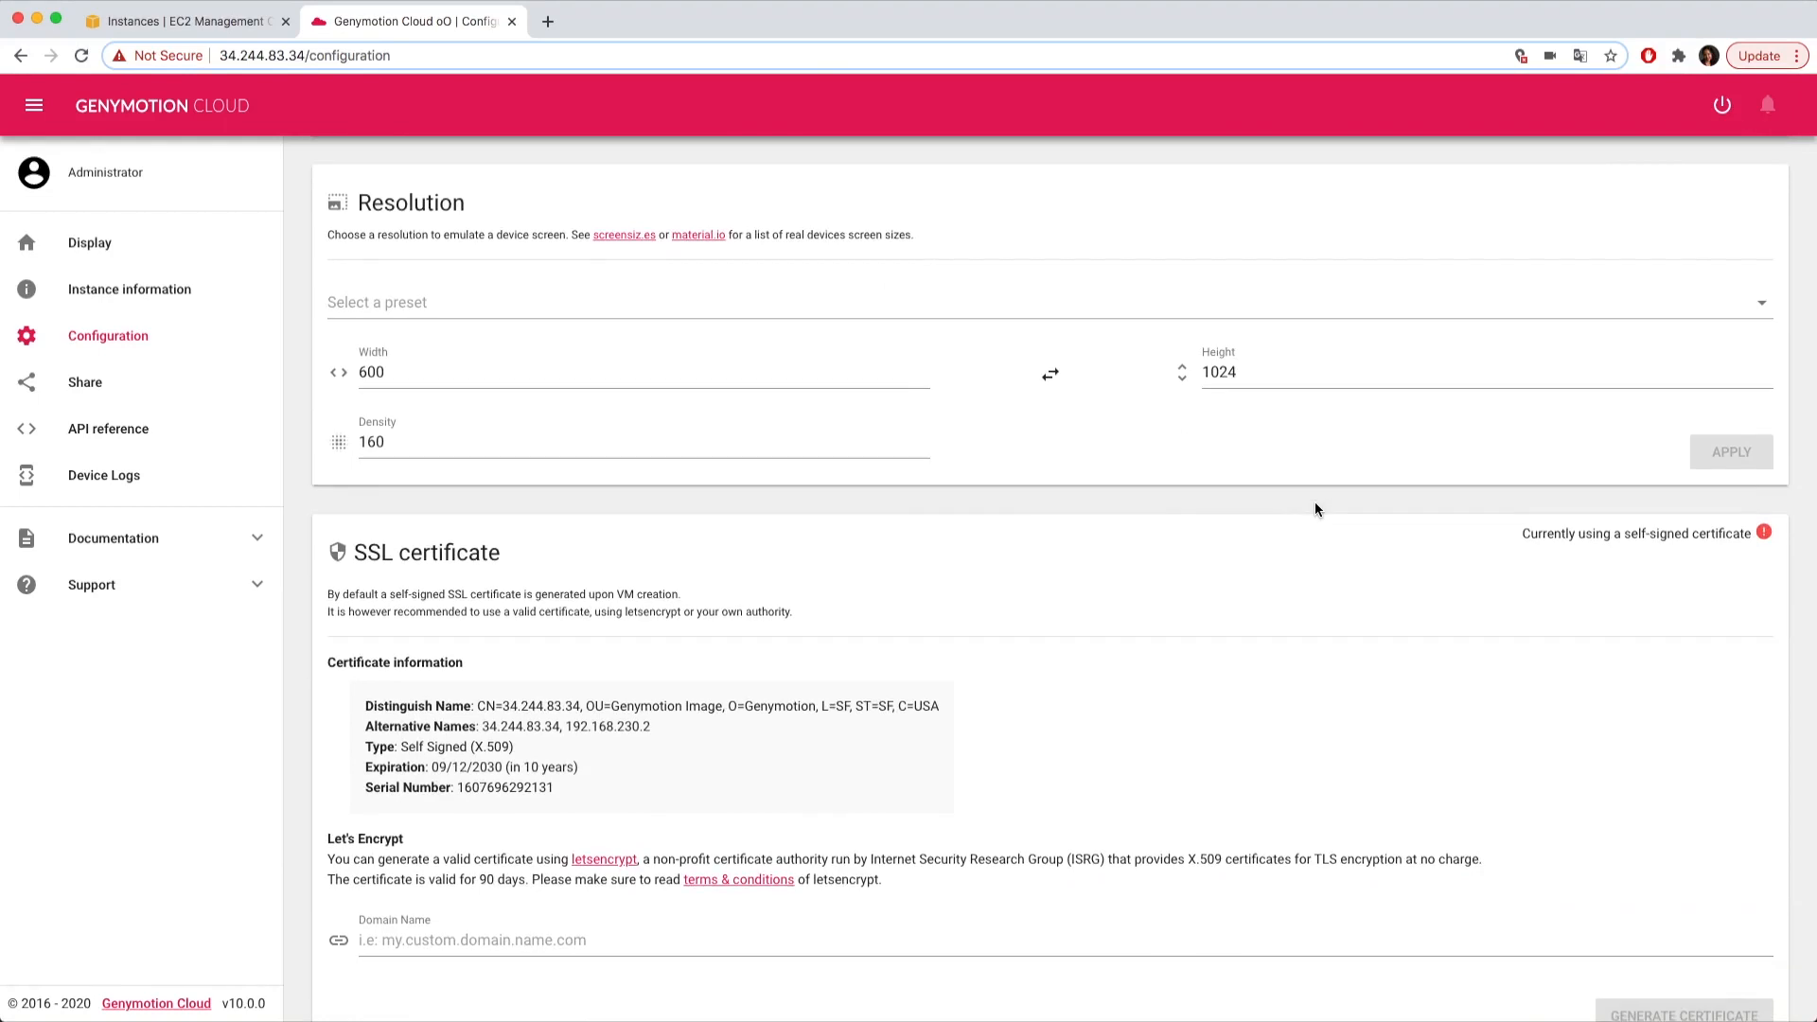
scroll("down", 3)
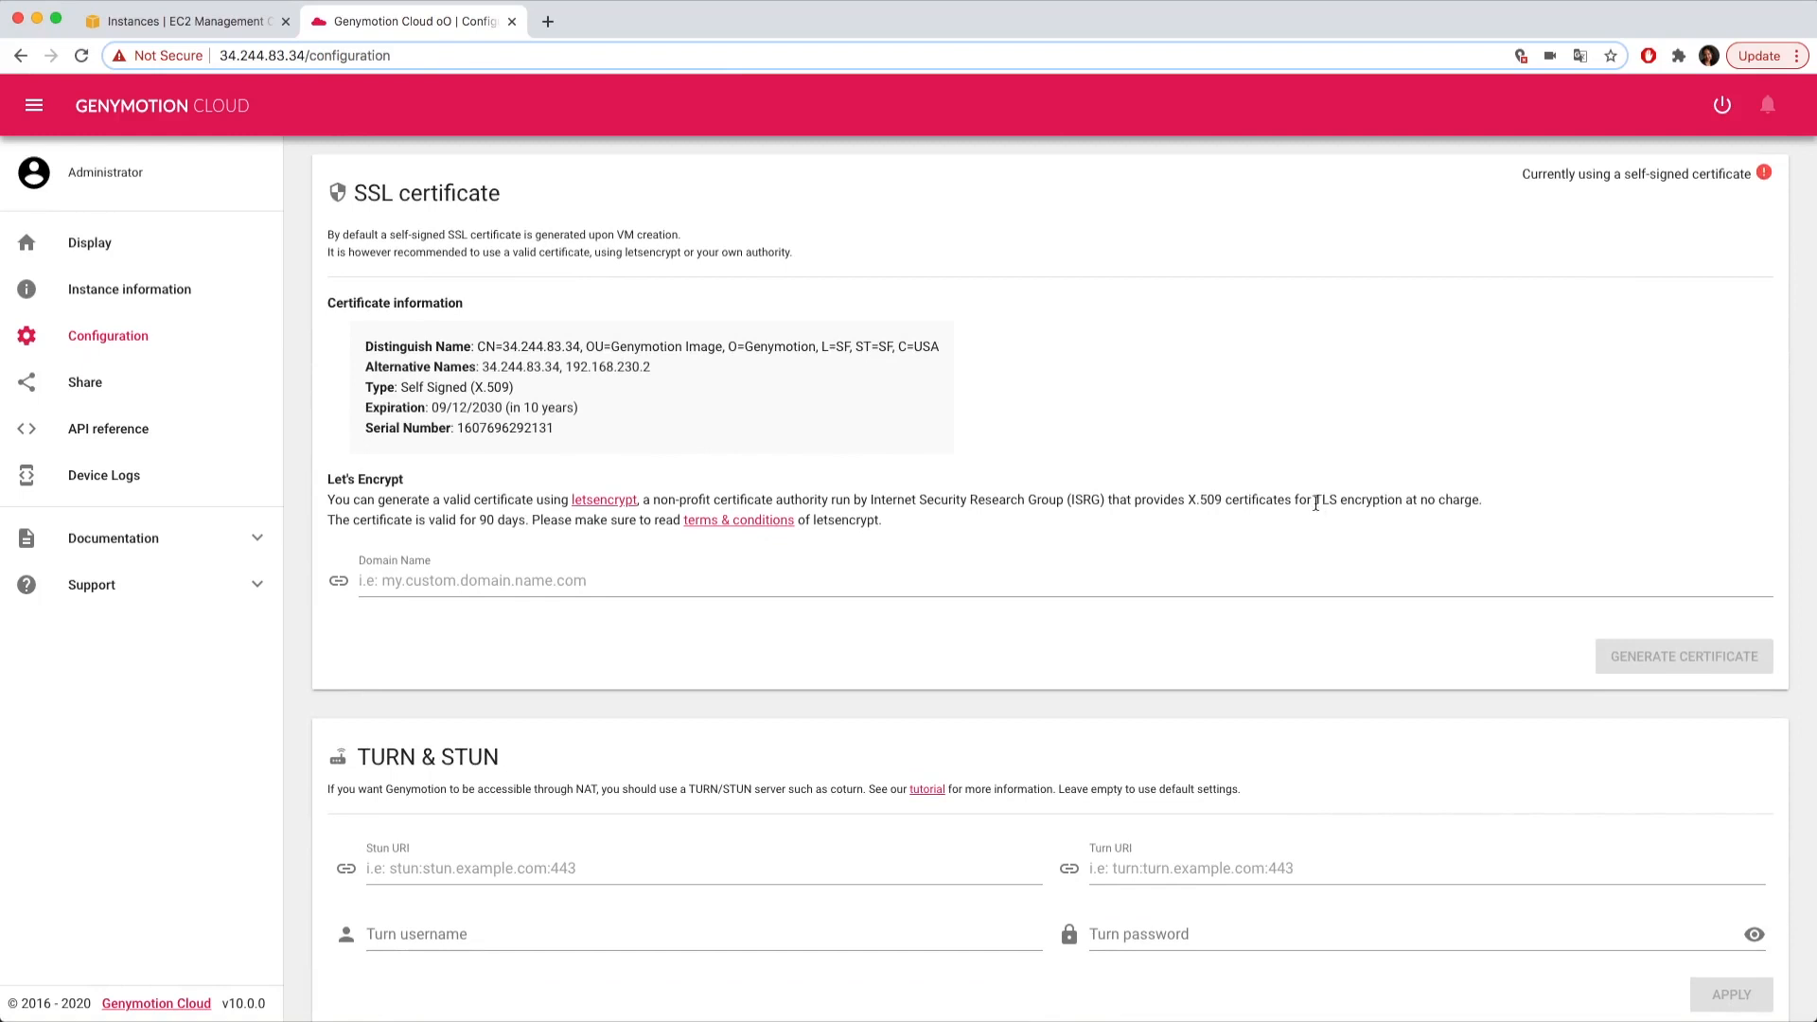
scroll("down", 3)
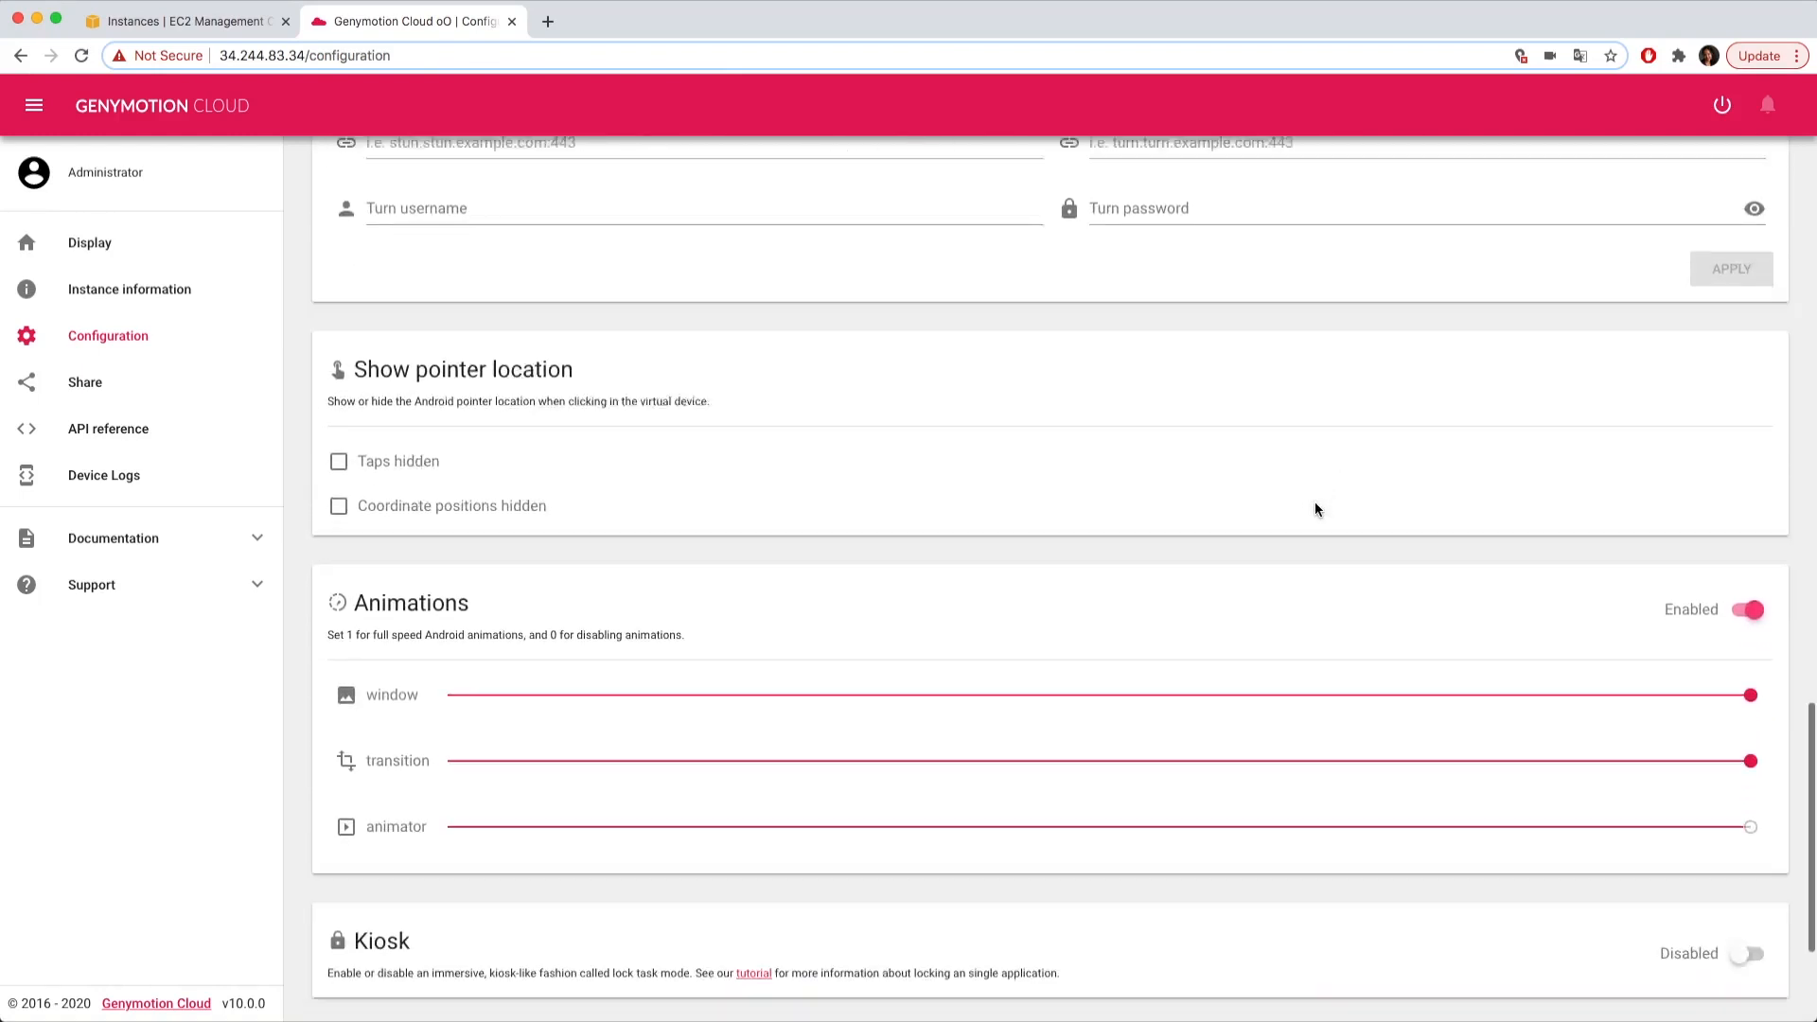
scroll("down", 3)
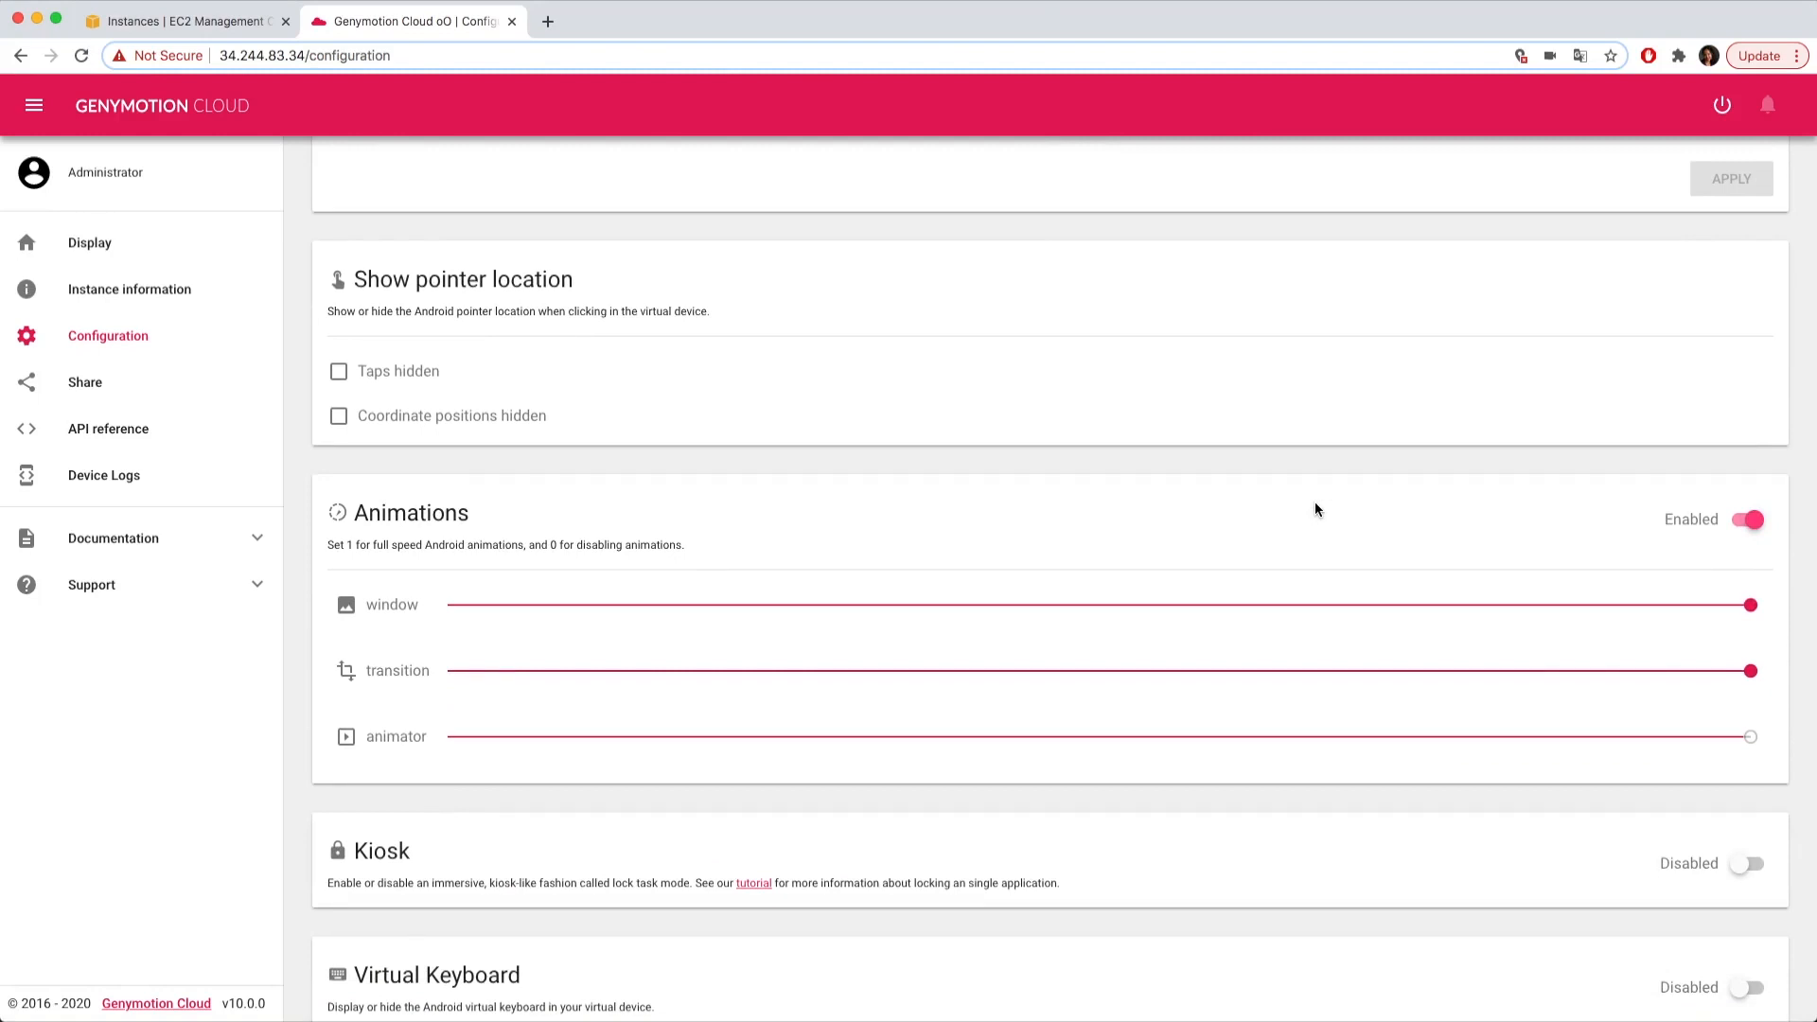
left_click(84, 382)
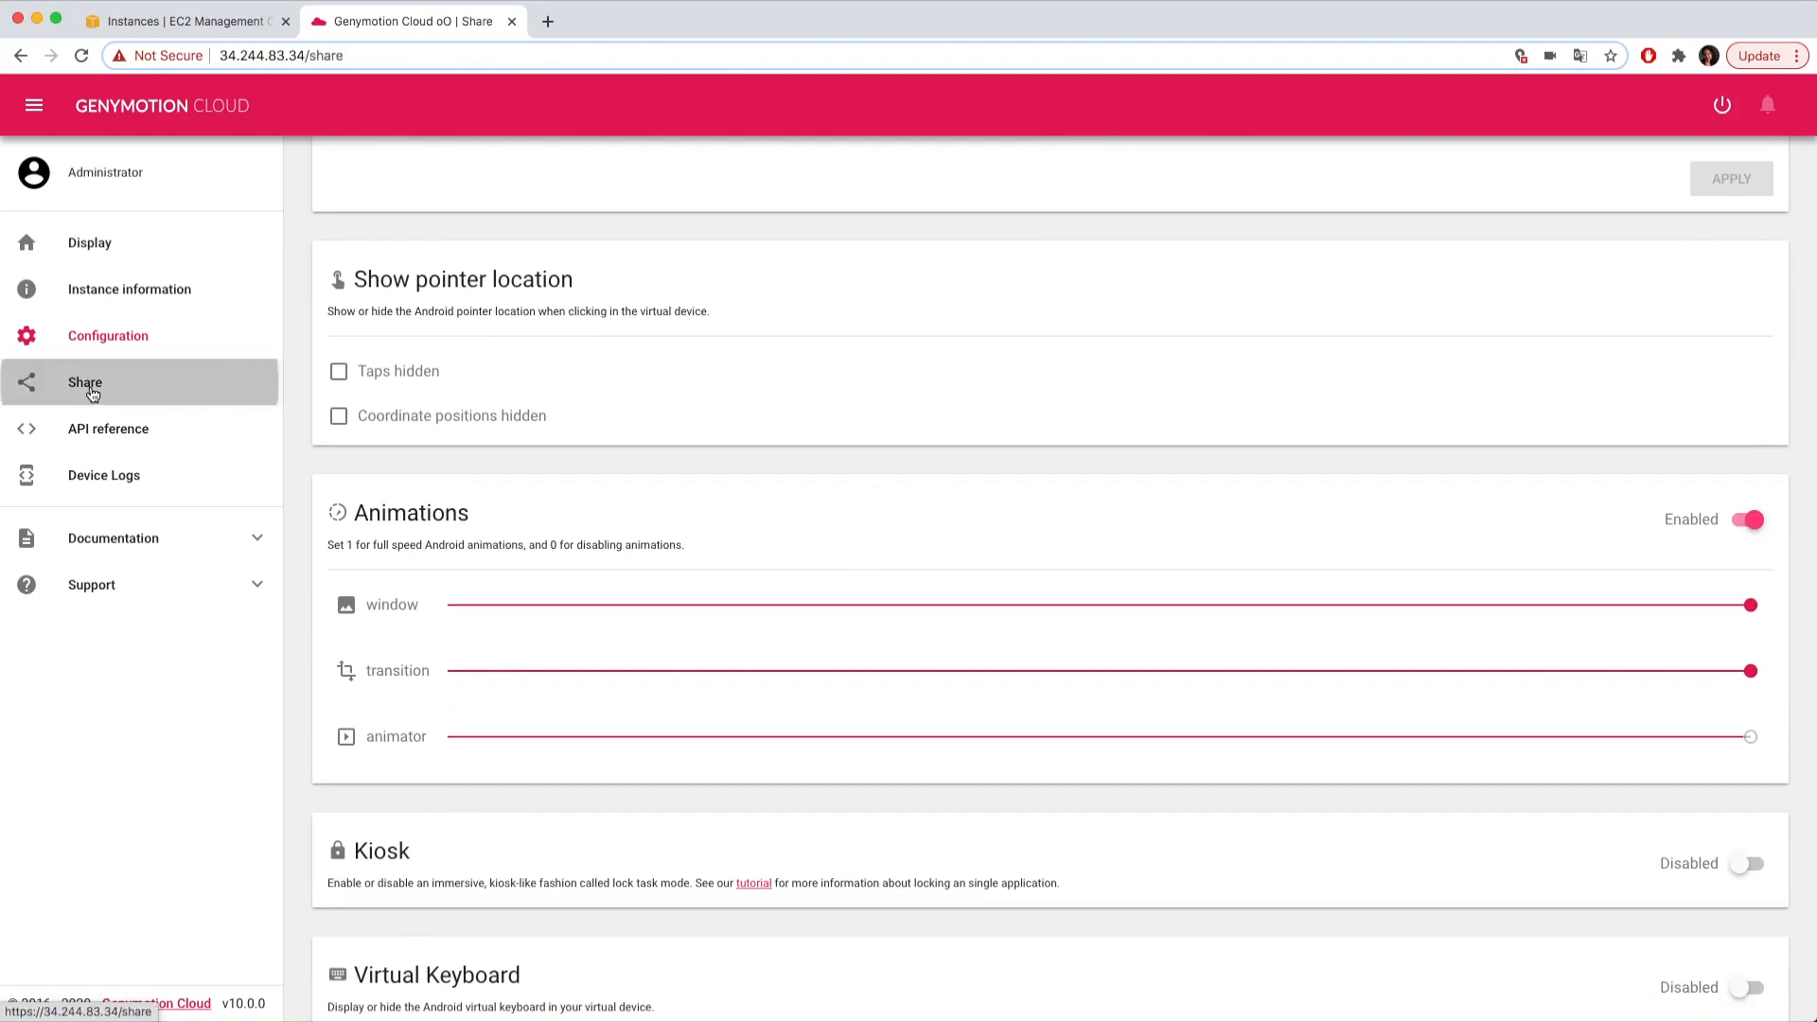
Review the Share page's instance link, embed code and preview, then open API reference
left_click(84, 382)
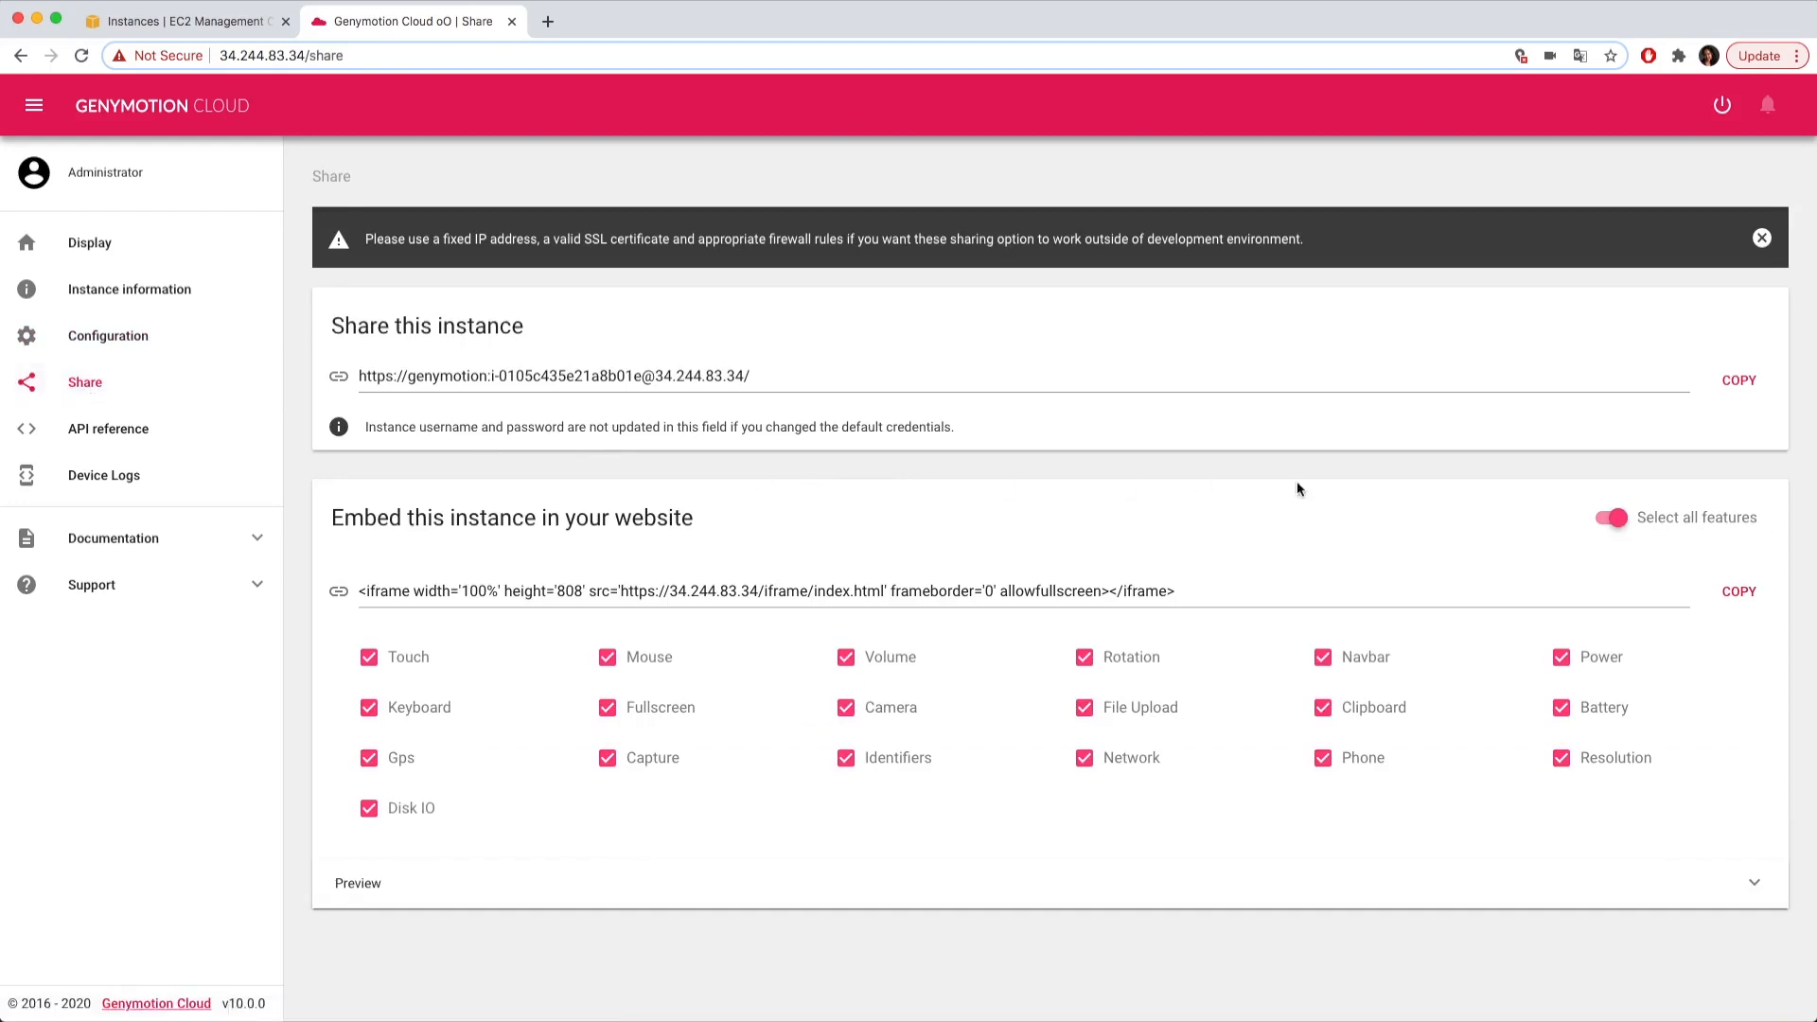
mouse_move(1753, 881)
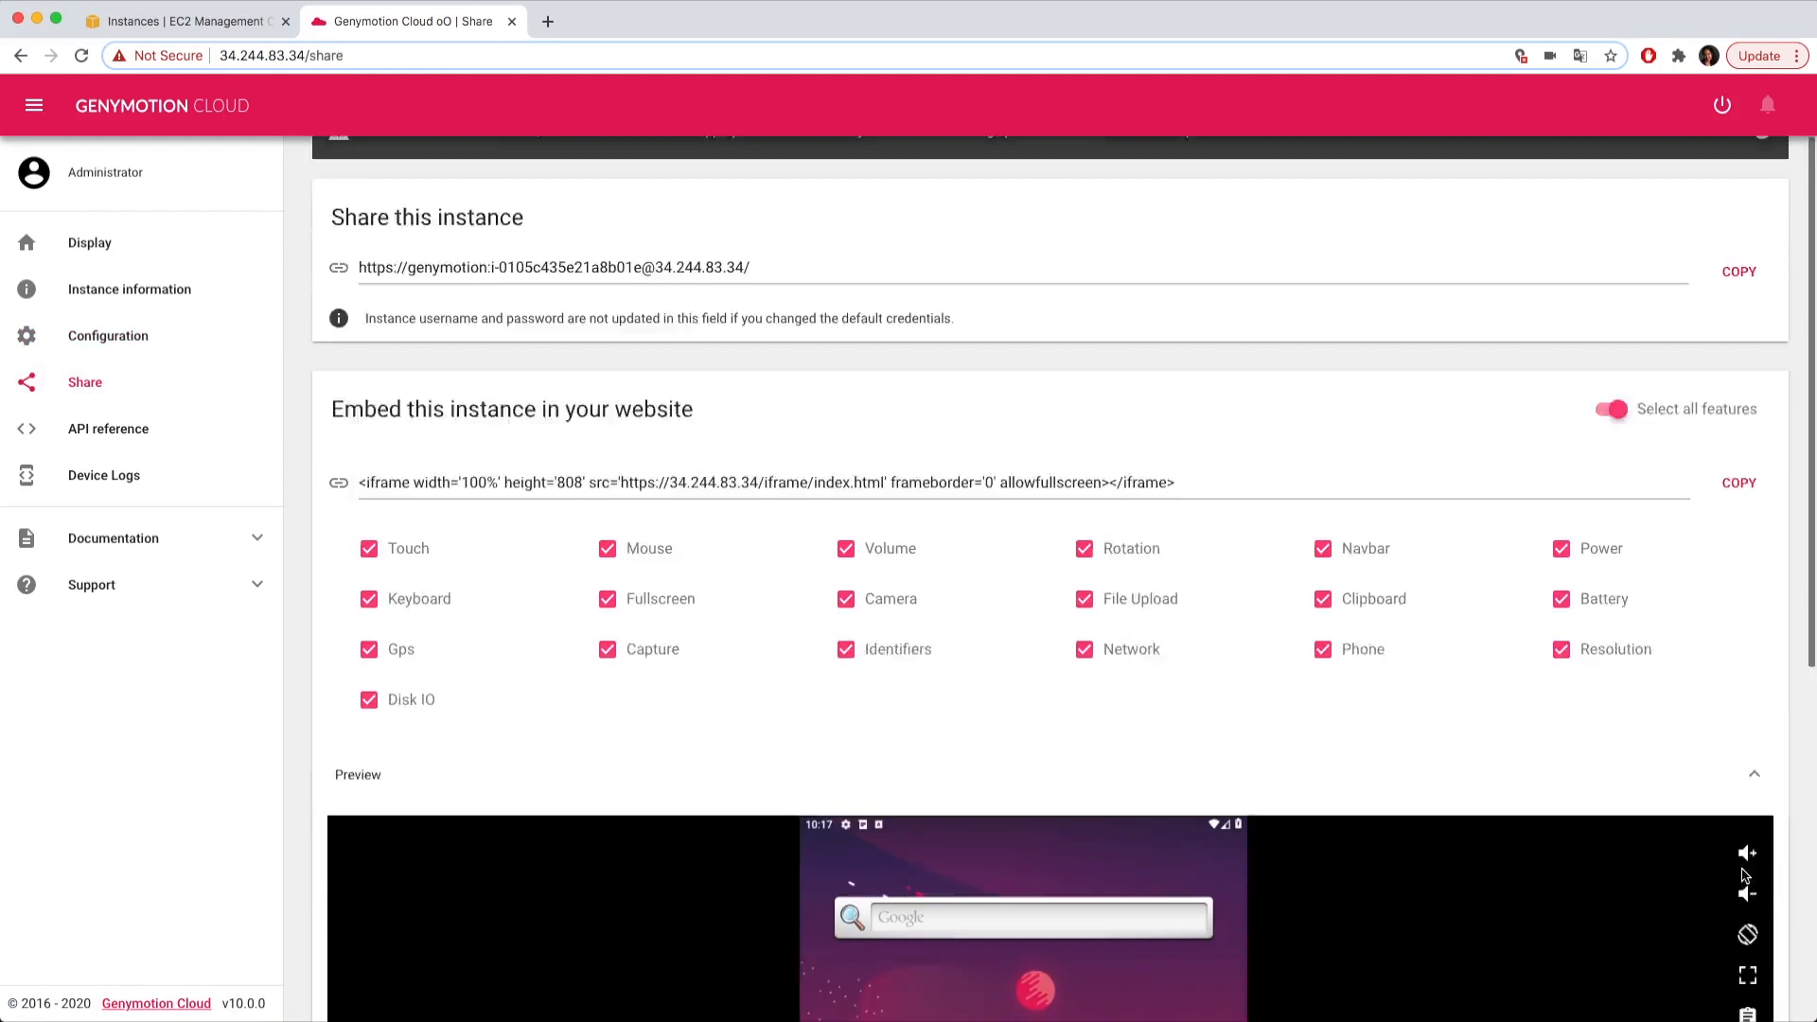
scroll("up", 3)
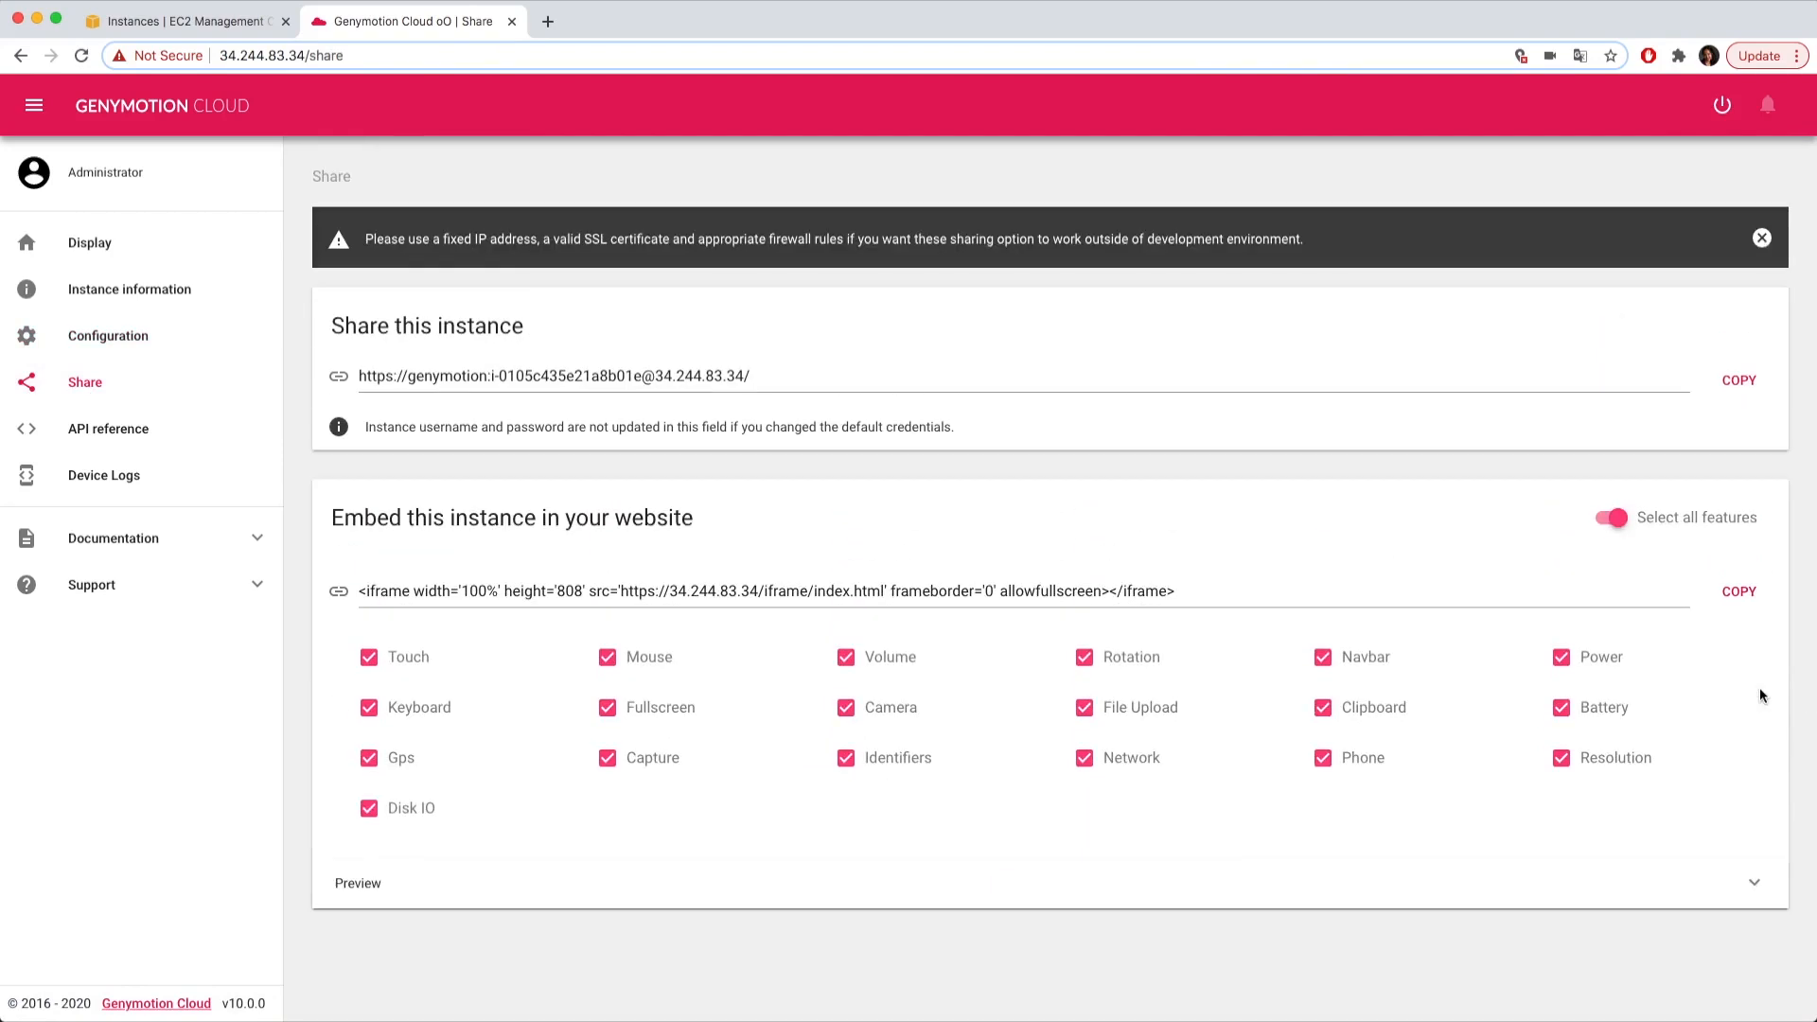
mouse_move(1020, 546)
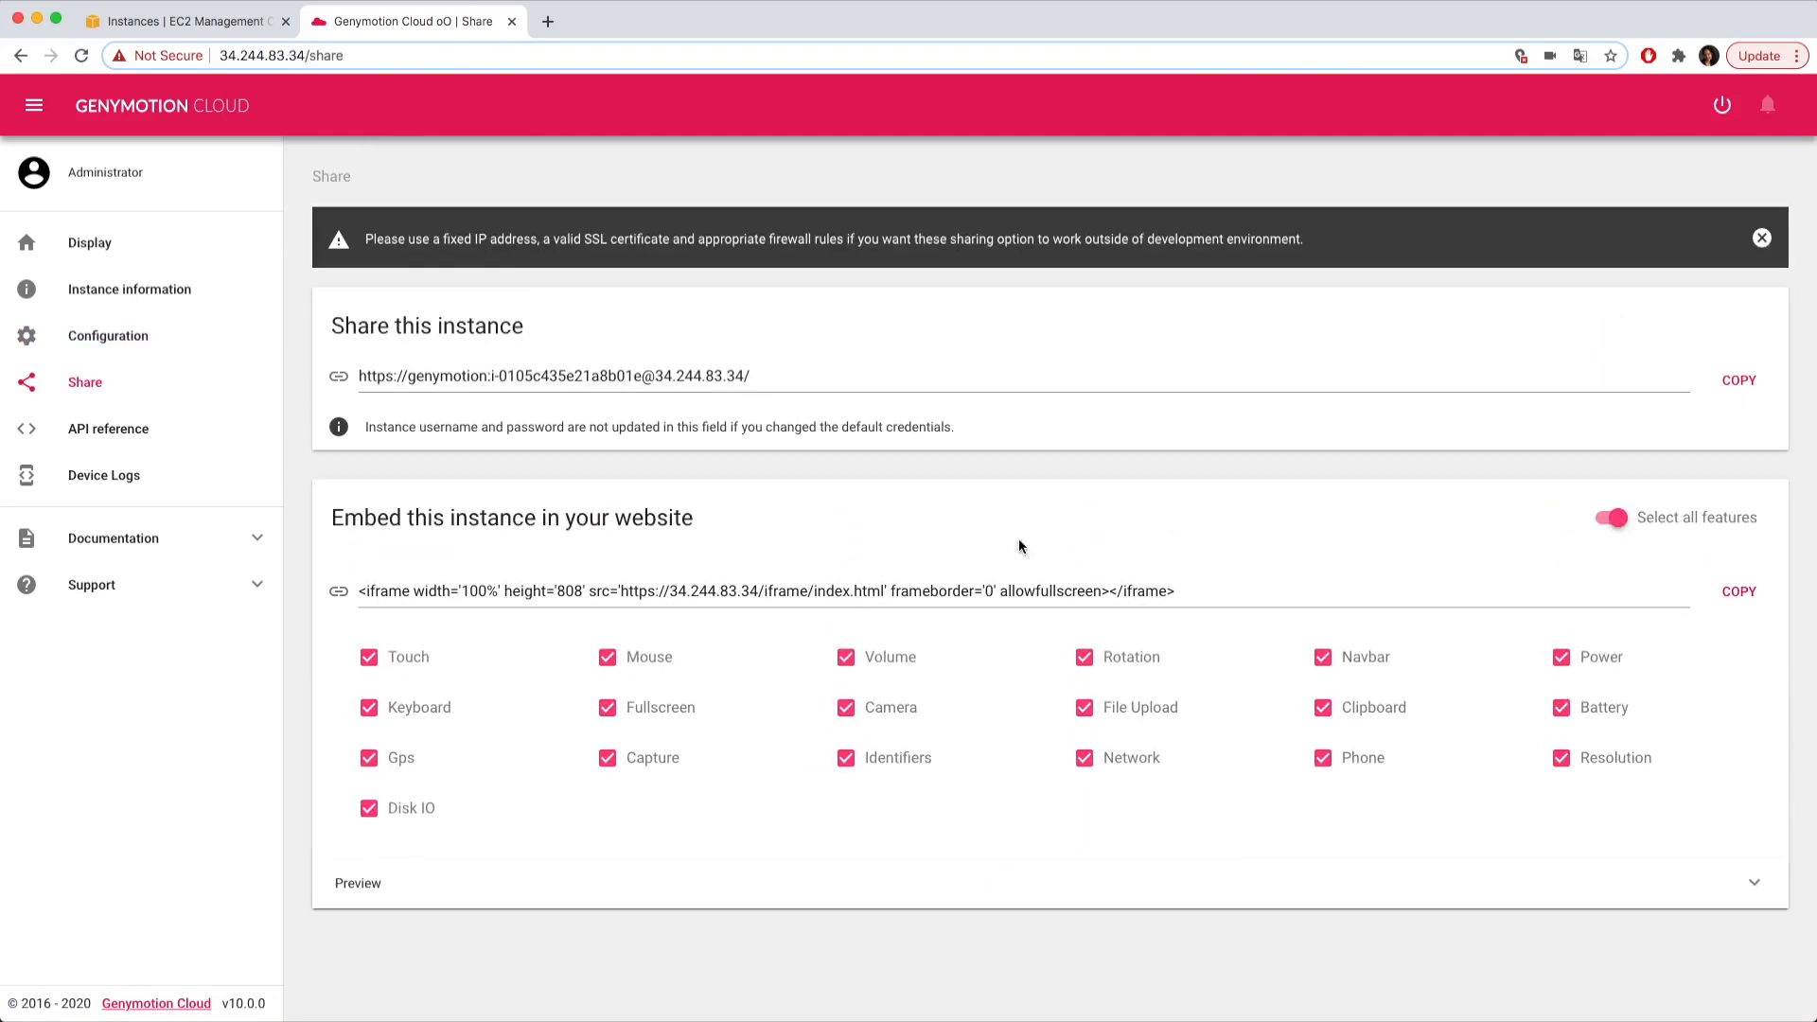
left_click(108, 428)
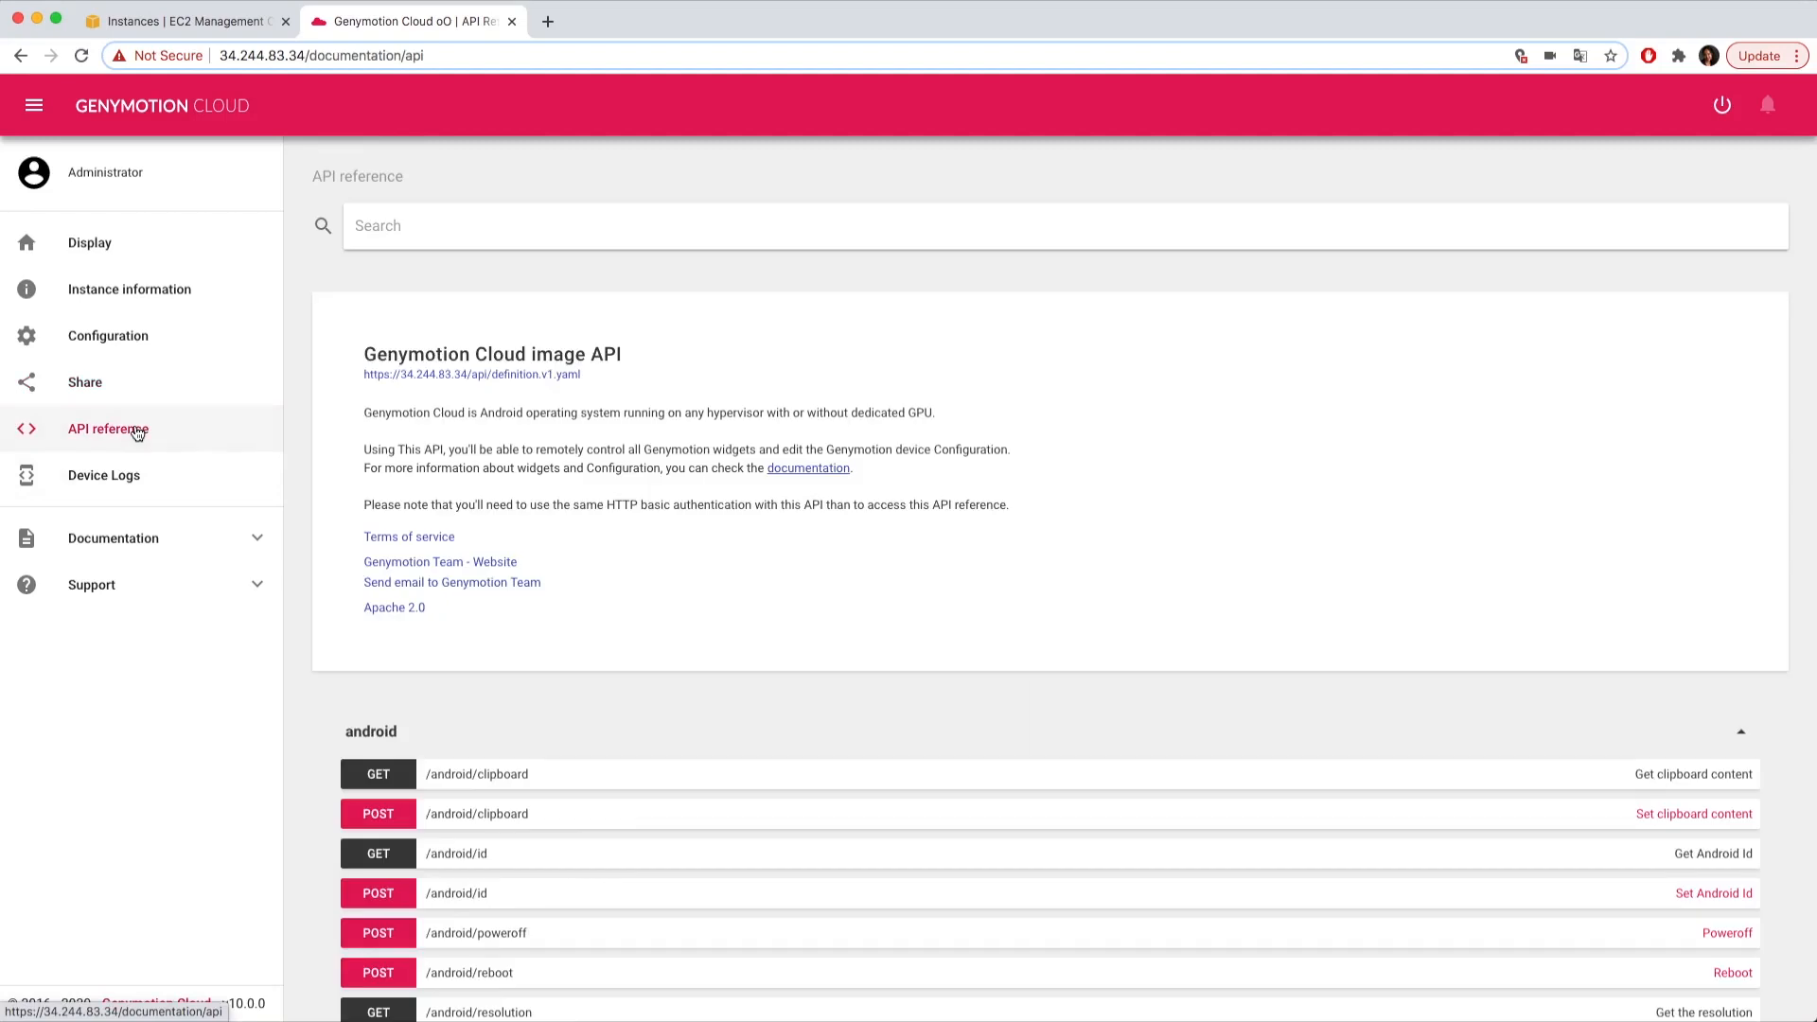
mouse_move(141, 434)
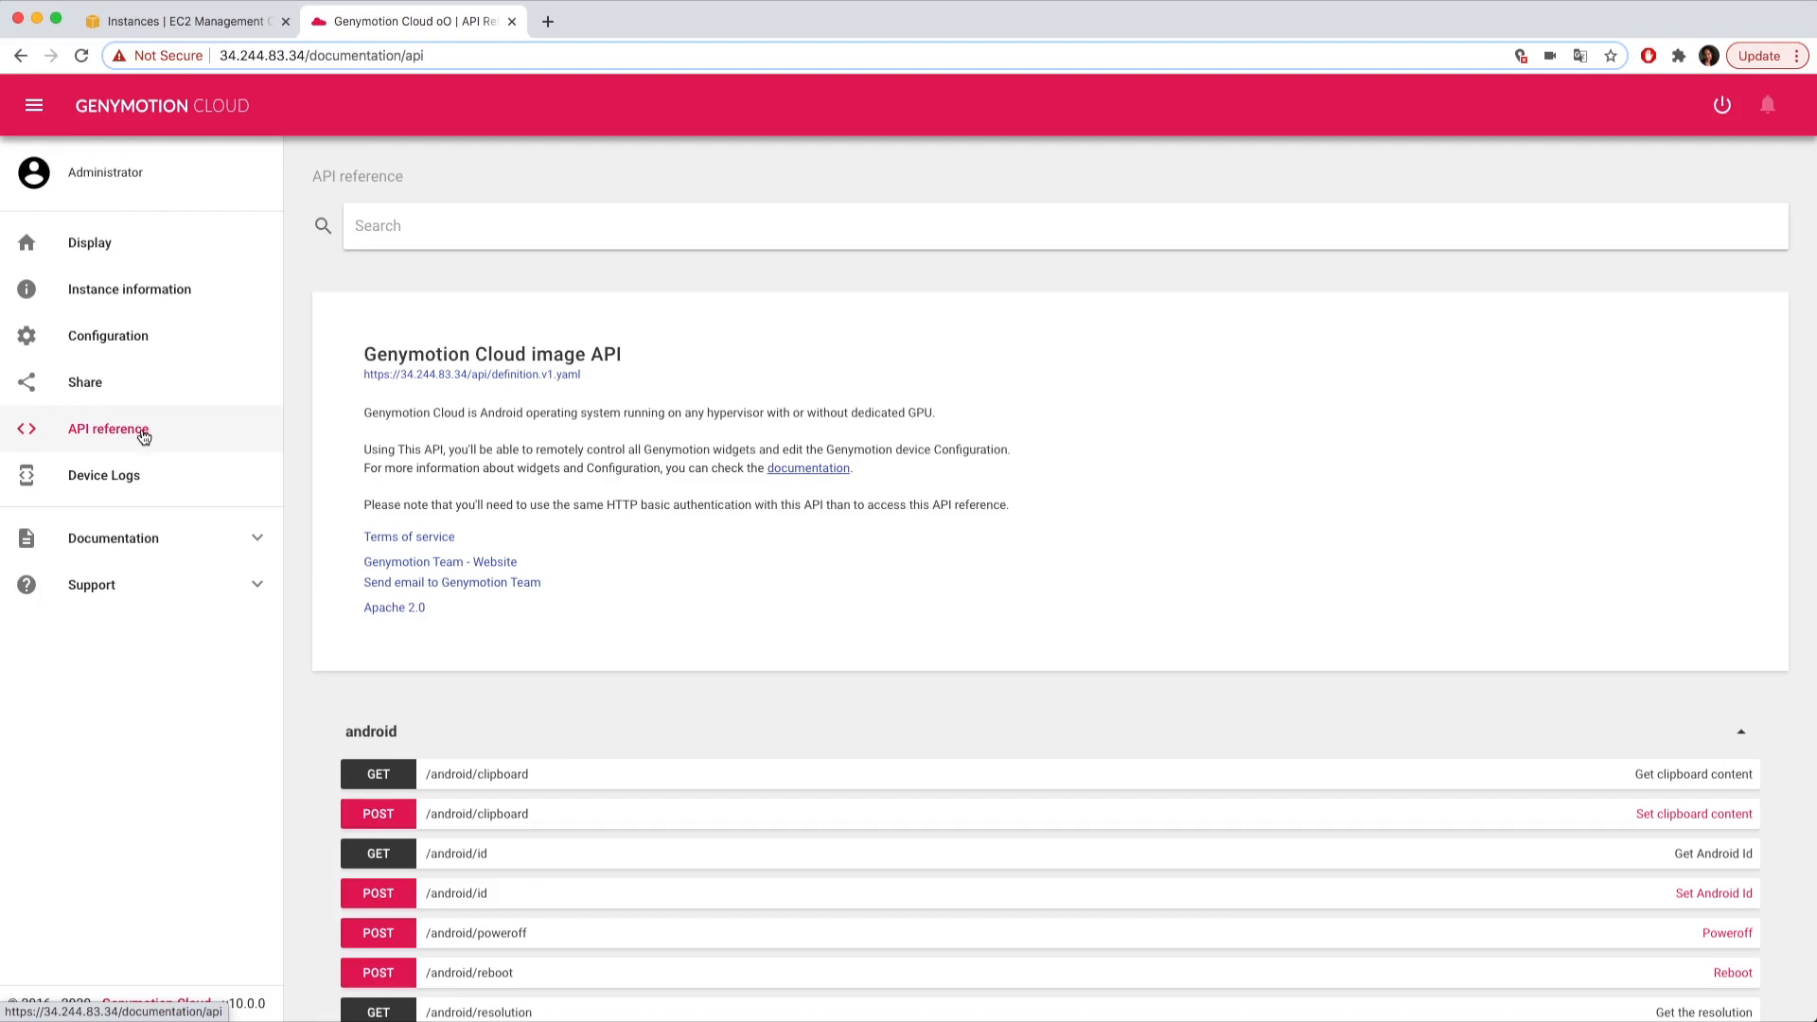
left_click(103, 475)
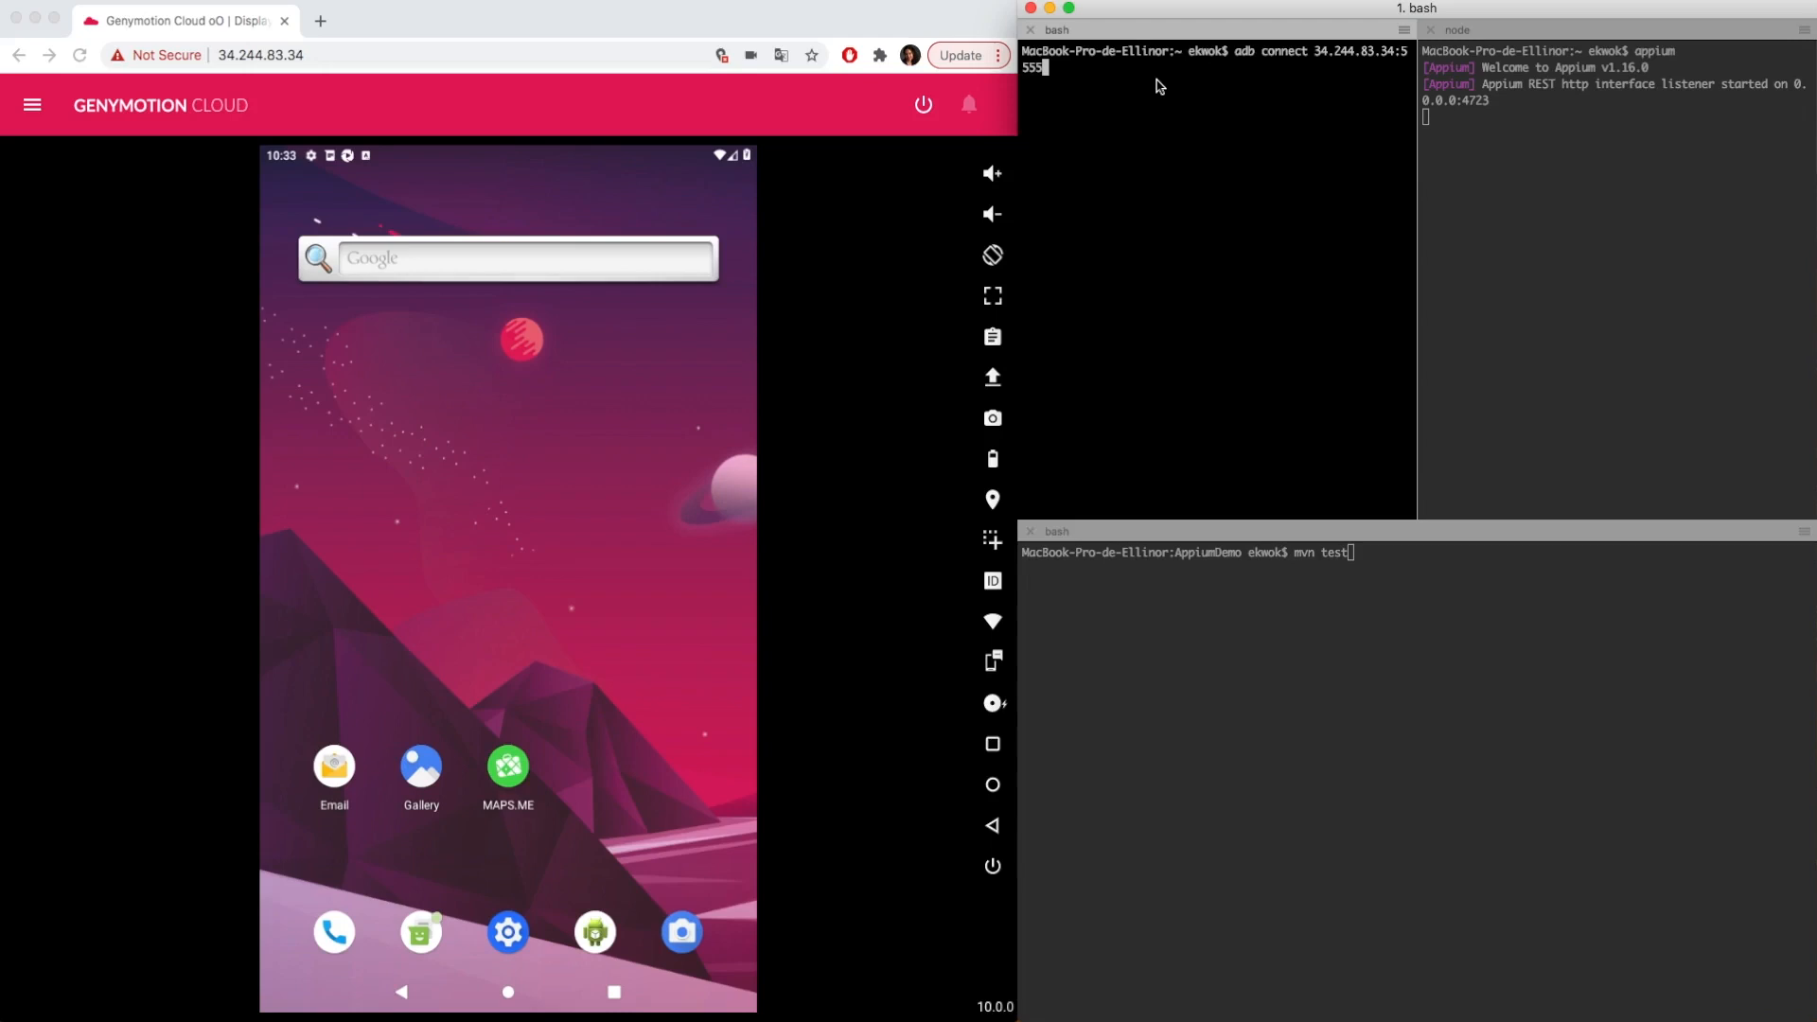
Run 'adb connect 34.244.83.34:5555' in the bash pane
key("Return")
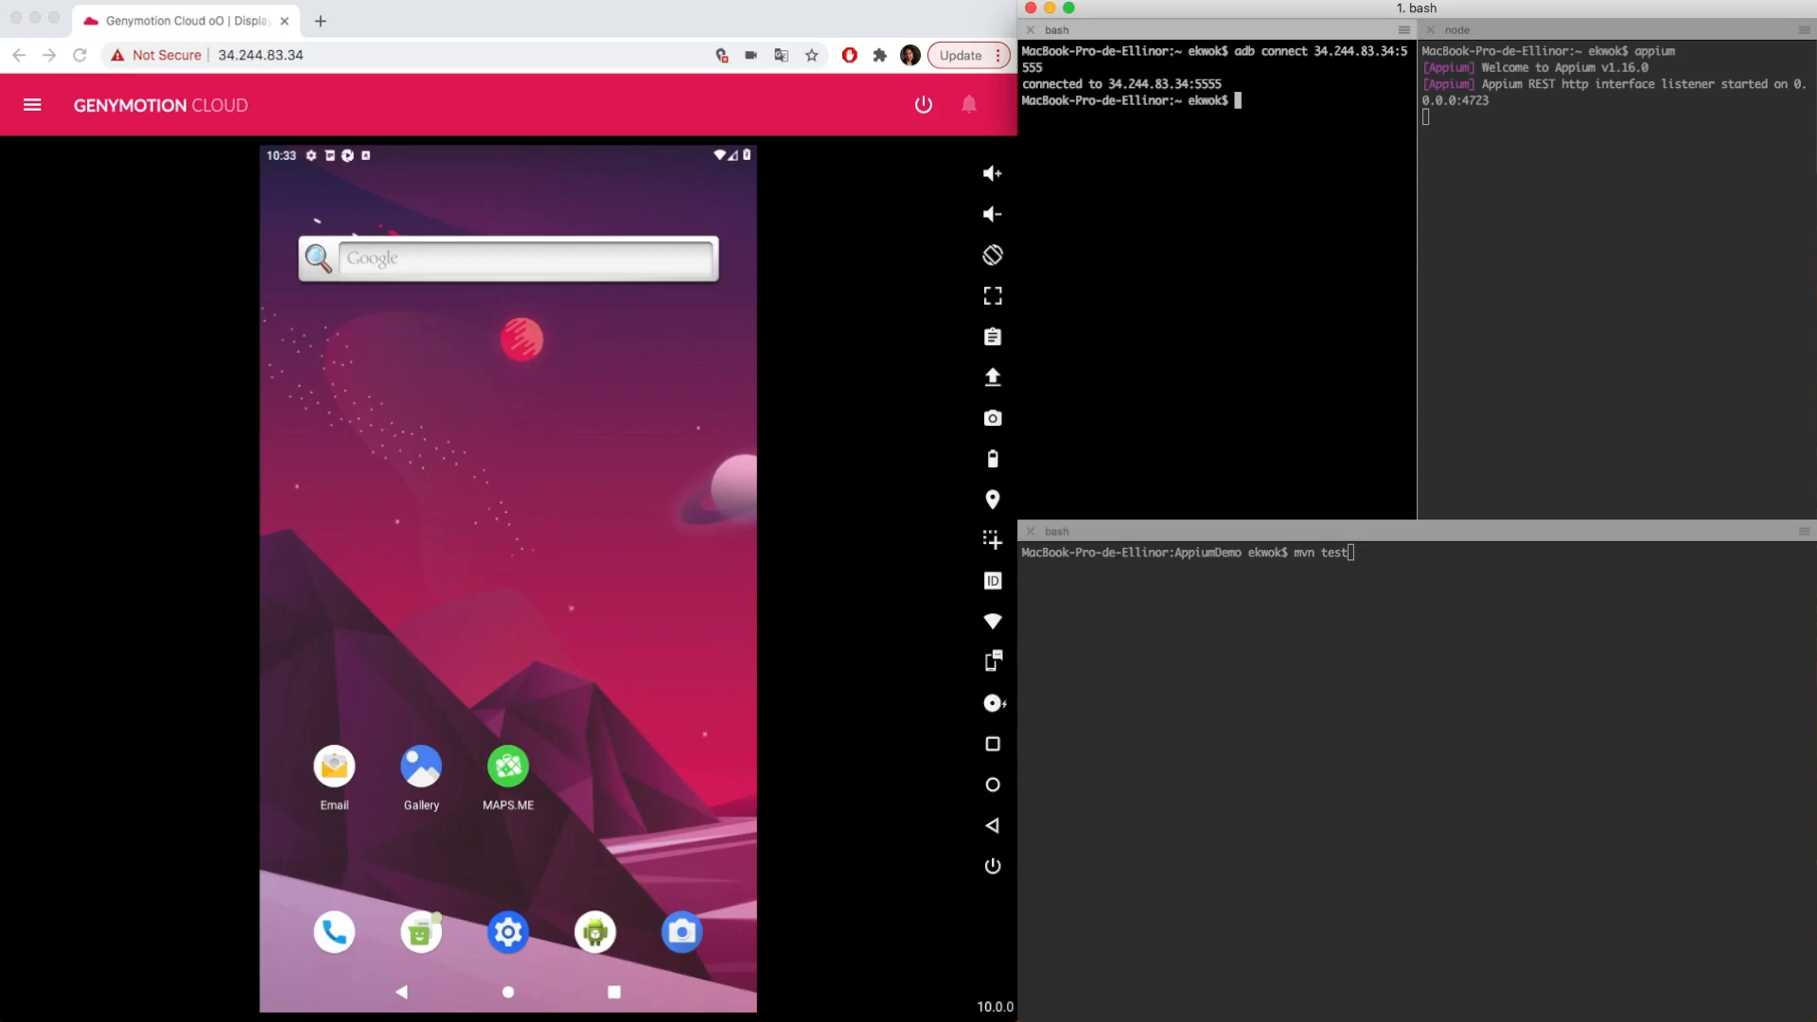
mouse_move(1368, 112)
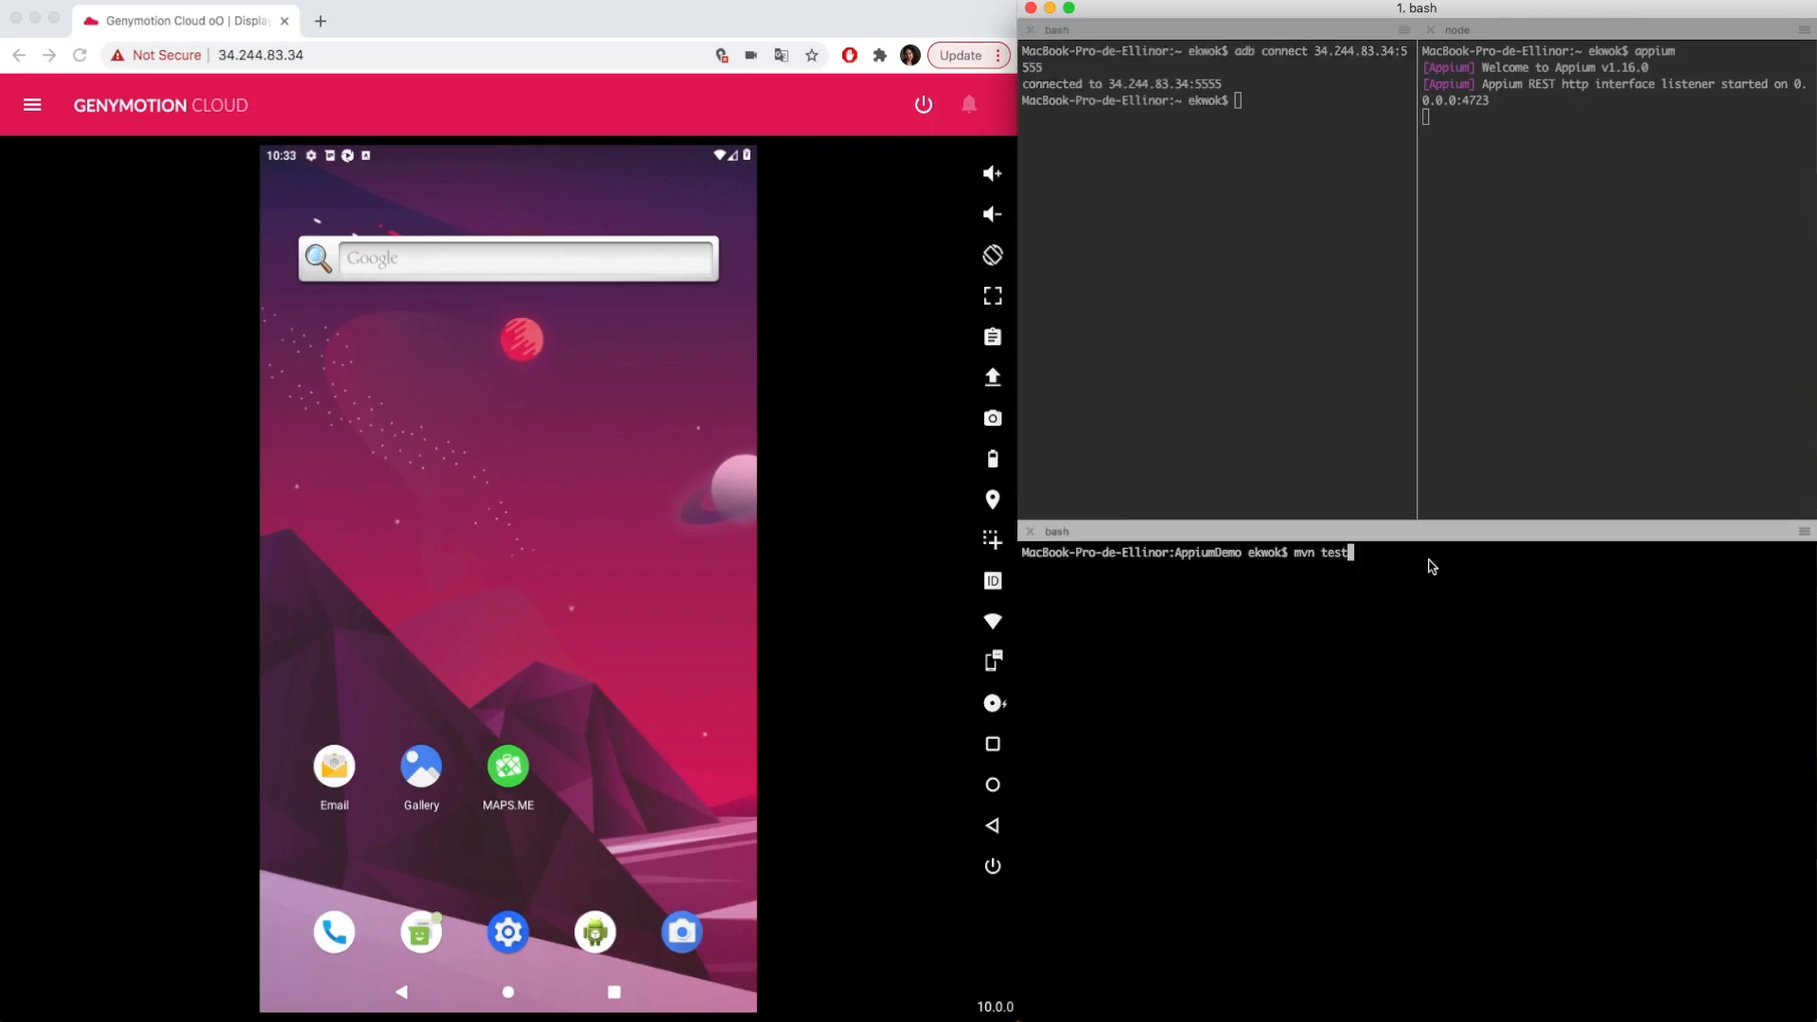
Run 'mvn test' so Appium launches the Devinettes app on the cloud device
key("Return")
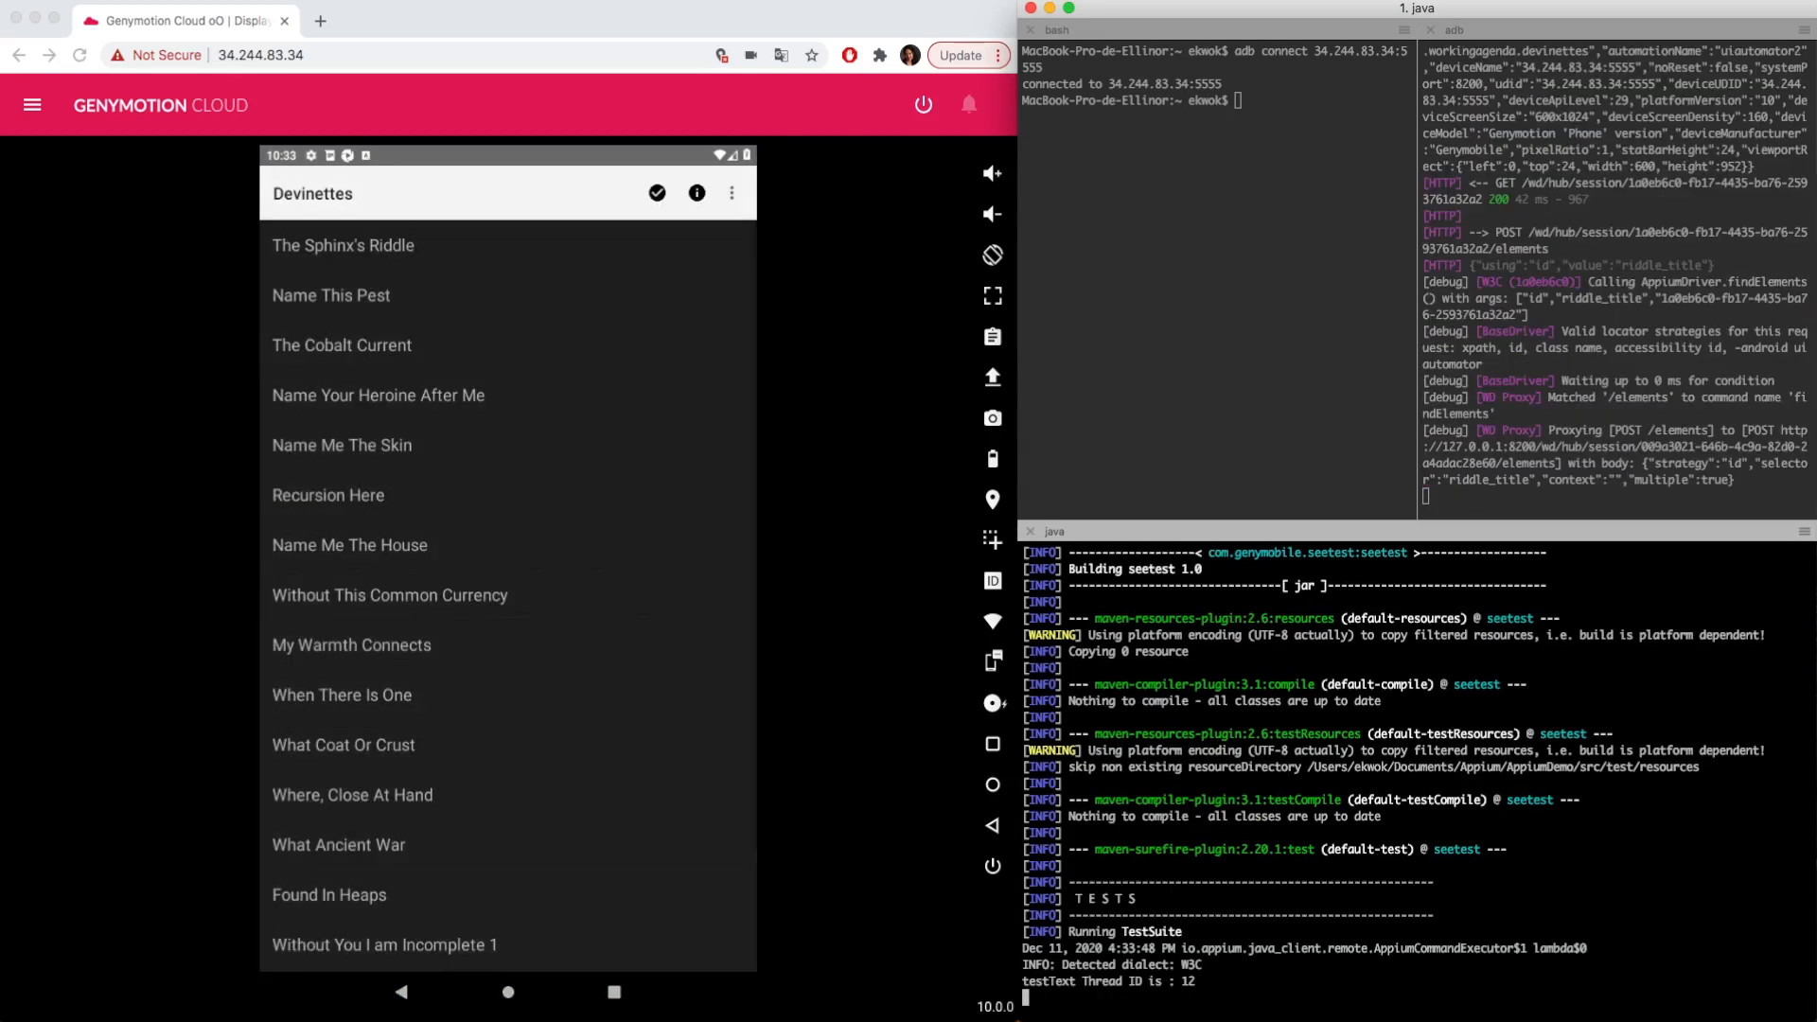
left_click(343, 244)
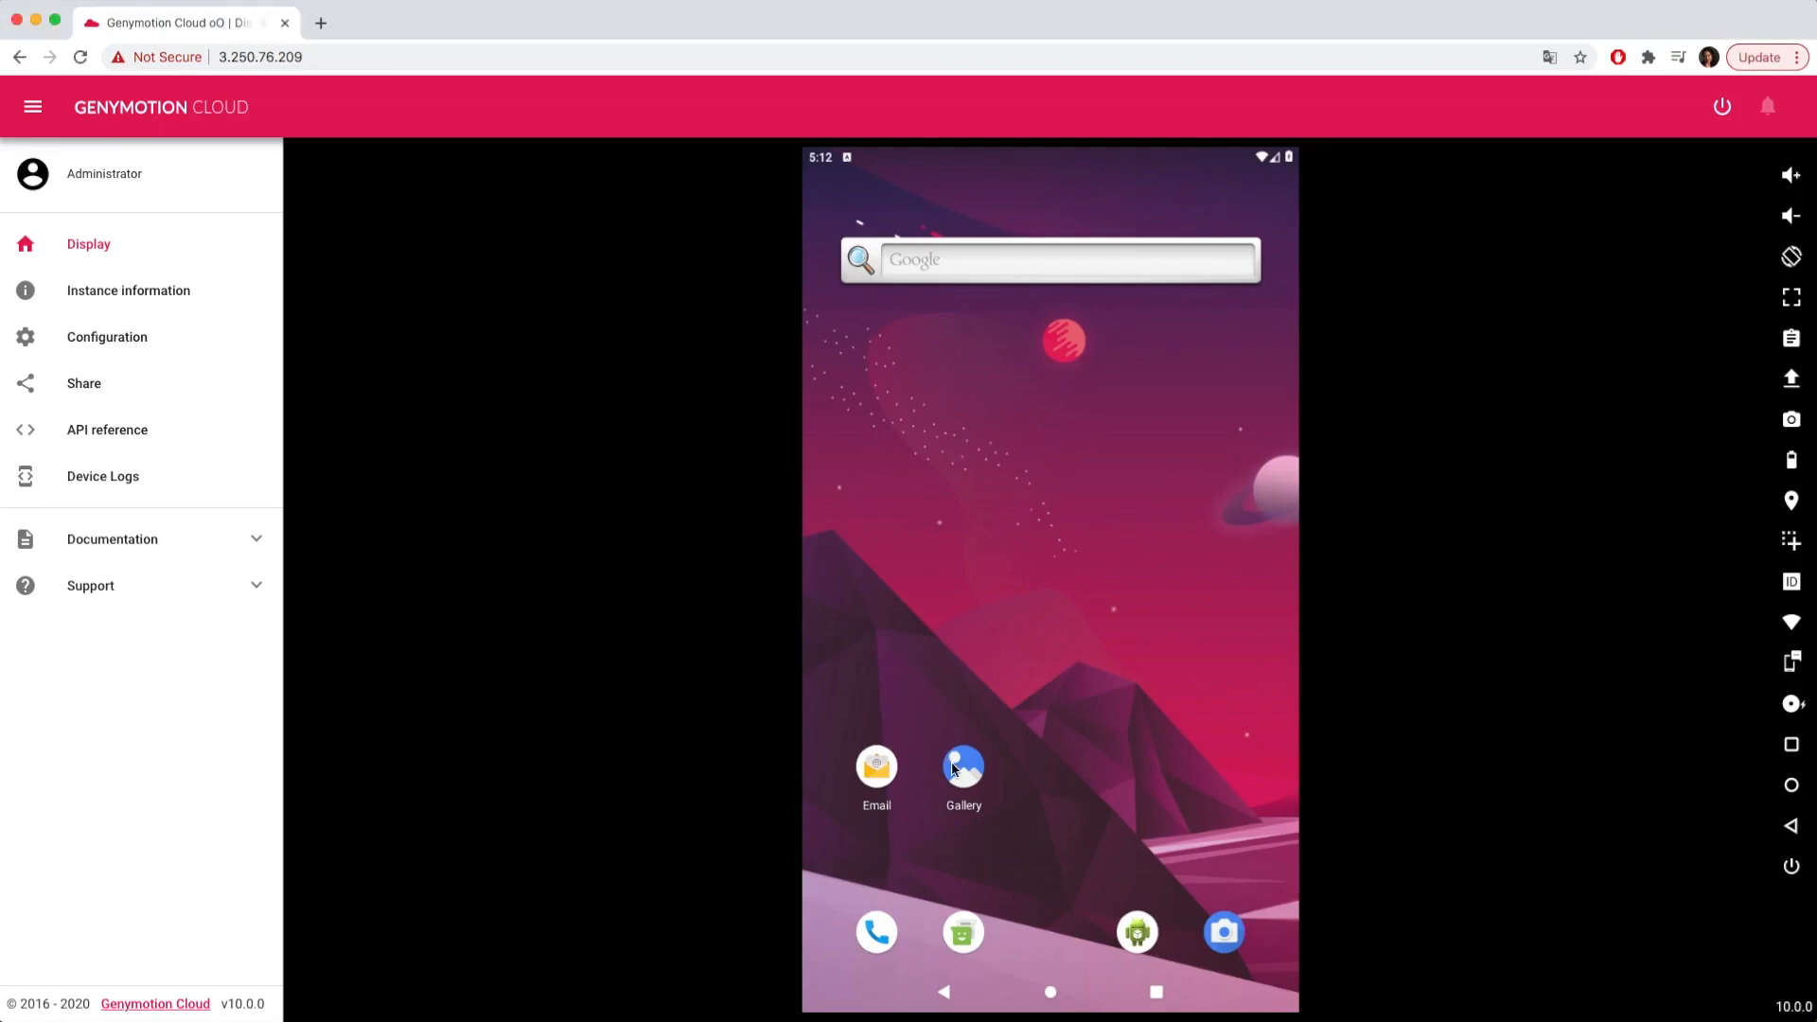
Launch Gallery, then enable Kiosk mode in Configuration to lock the device to com.android.gallery3d
left_click(963, 769)
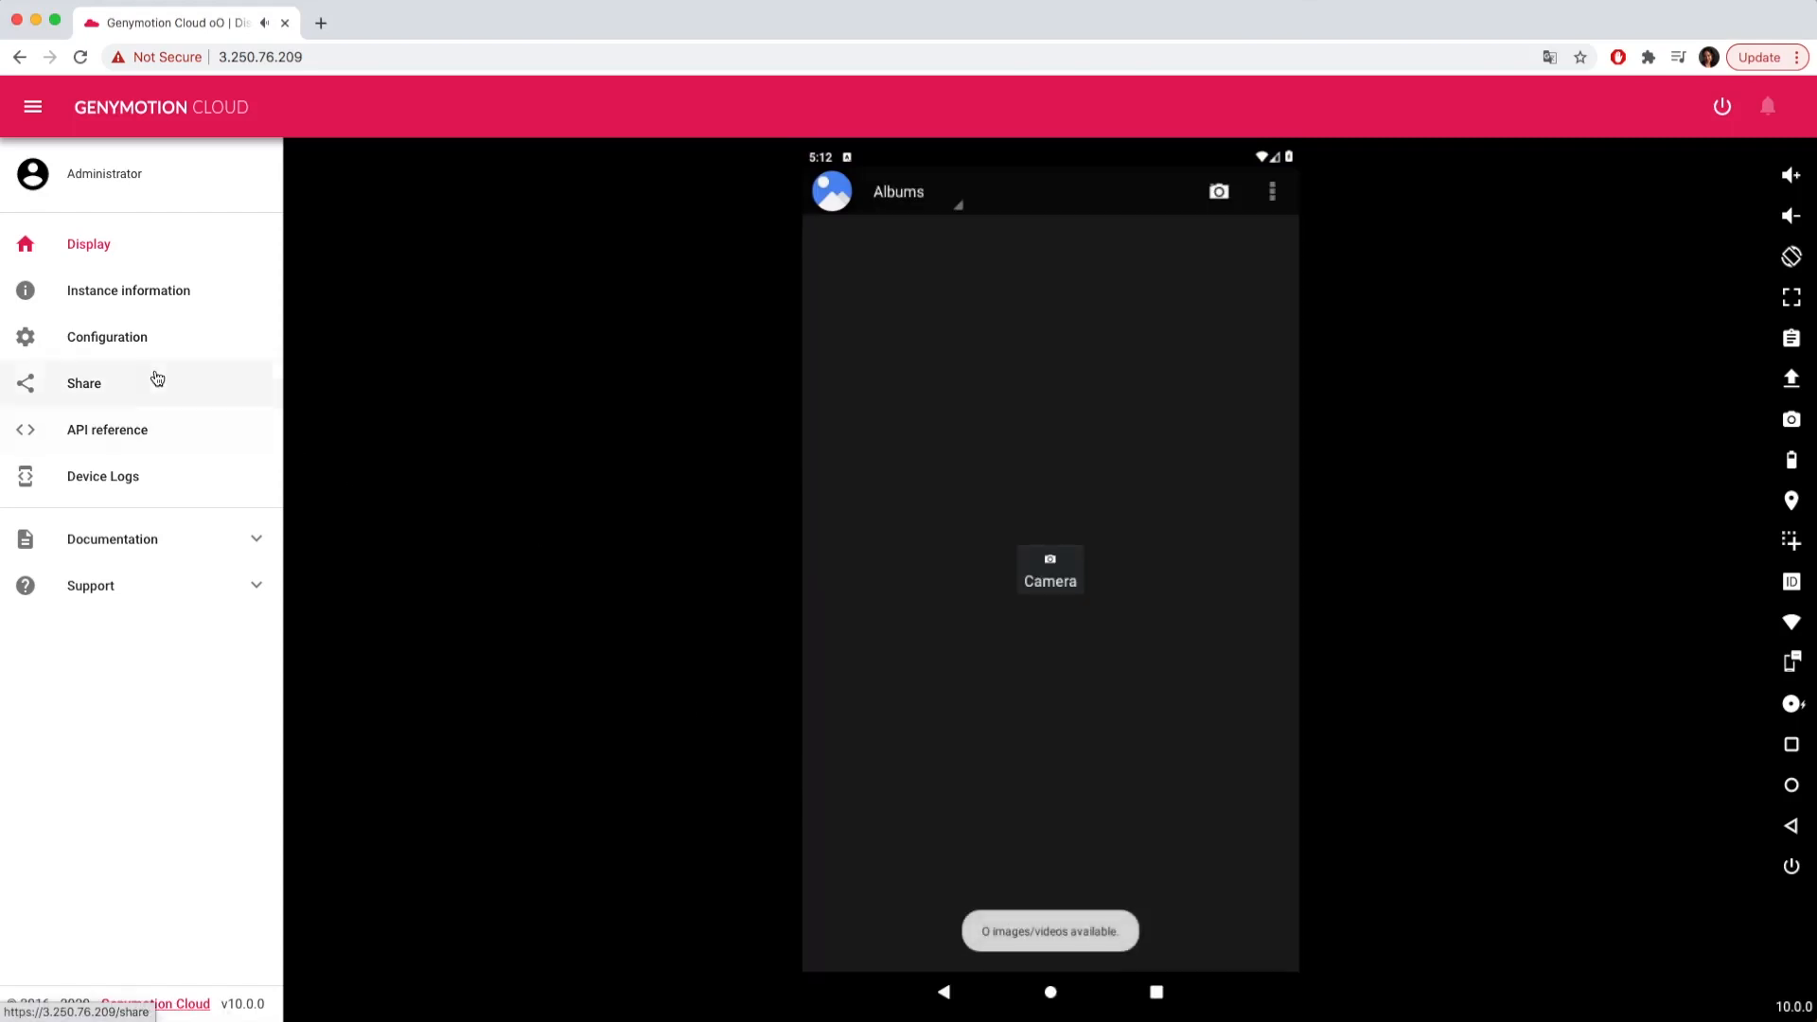
left_click(107, 336)
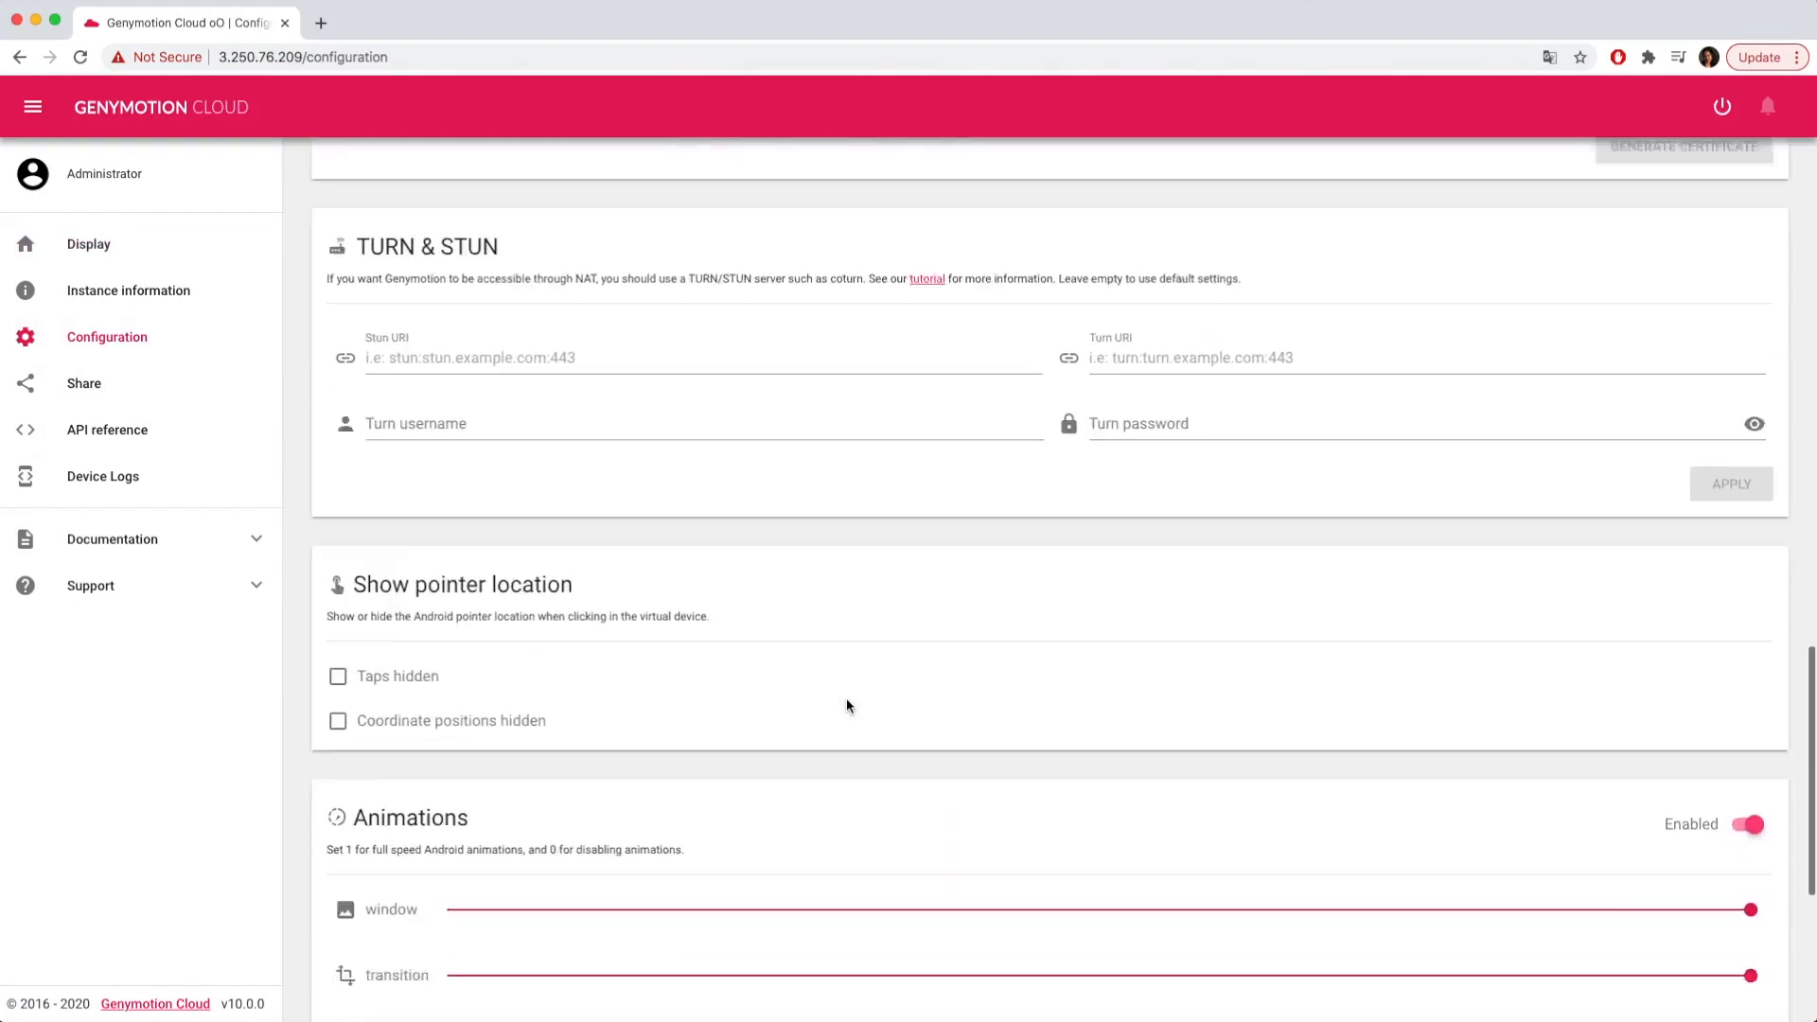
scroll("down", 3)
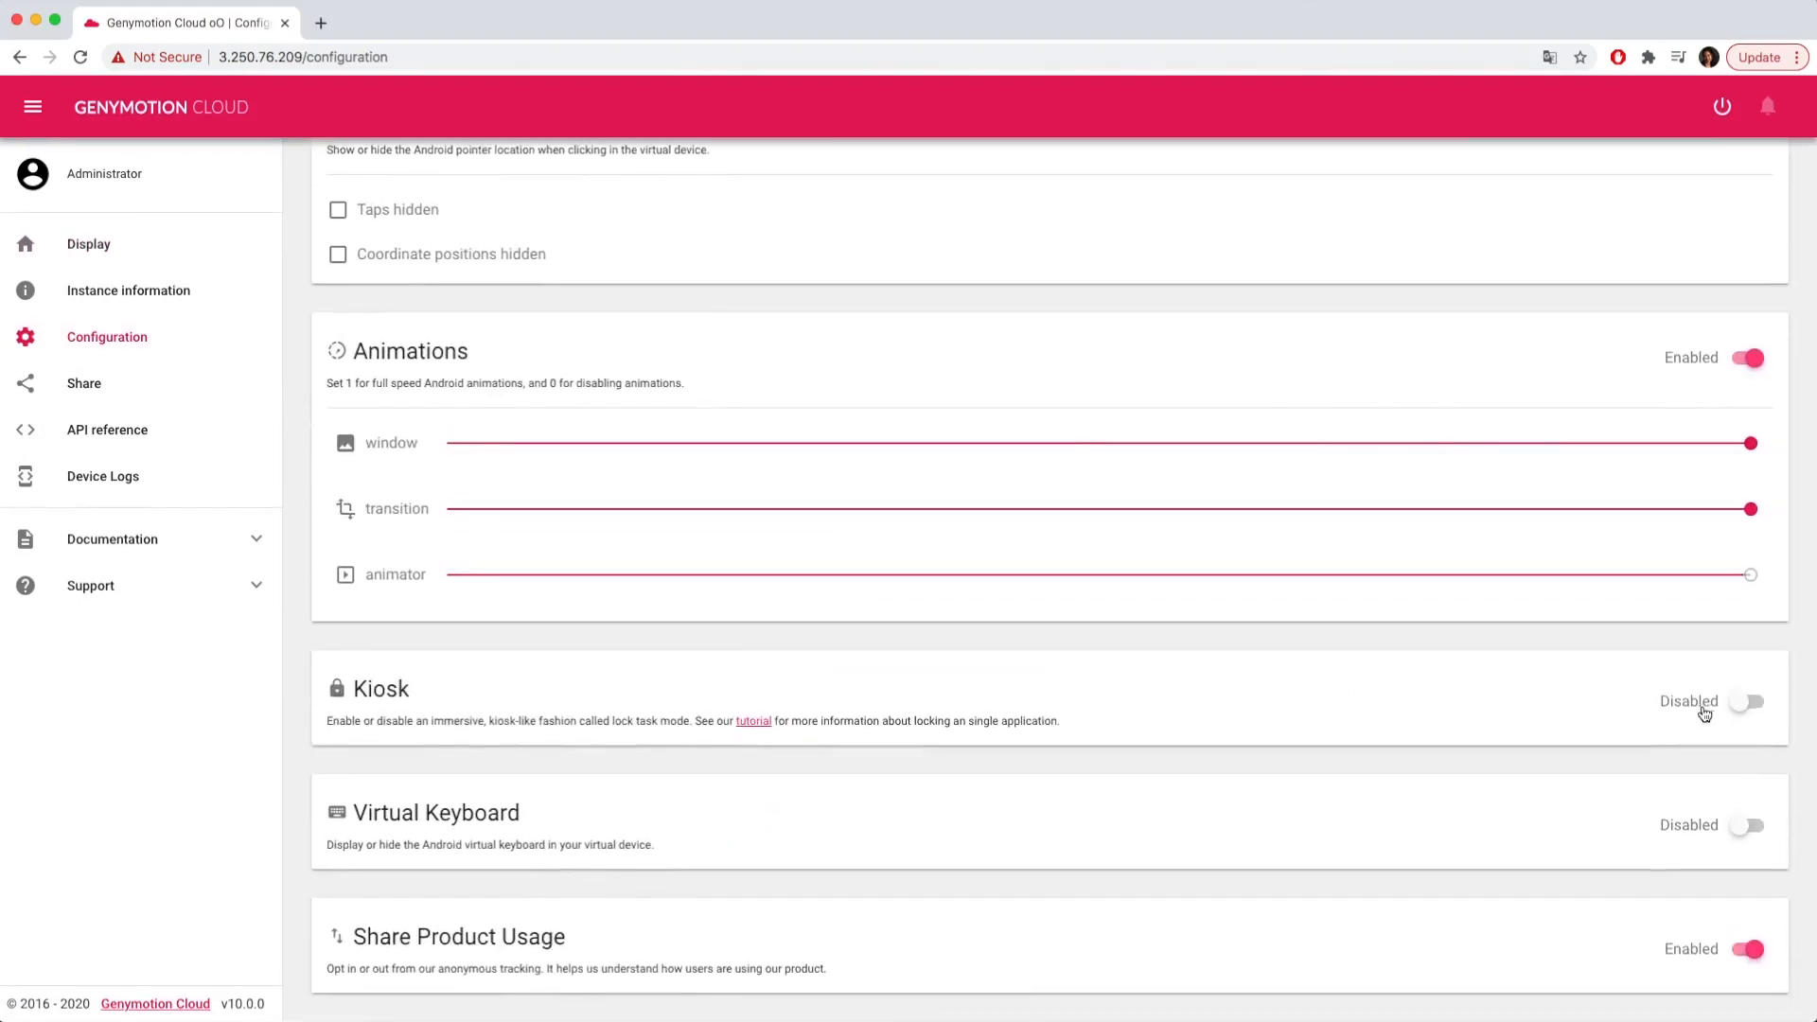
left_click(1747, 701)
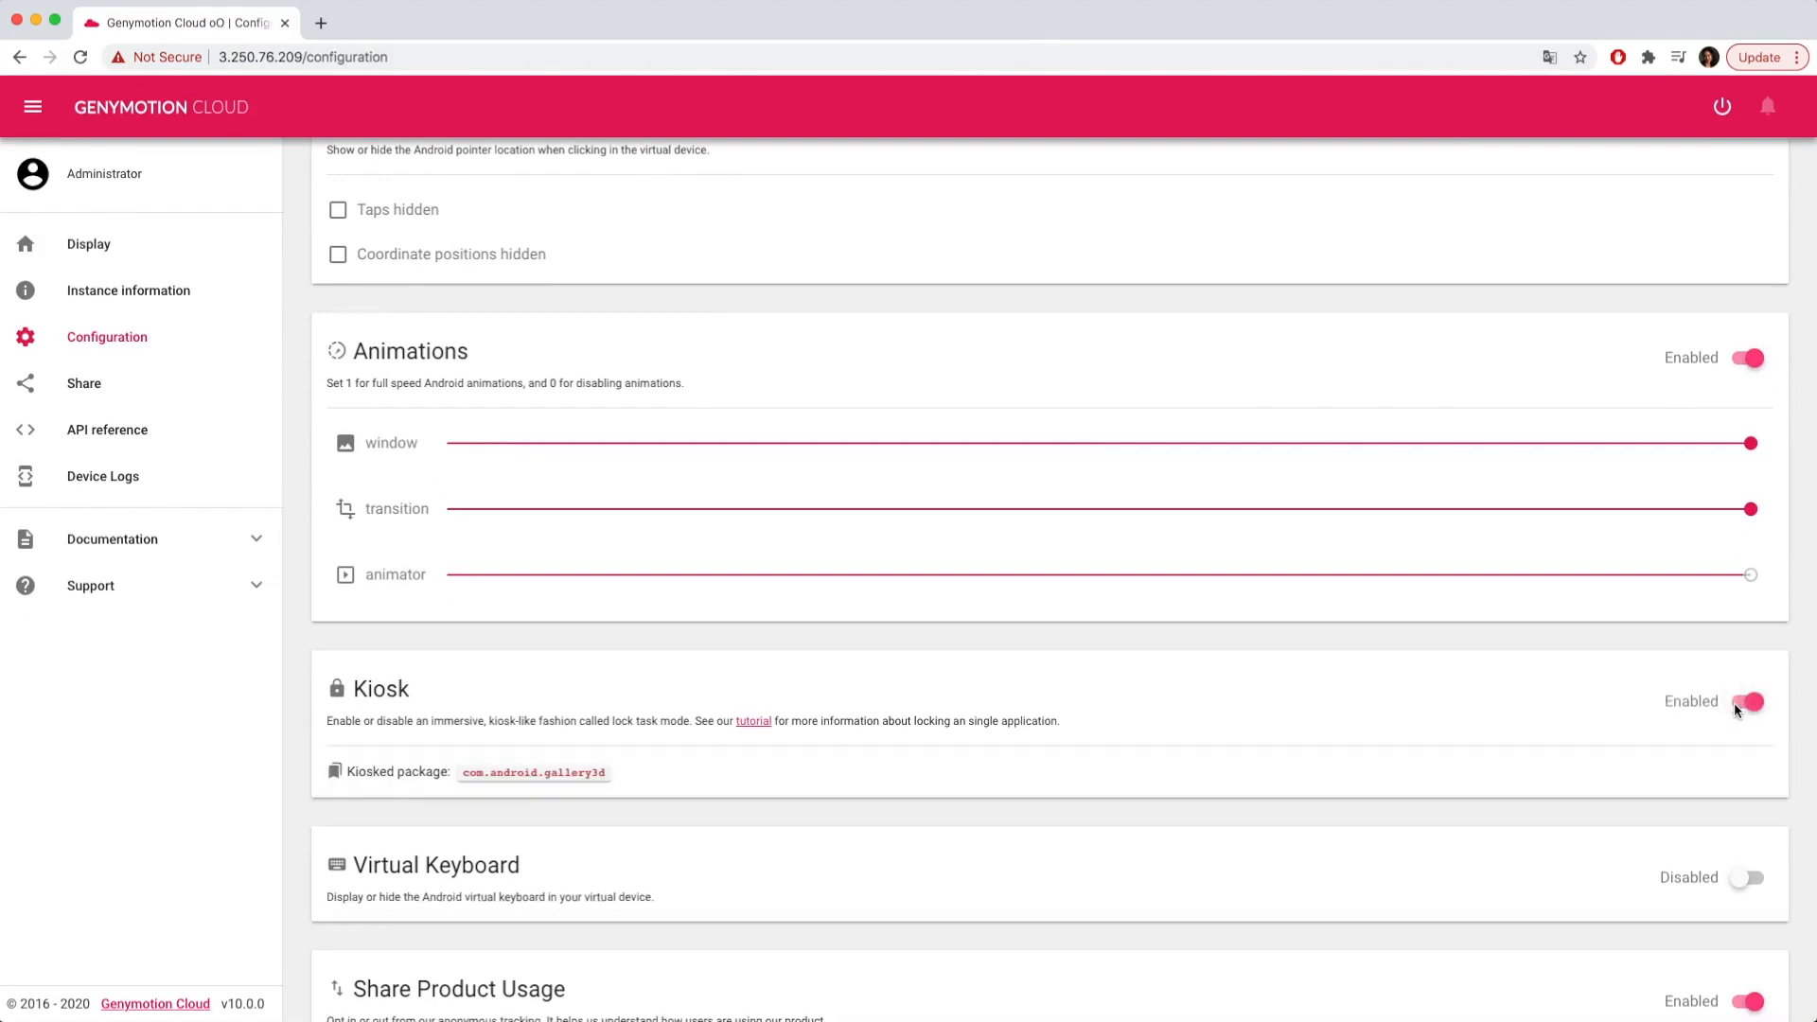
mouse_move(87, 243)
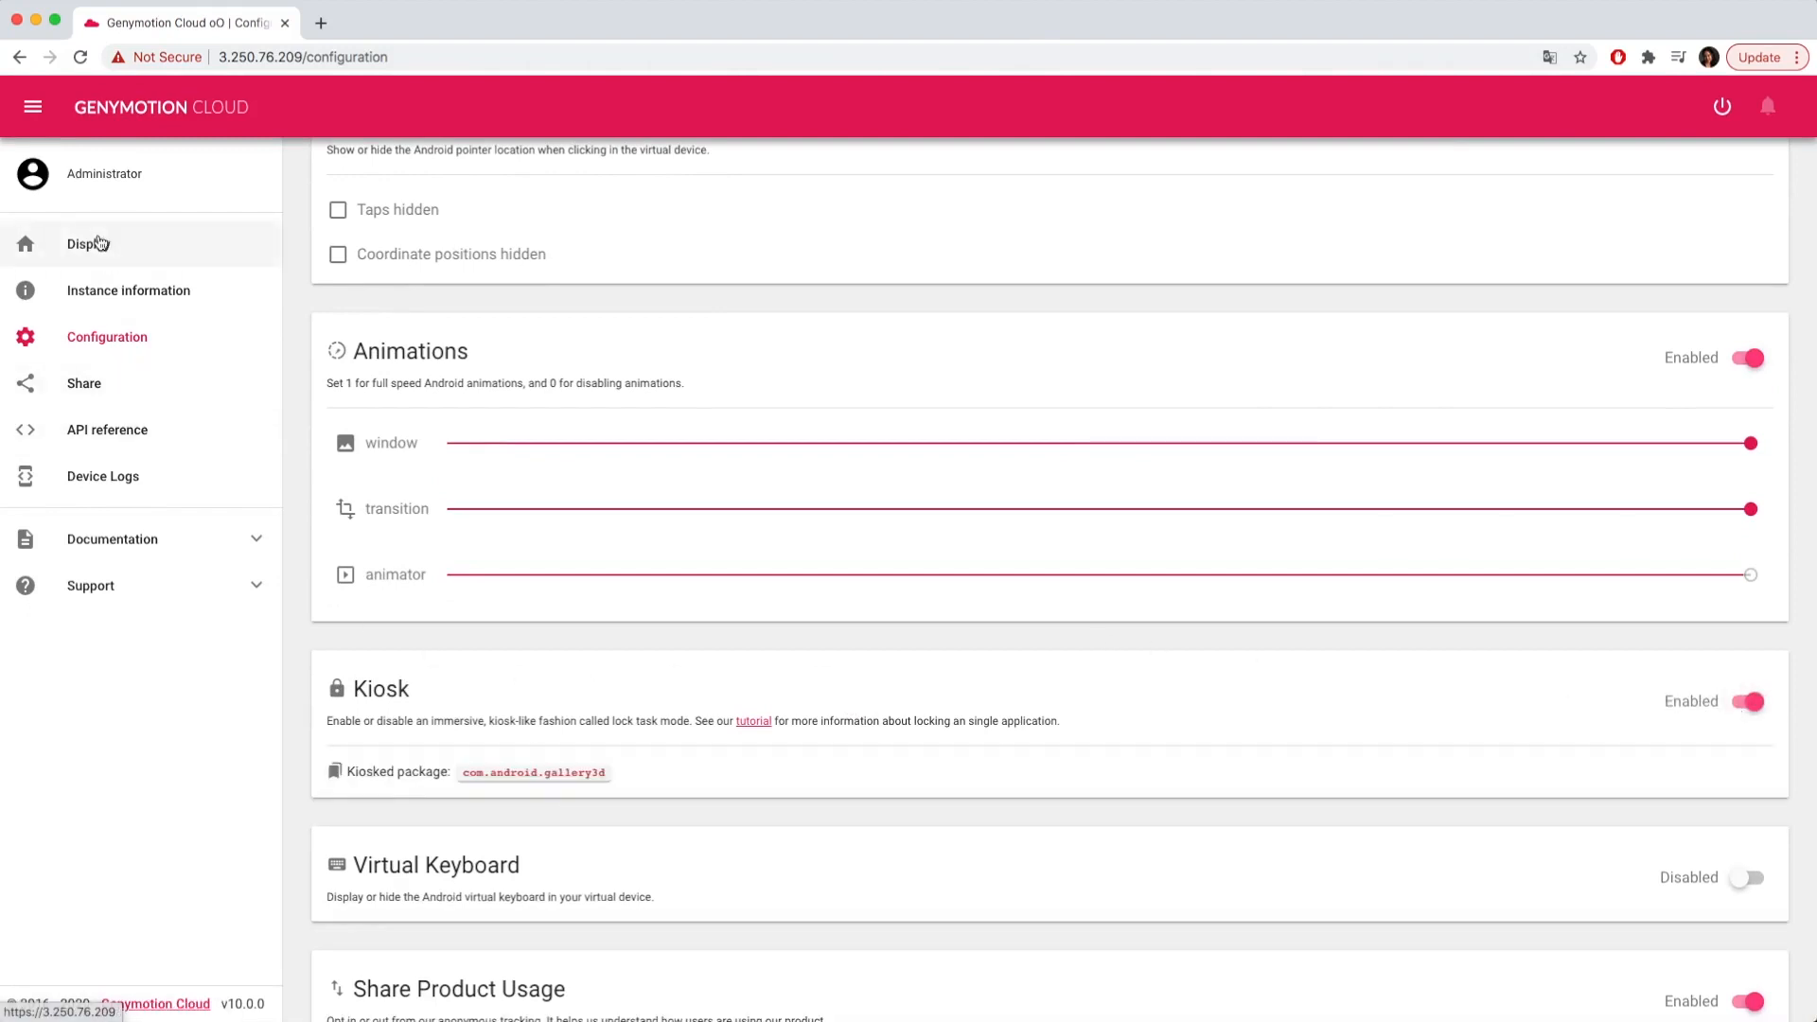
Return to the Display view showing Gallery pinned in kiosk mode
left_click(88, 243)
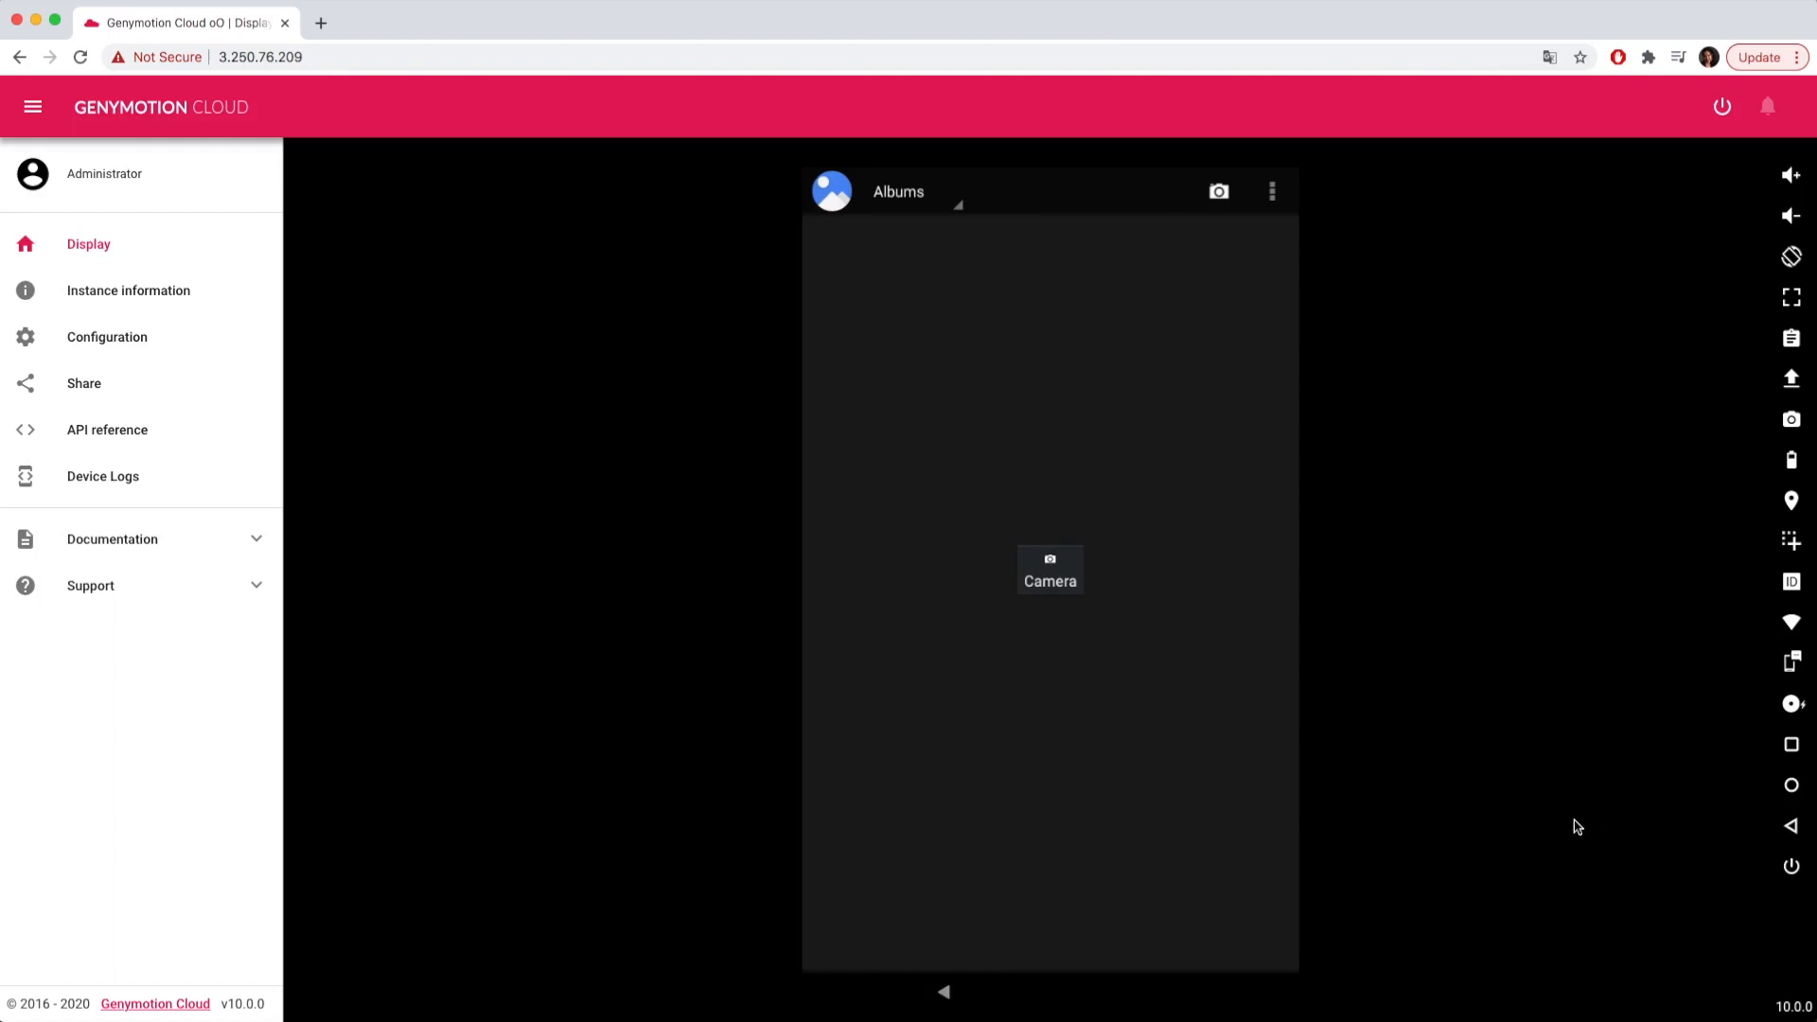
mouse_move(1522, 824)
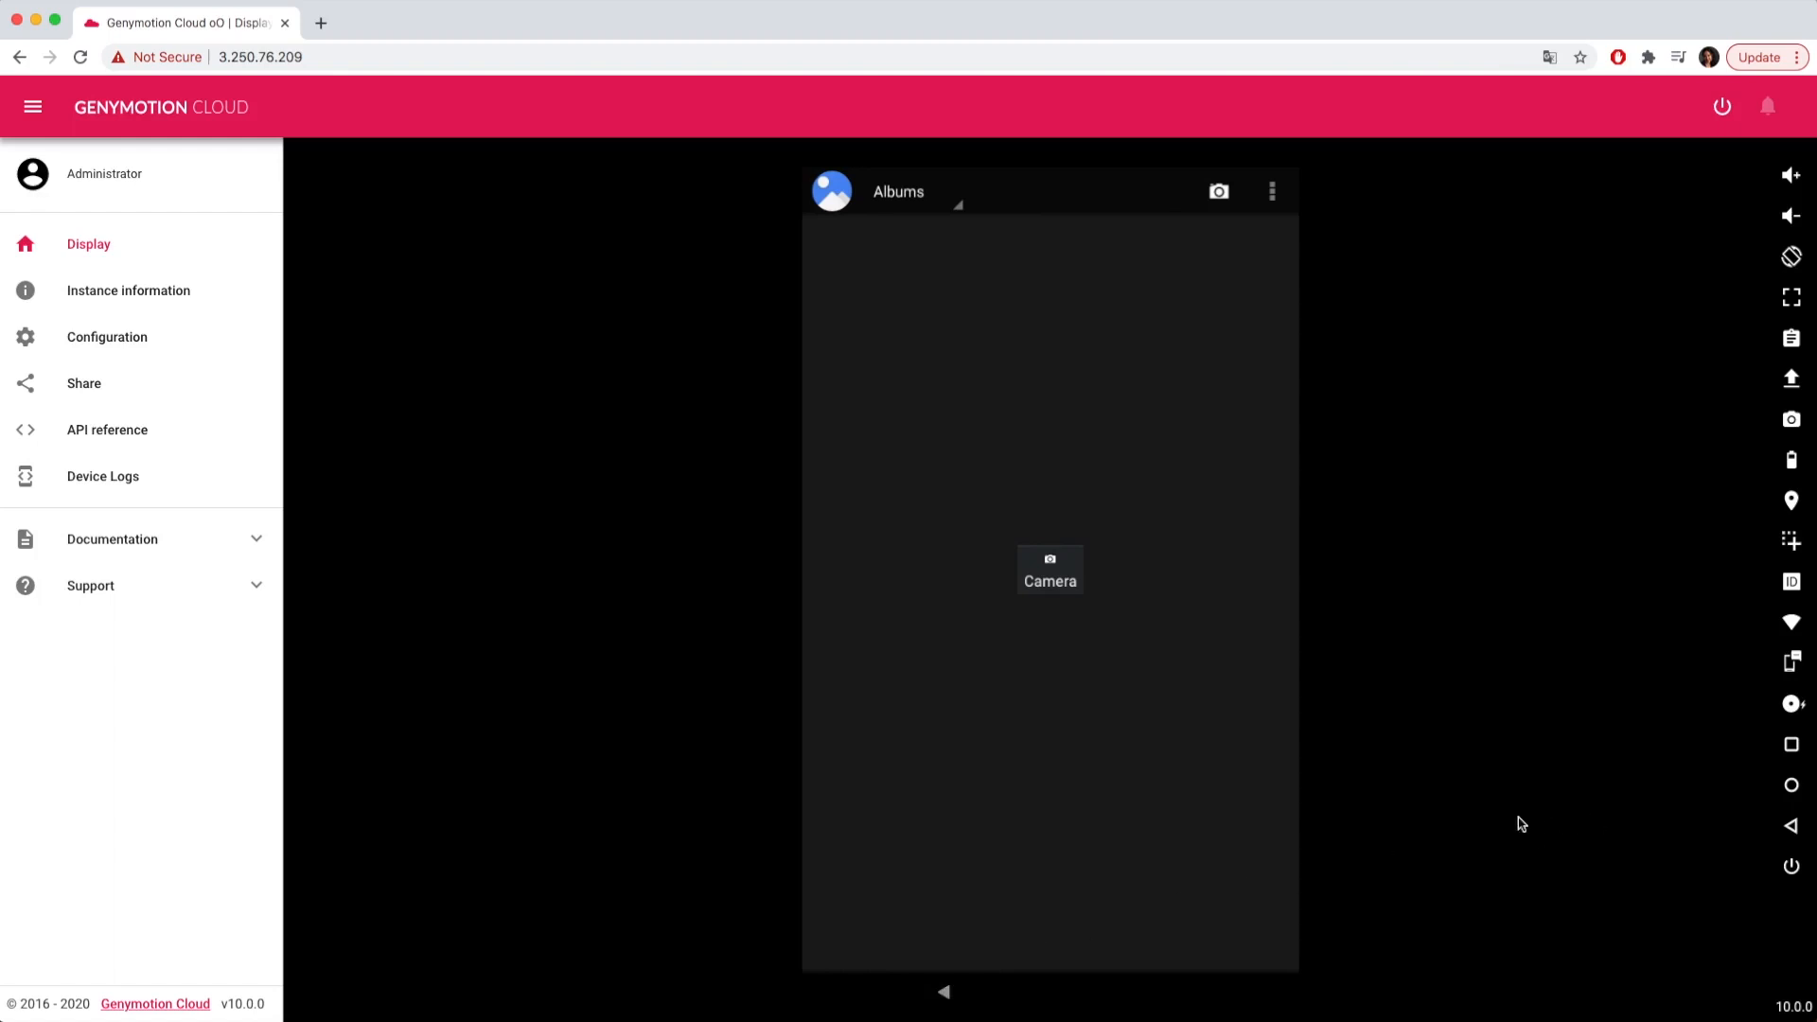